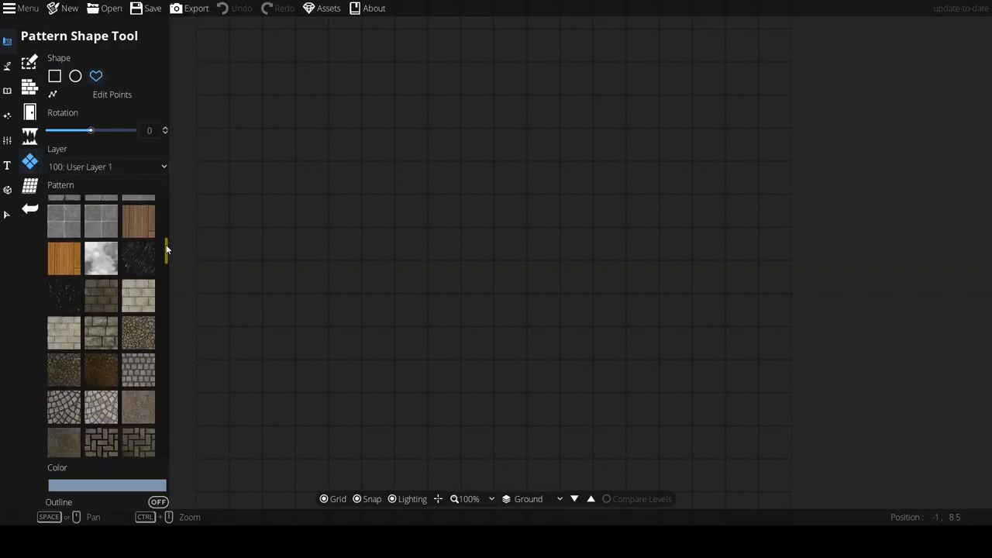
Step: Draw the grey stone nave floor polygon and adjust its angled corners and pointed bottom
scroll("down", 3)
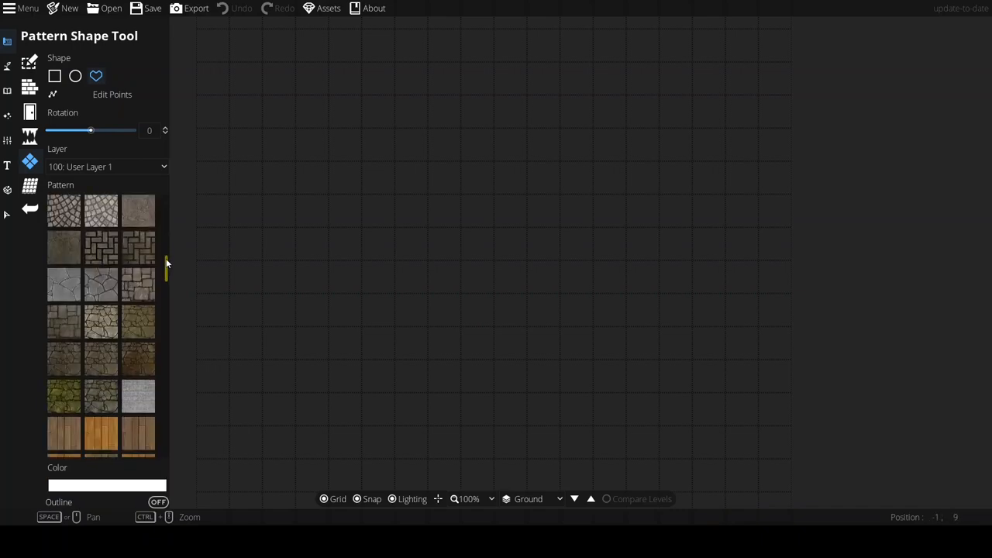
scroll("down", 3)
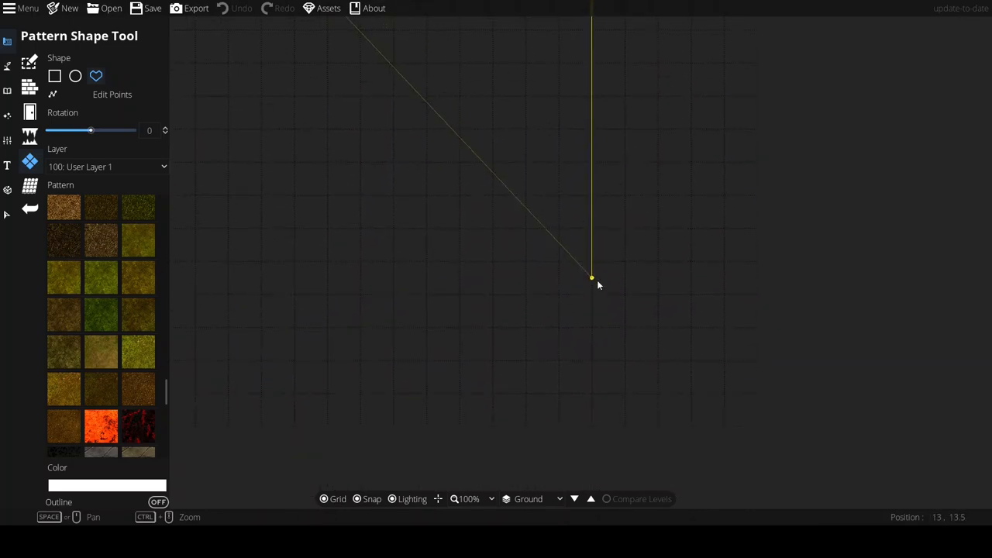
left_click(524, 311)
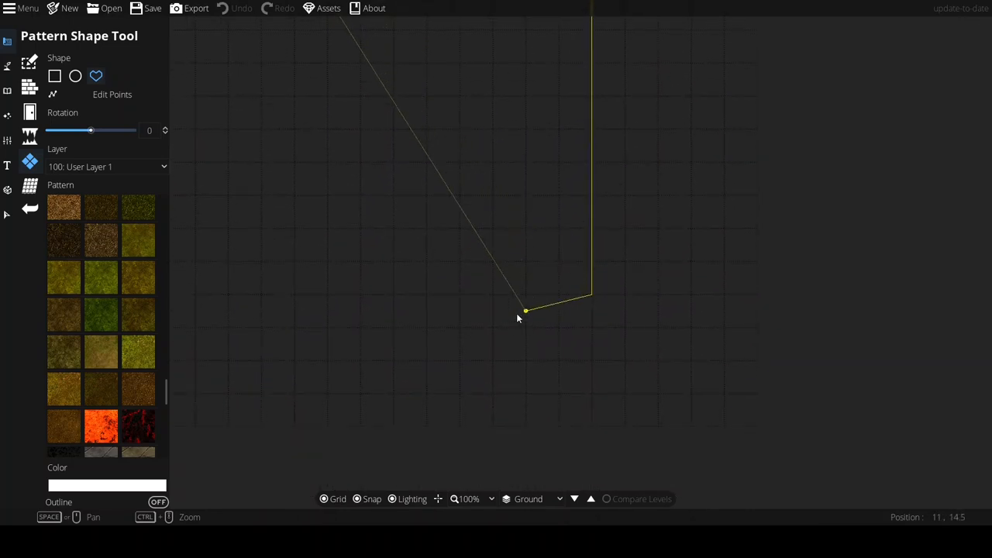
left_click_drag(519, 317, 530, 379)
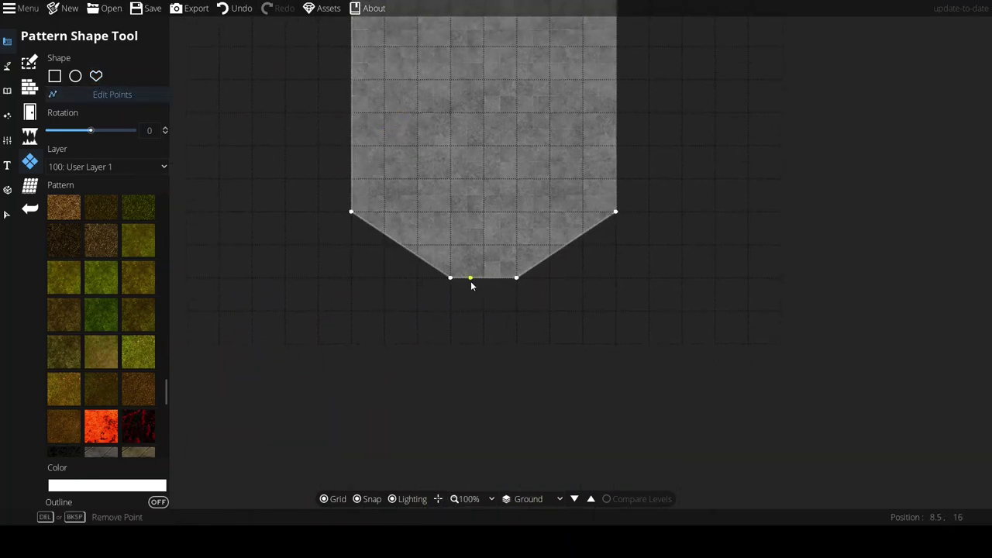
left_click_drag(472, 278, 518, 310)
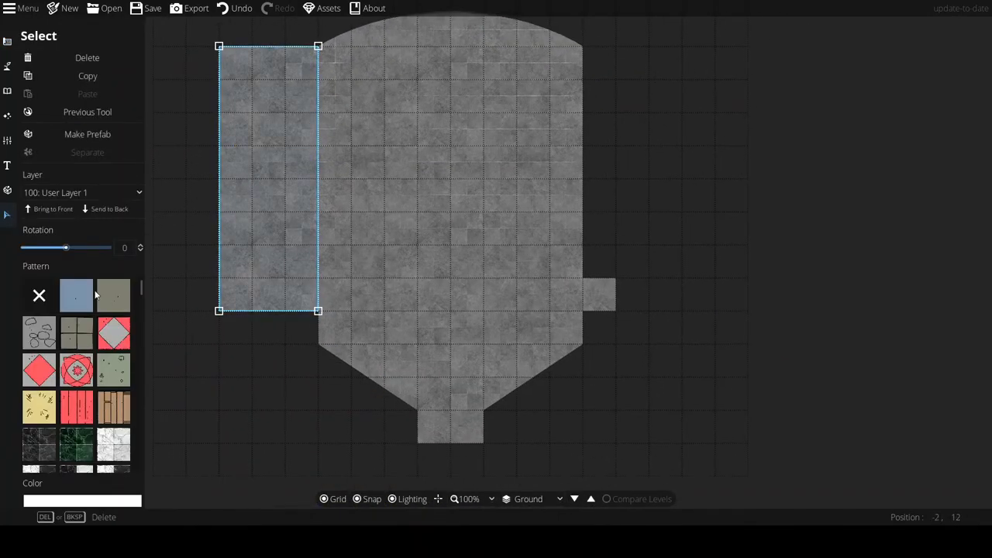
Step: Set the side strips to beige brick and draw rounded dark-brick areas at the lower right and top
left_click(114, 310)
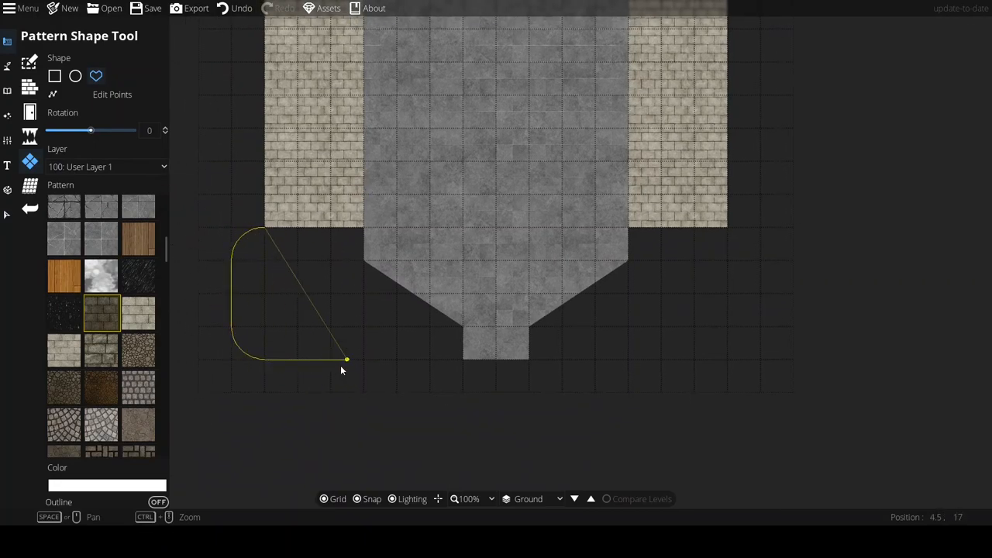
mouse_move(353, 352)
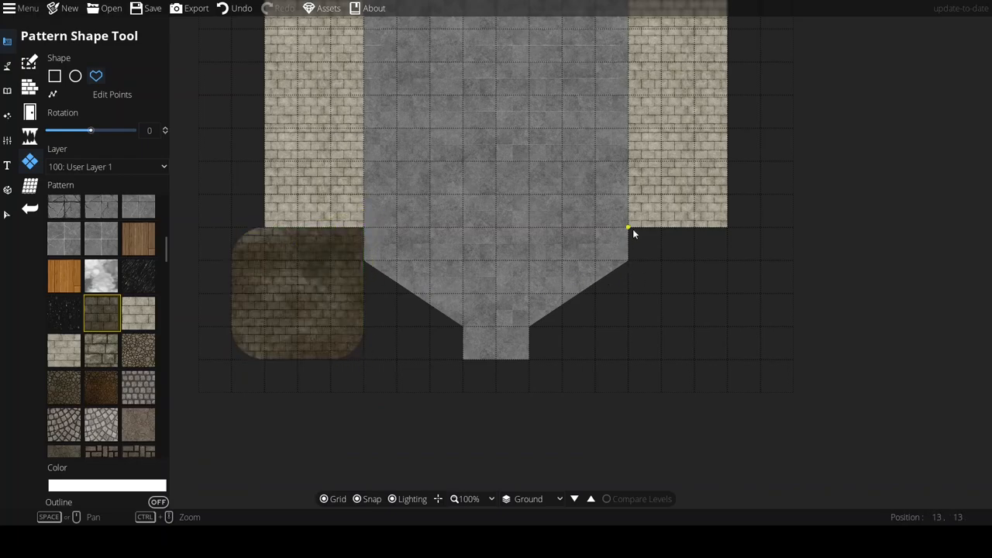
left_click_drag(628, 229, 628, 360)
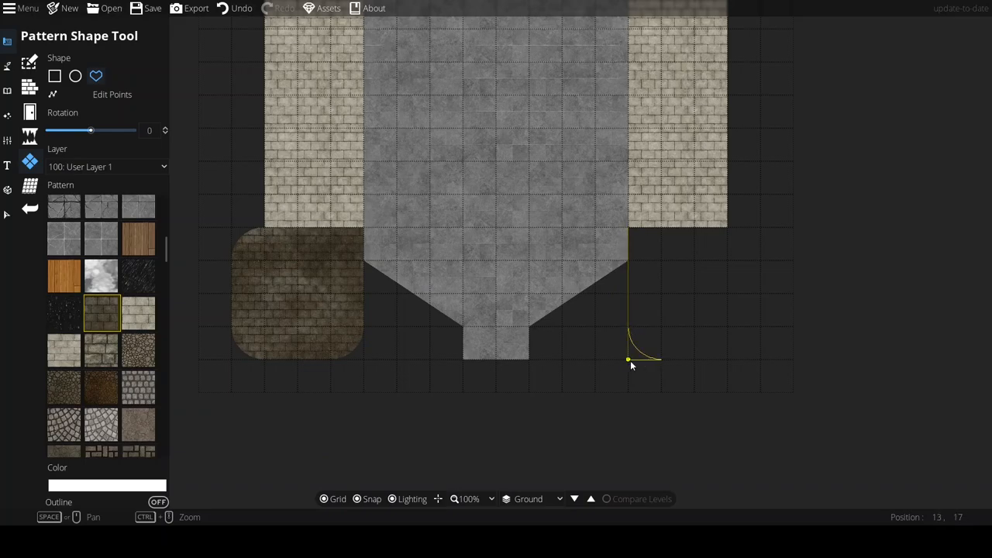
left_click_drag(627, 360, 759, 227)
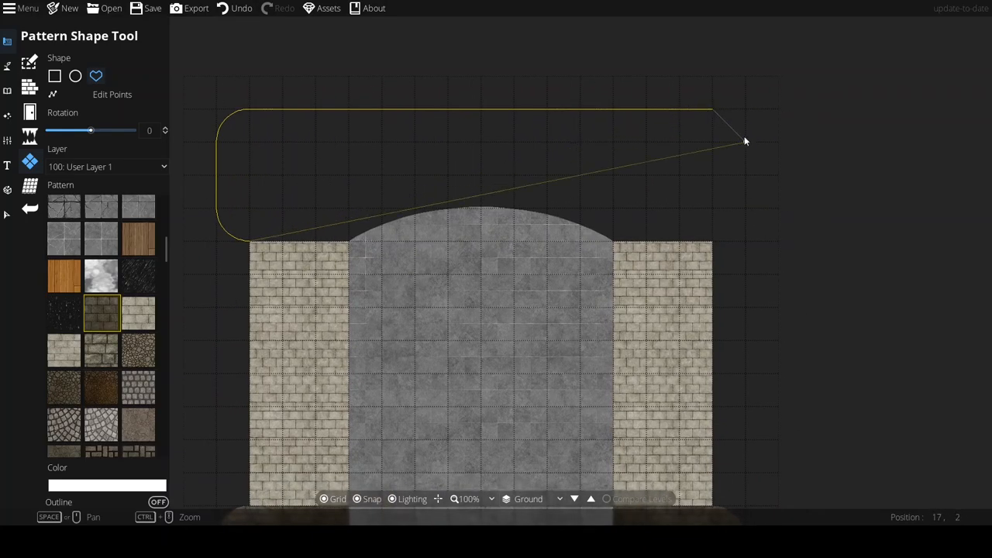
left_click_drag(744, 143, 760, 242)
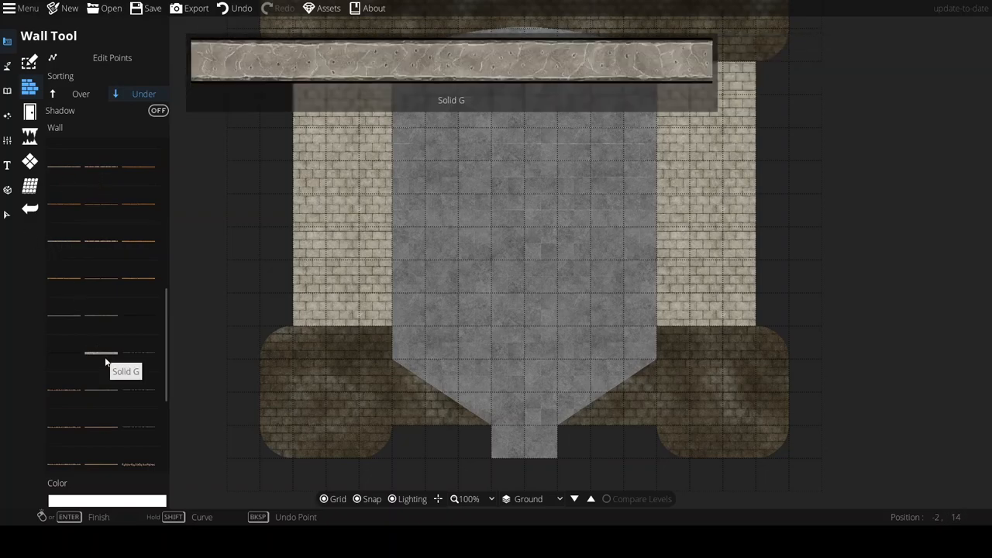
Step: Draw a Solid G pale stone wall around the nave floor outline
left_click(65, 321)
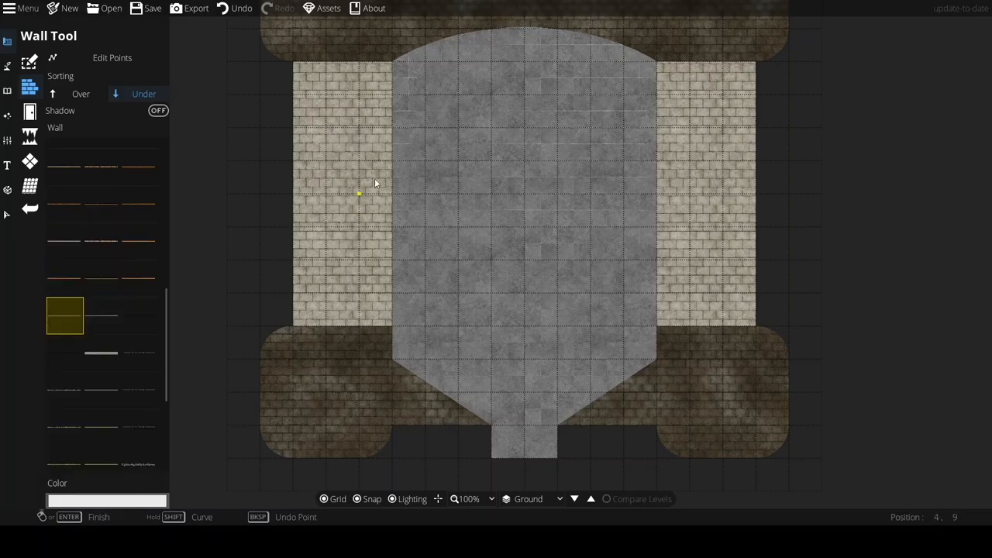
left_click(524, 459)
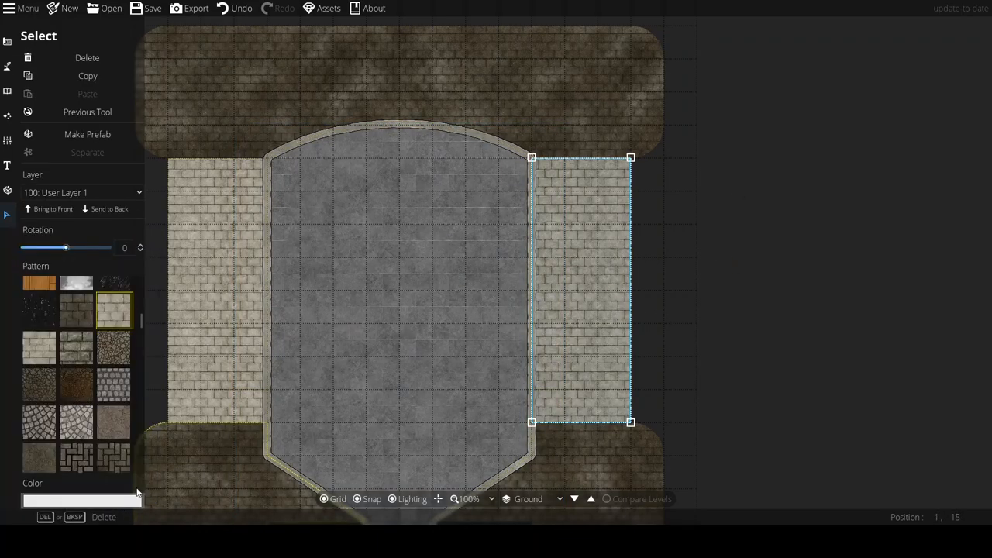
Step: Give the dark corner and top areas the fan cobblestone pattern, then deselect
left_click(753, 269)
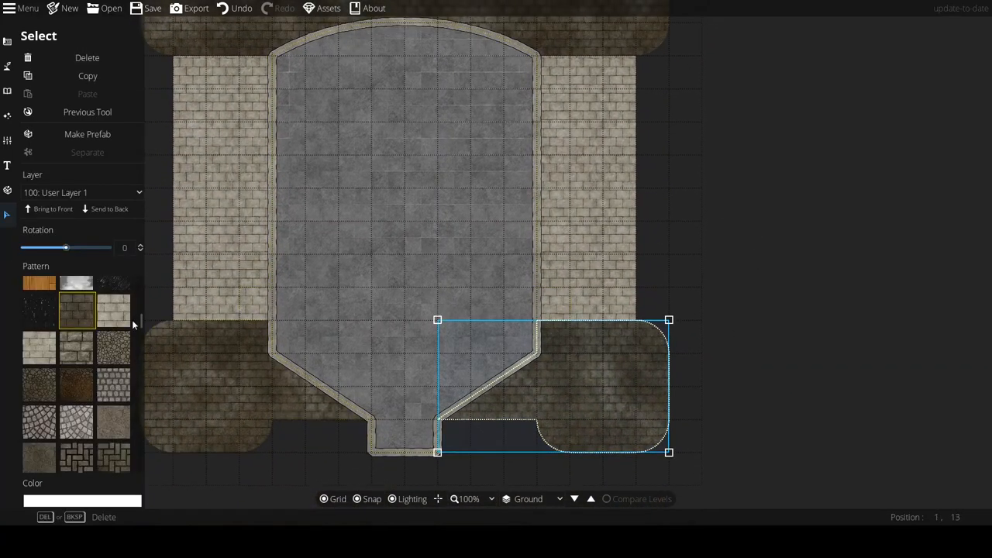
left_click(76, 360)
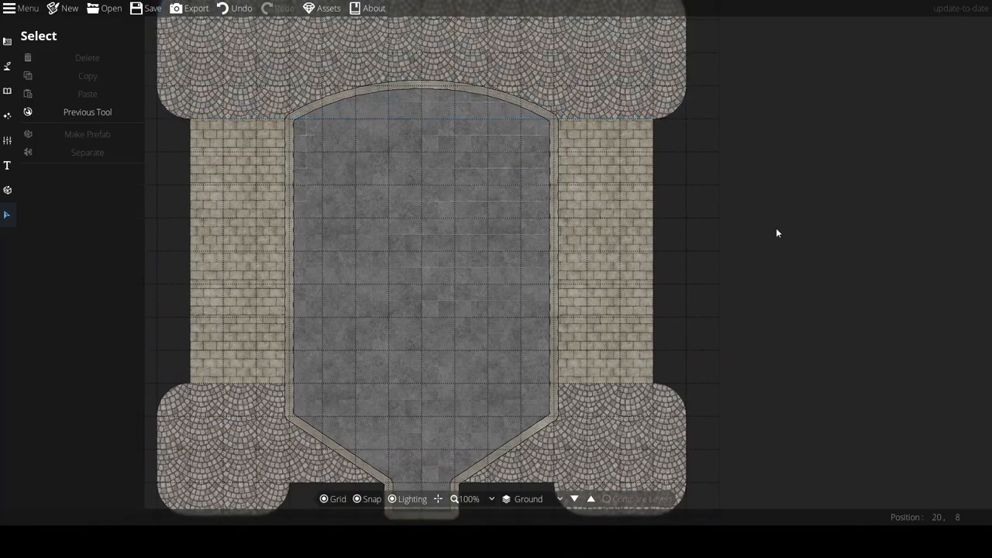
left_click(419, 62)
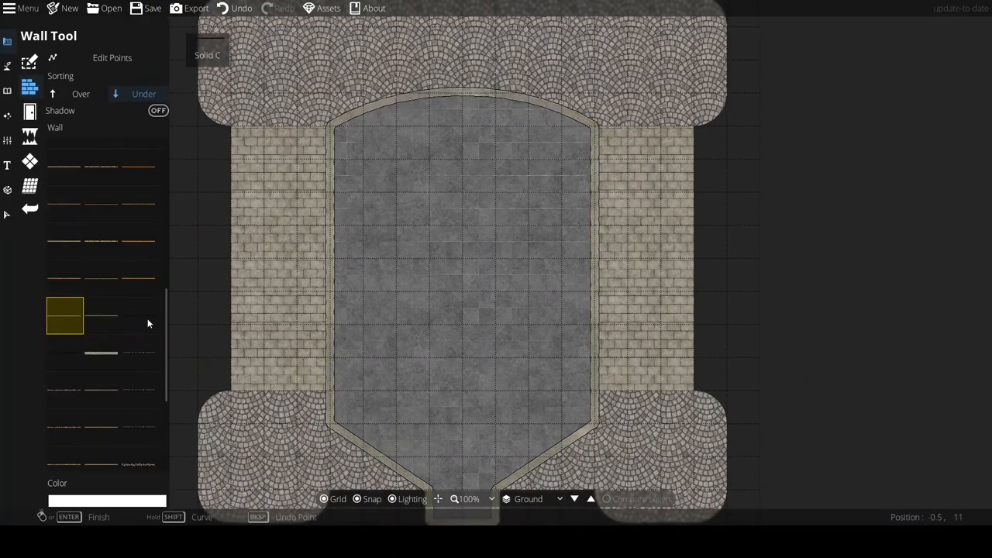
Step: Draw a Stone A wall around the outer perimeter starting at the lower-left corner
left_click(103, 352)
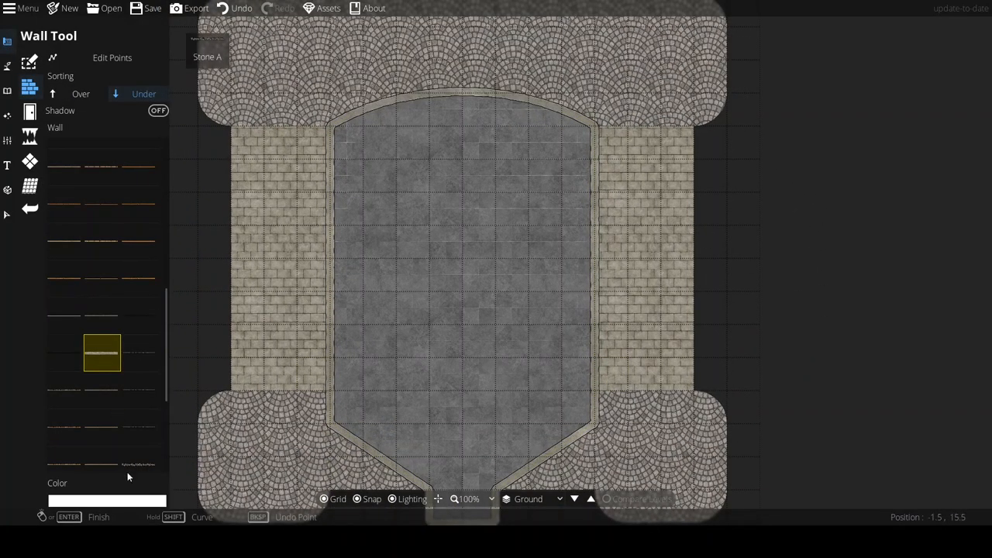
left_click(245, 127)
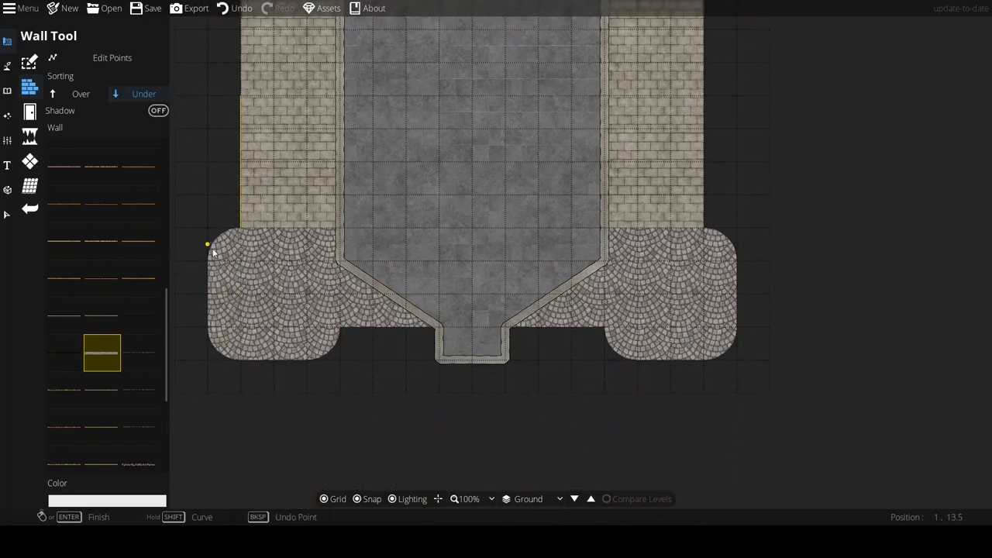
left_click(306, 360)
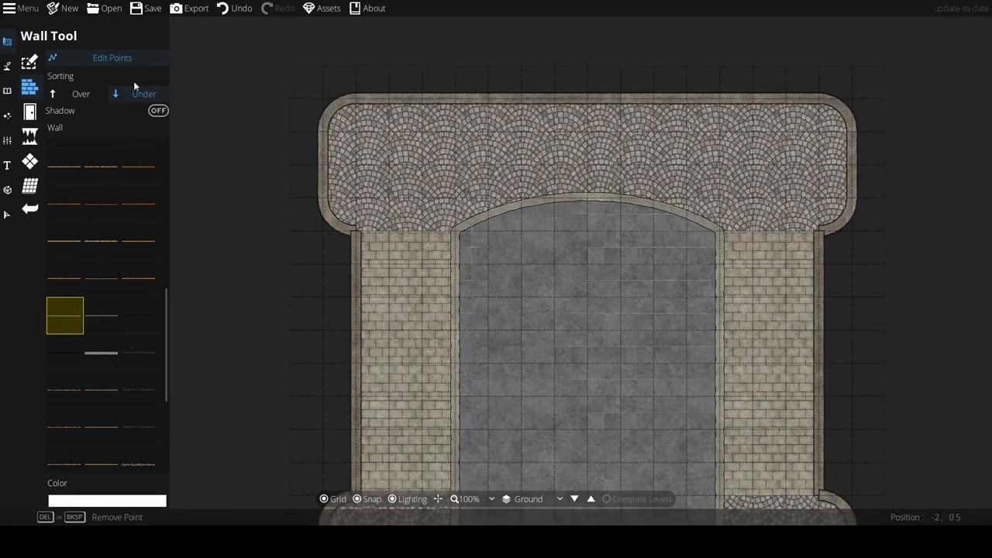
Step: Adjust outer wall points and add wall segments enclosing the lower corners and stem
left_click(668, 248)
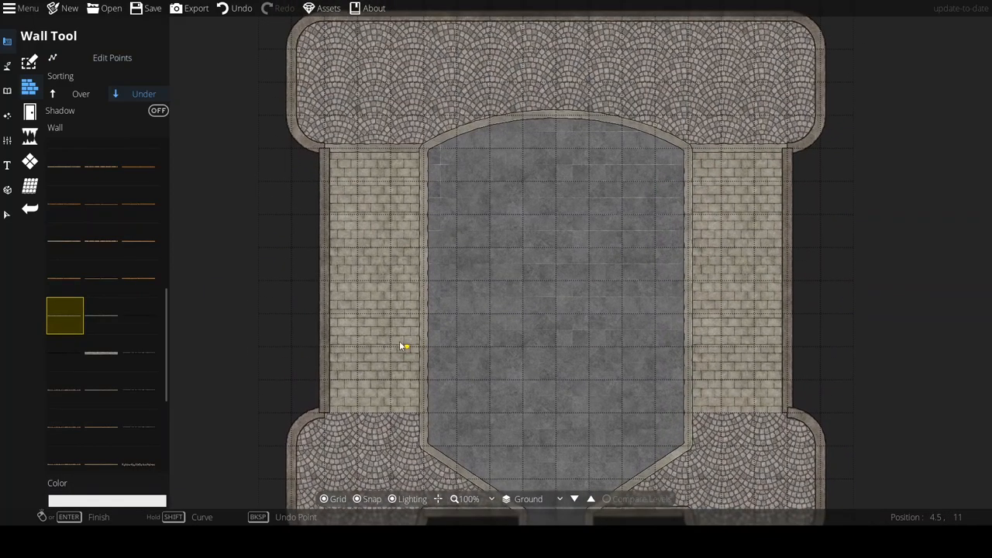
left_click(323, 412)
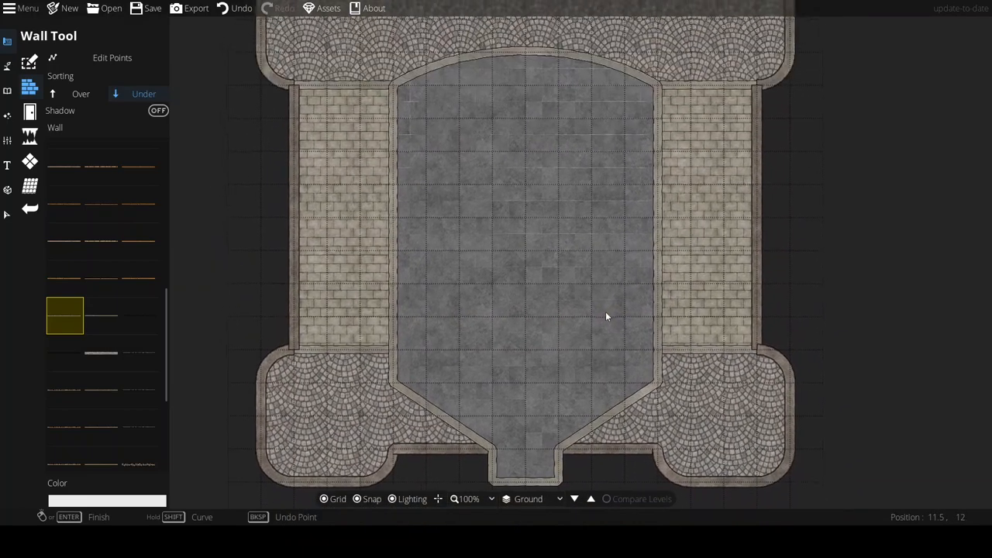
left_click(29, 112)
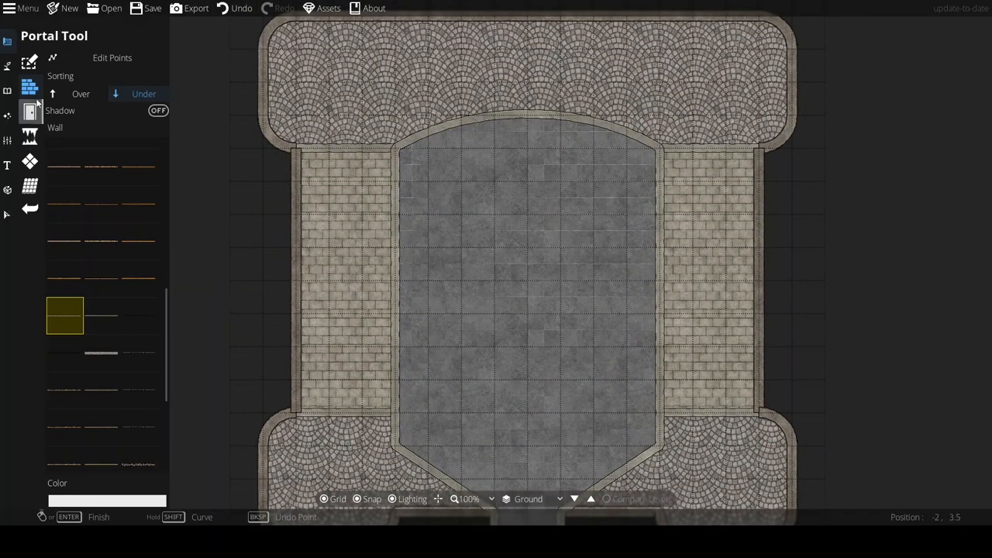
left_click(8, 90)
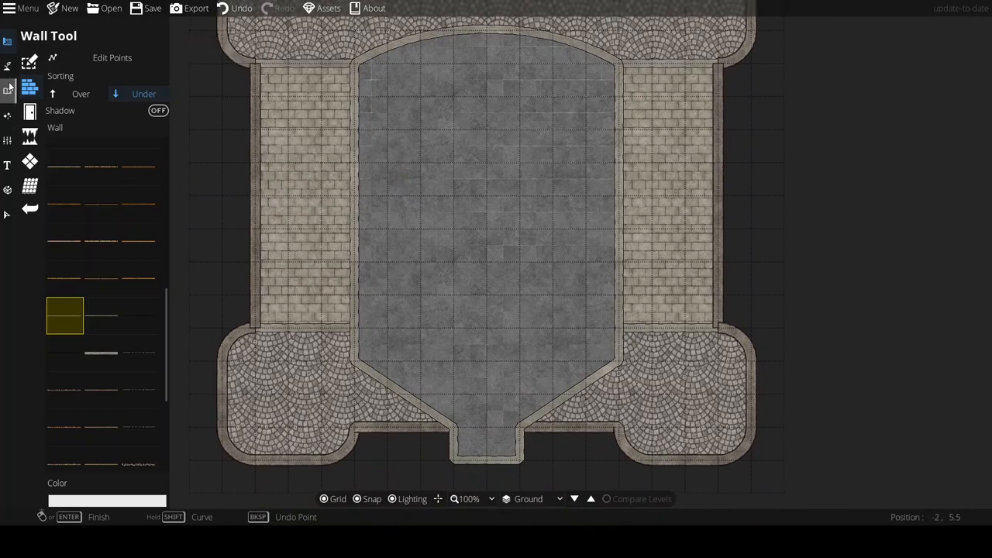
left_click(10, 87)
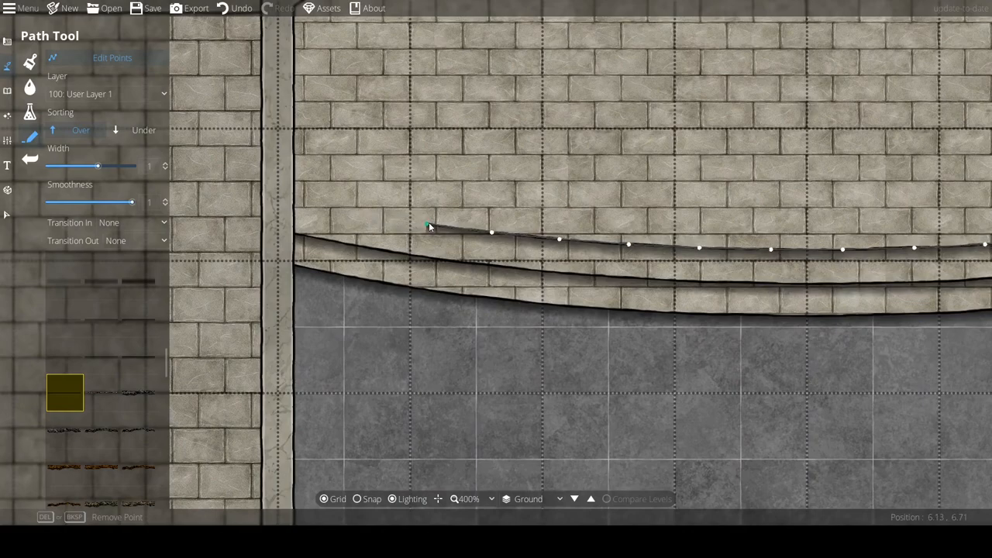
Step: Draw a thin dark curved stair-edge path across the brick to the right wall
left_click_drag(429, 226, 369, 256)
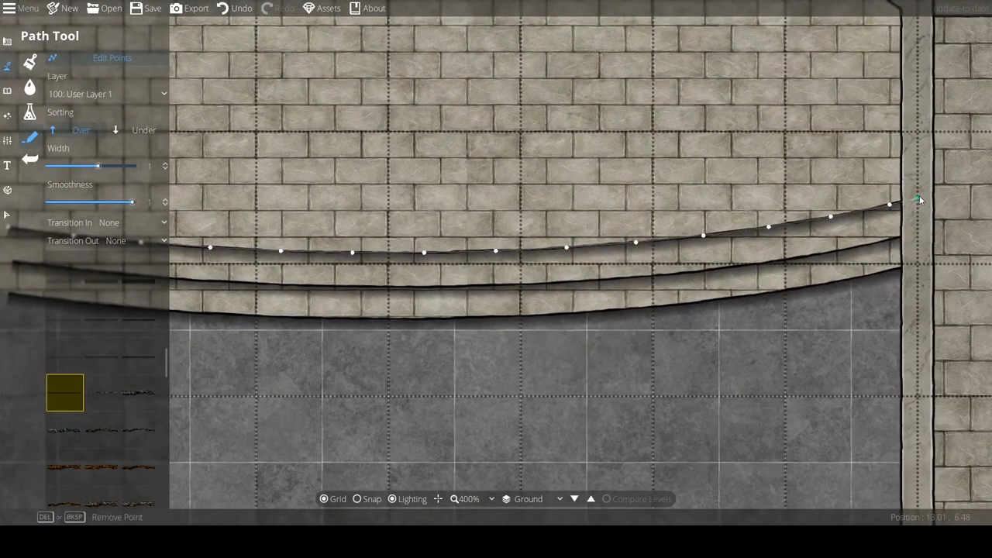
left_click_drag(890, 205, 636, 245)
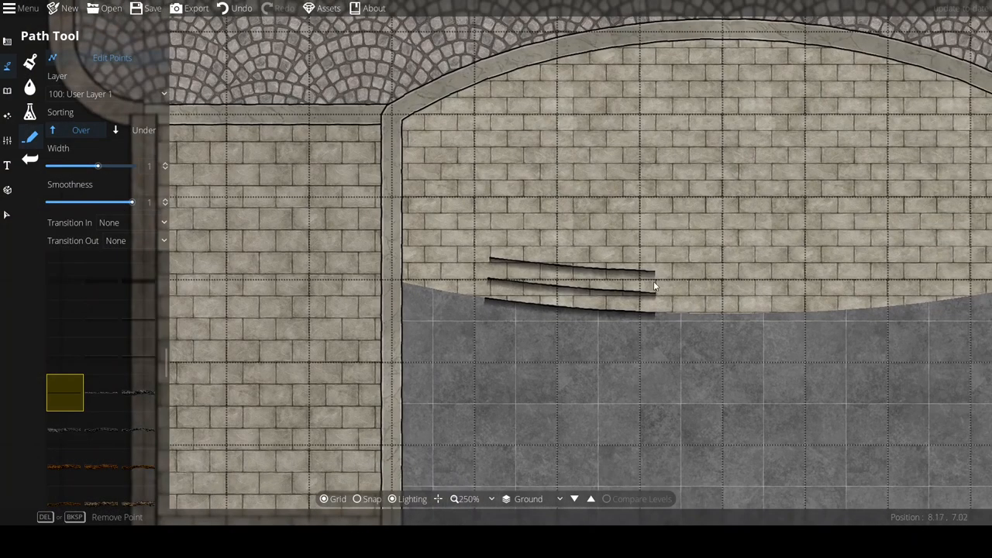
mouse_move(142, 338)
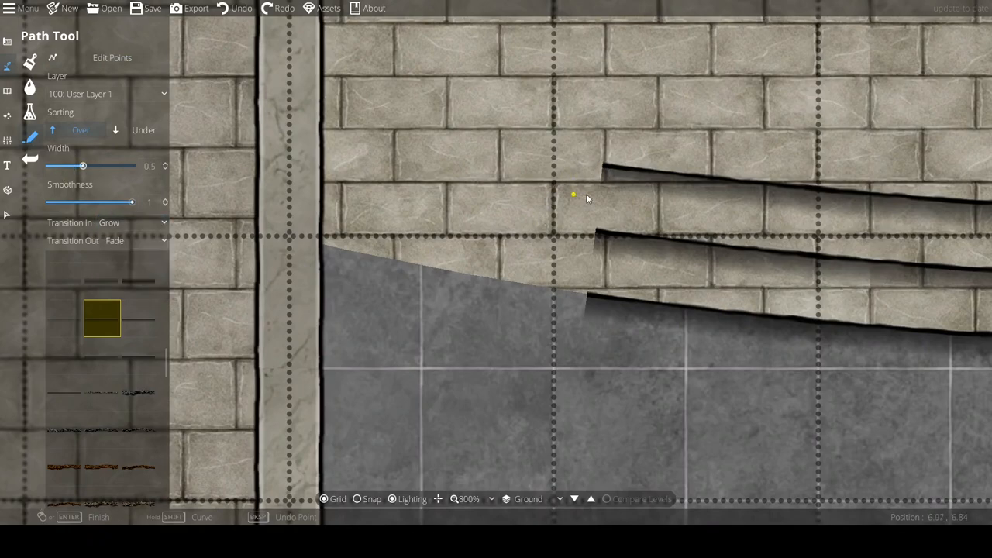
Step: Draw an angled stair tread line to the floor edge and set the path's Transition Out
left_click(601, 164)
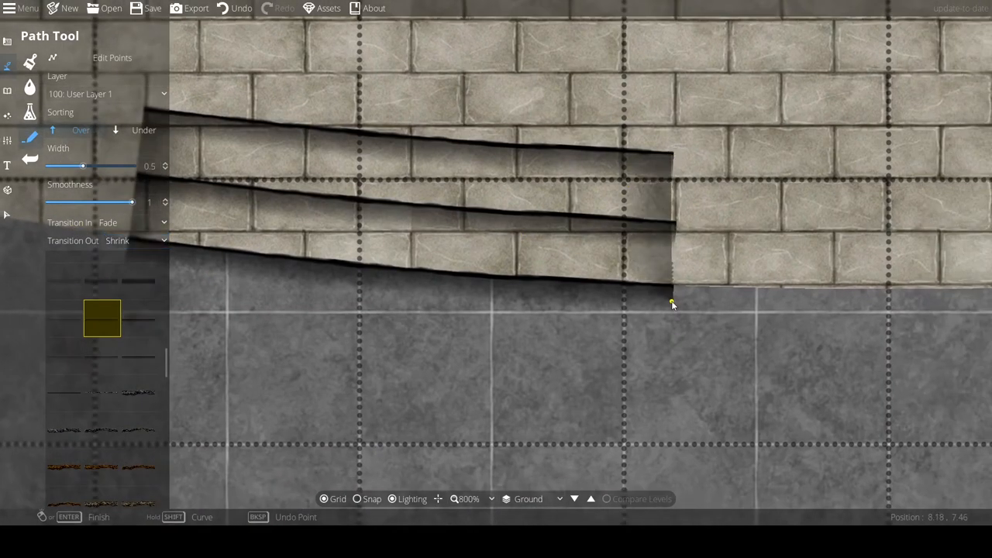
left_click(9, 112)
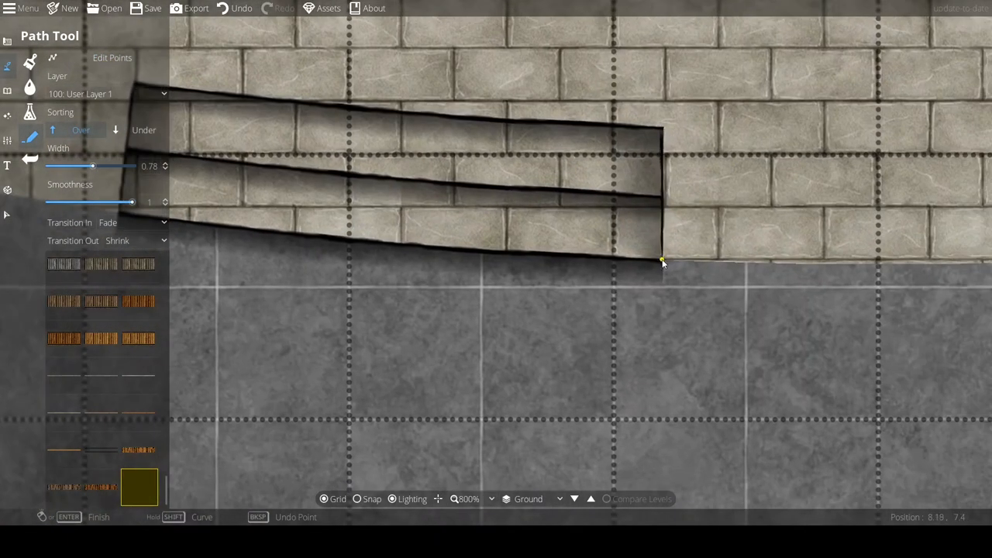
left_click(108, 223)
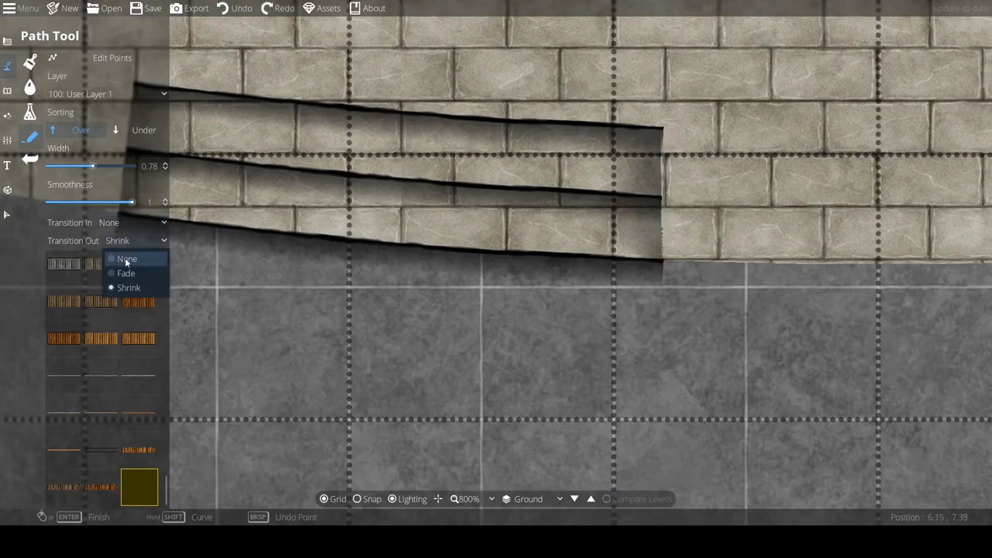
left_click(127, 259)
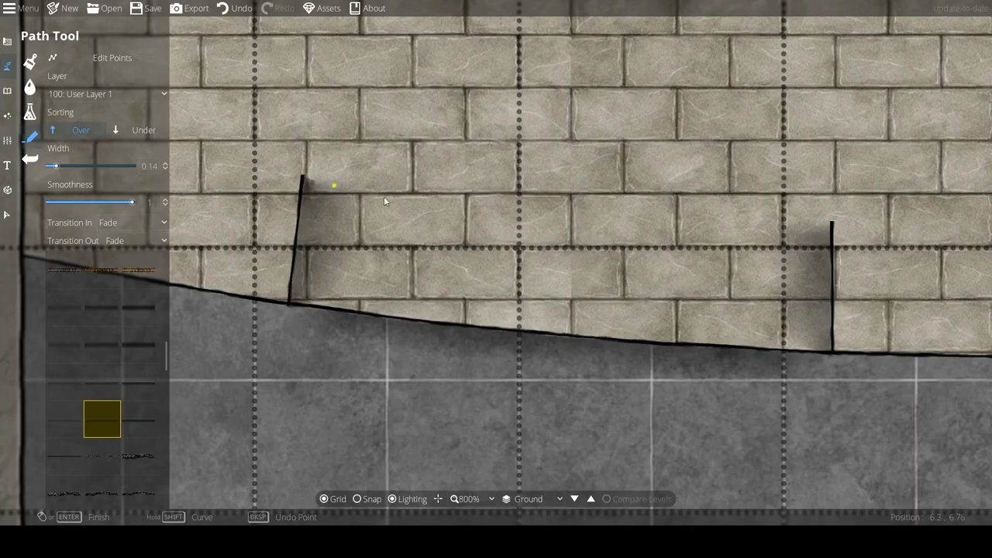
Step: Finish the curved stair outline at the left and copy it for the right side
left_click(828, 227)
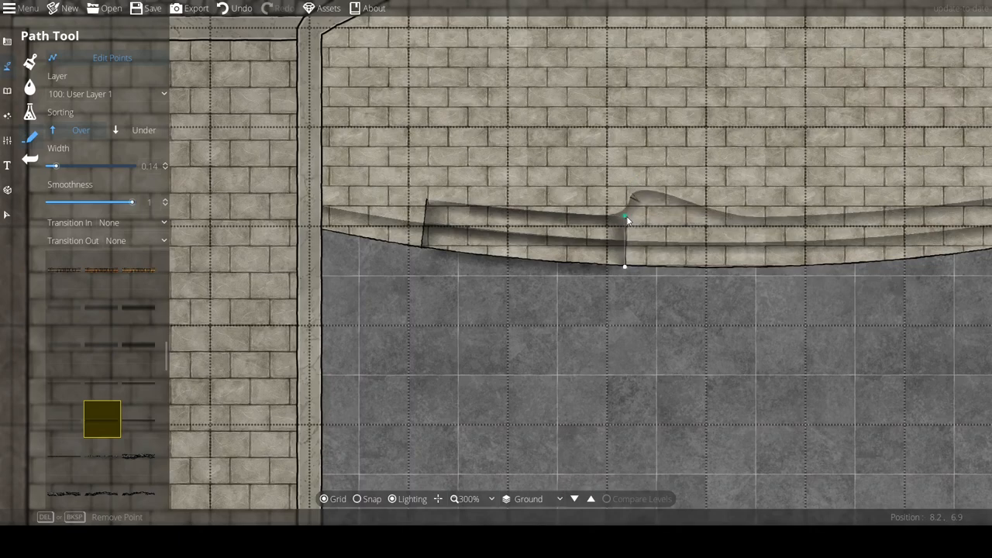
scroll("down", 3)
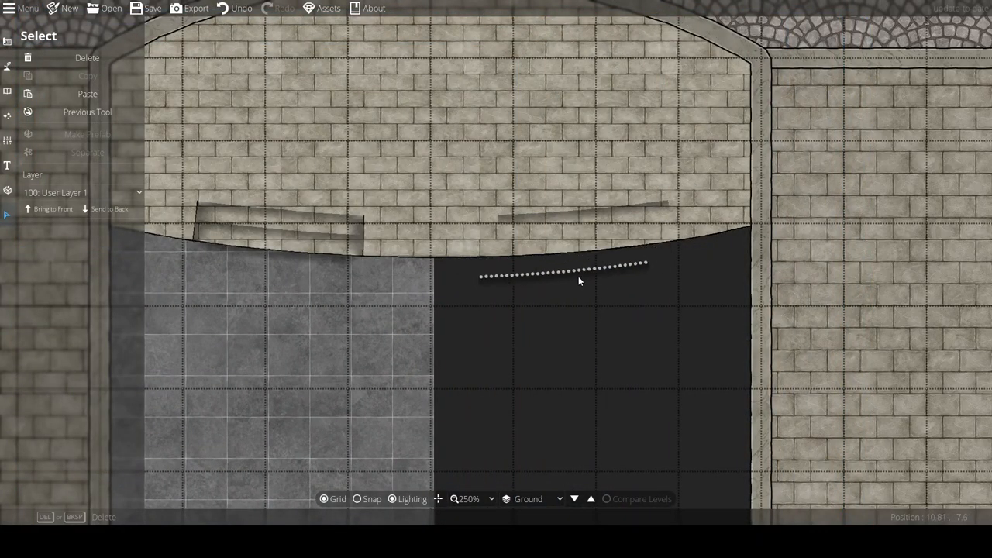
Step: Place the copied stairs at the right end, flip them horizontally and deselect
left_click_drag(564, 276, 581, 235)
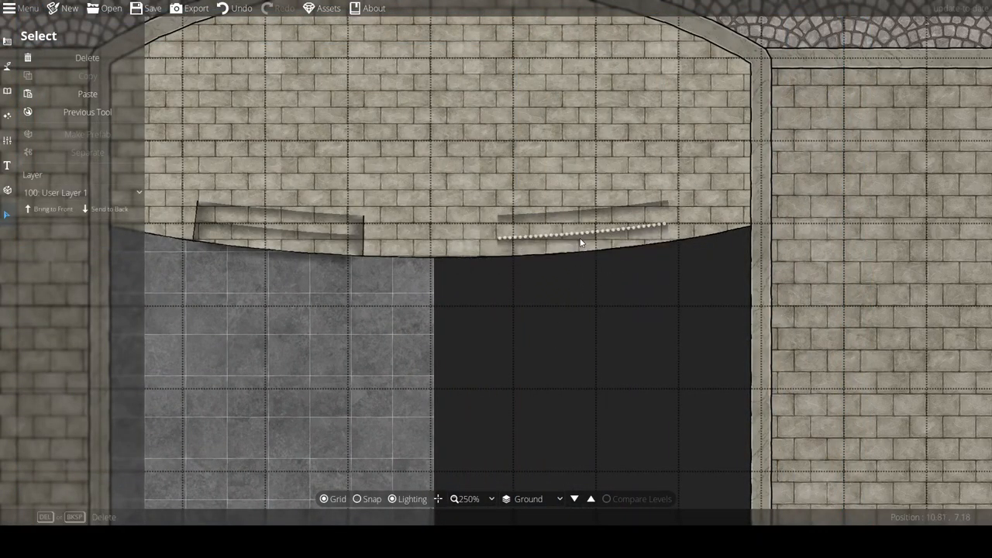
left_click(580, 240)
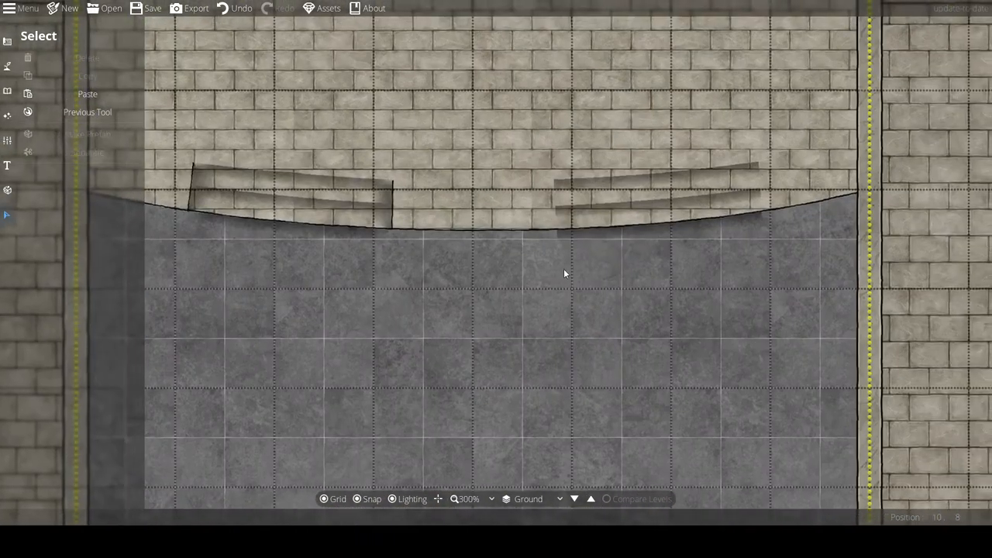
left_click(10, 65)
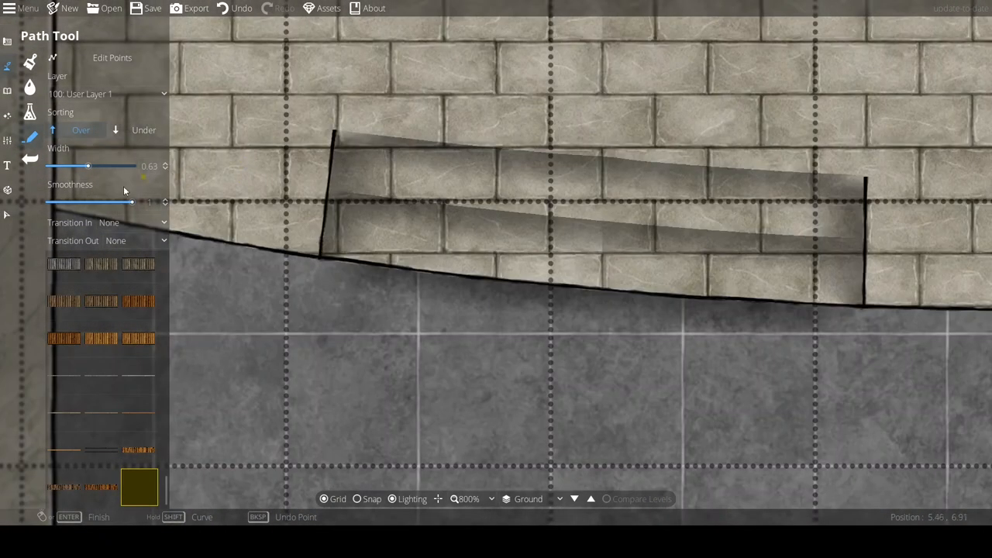
Step: Draw a closed, angled tread outline across the stairs and reshape it to follow the steps
left_click_drag(88, 166, 71, 166)
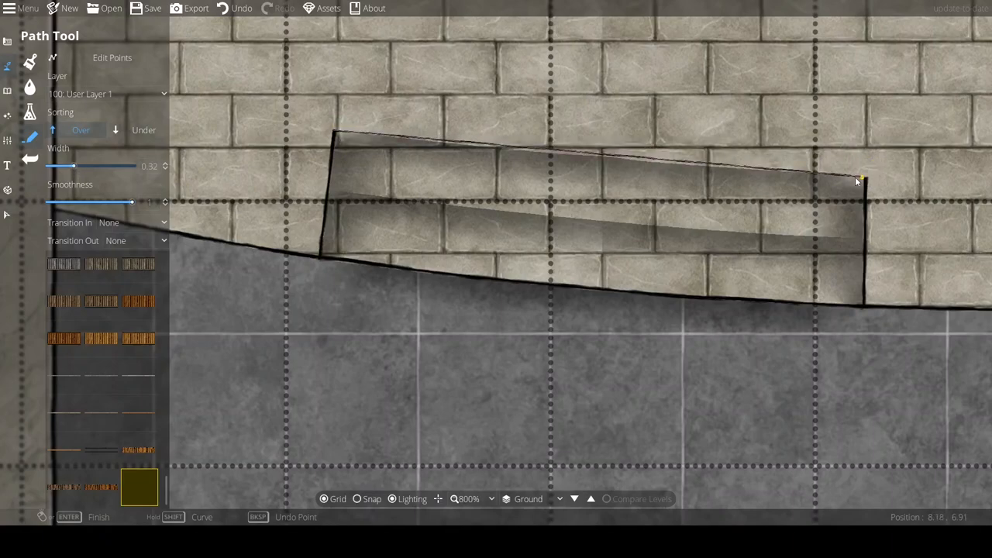
left_click_drag(858, 180, 865, 239)
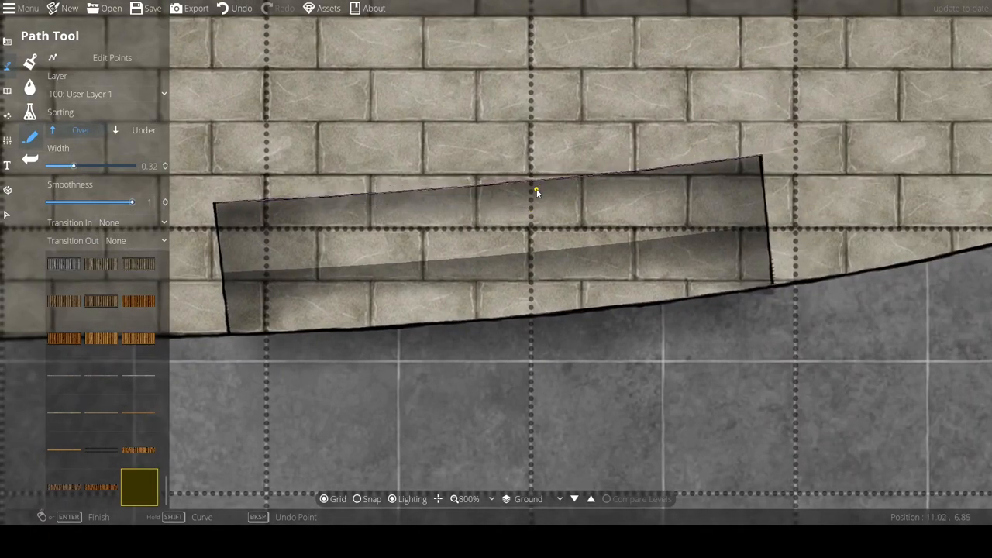
left_click_drag(536, 192, 586, 250)
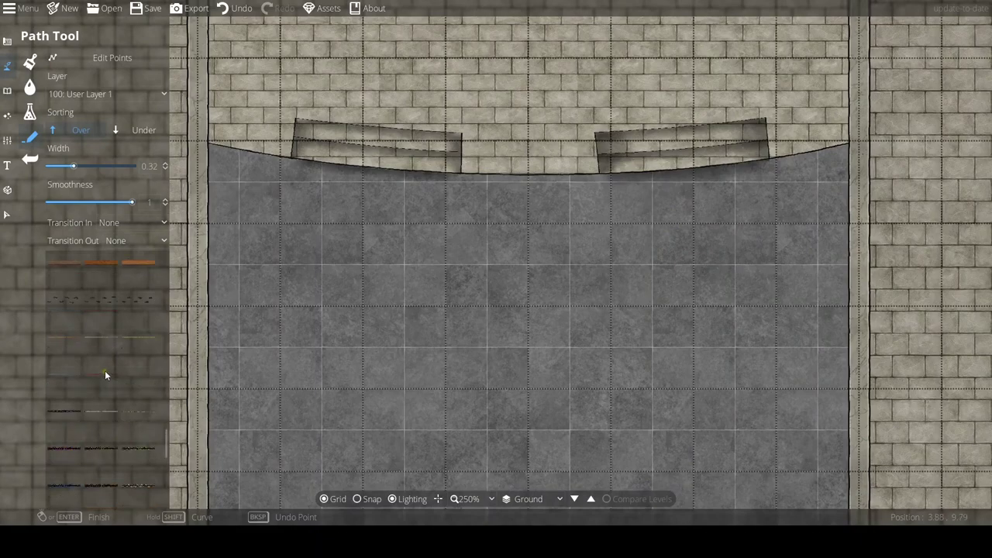
Step: Set the path's Transition In to Fade and Transition Out to None
scroll("down", 3)
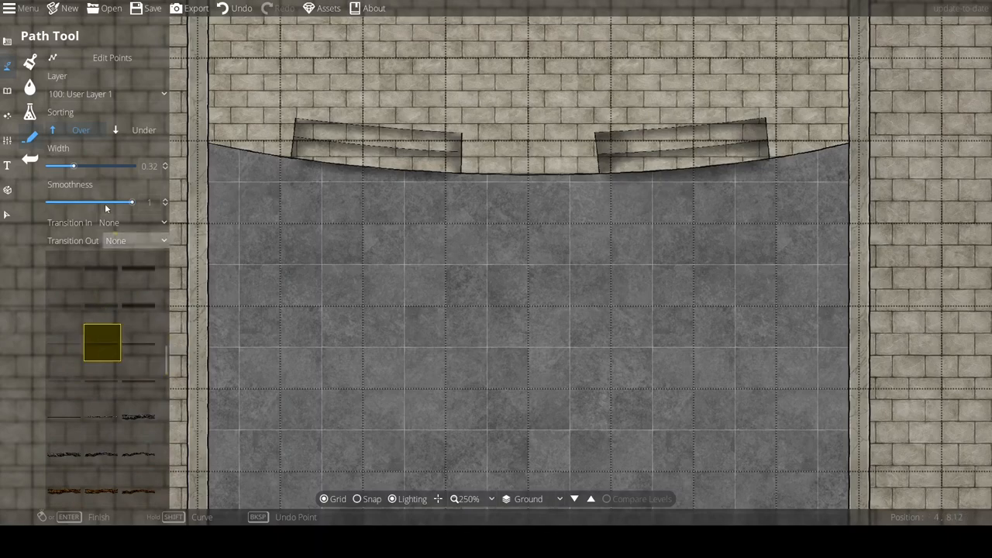
left_click(136, 223)
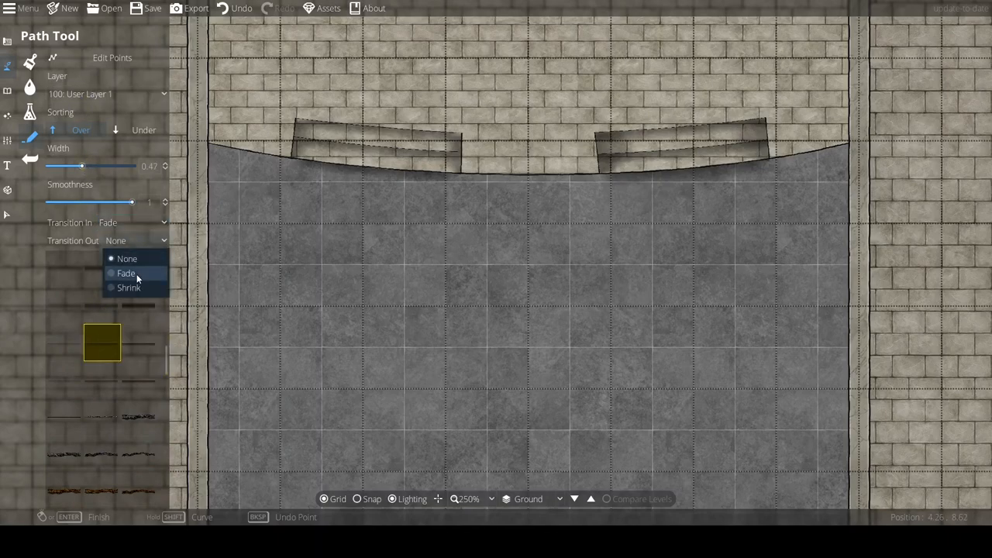
left_click(126, 273)
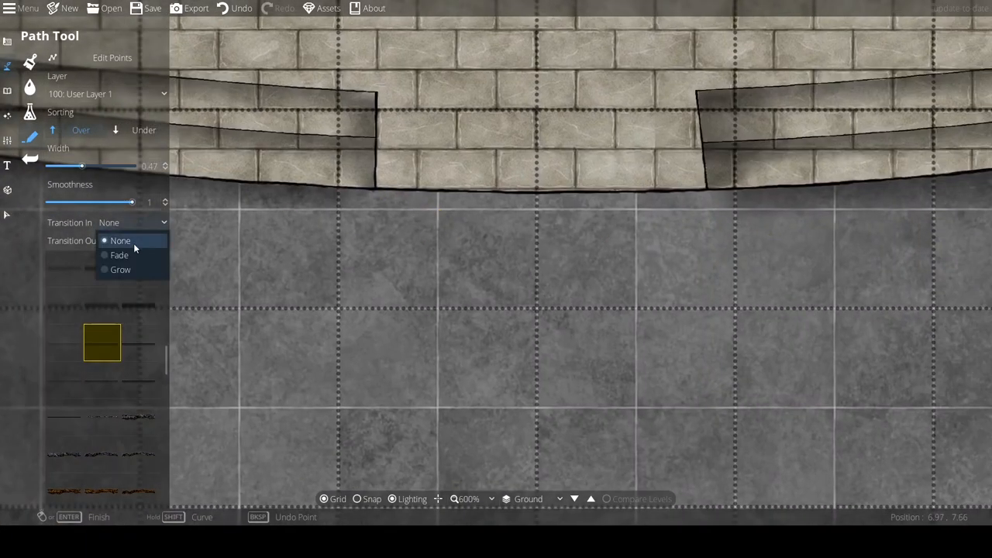
left_click(117, 254)
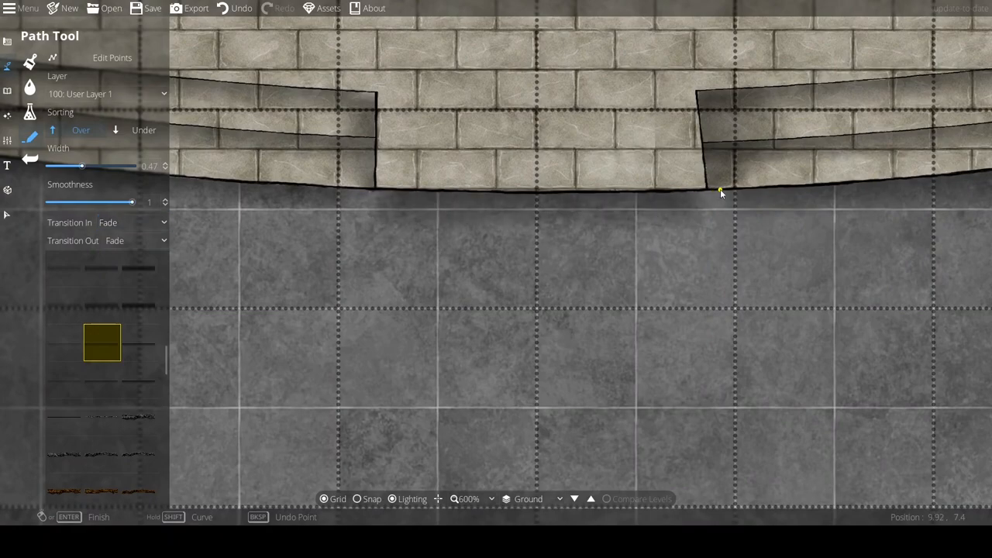
left_click(139, 240)
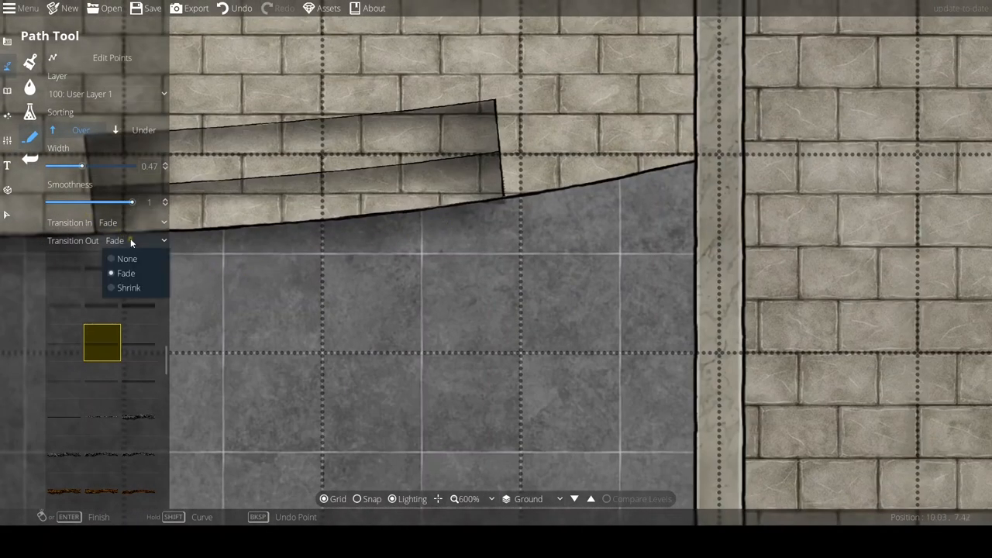
left_click(127, 257)
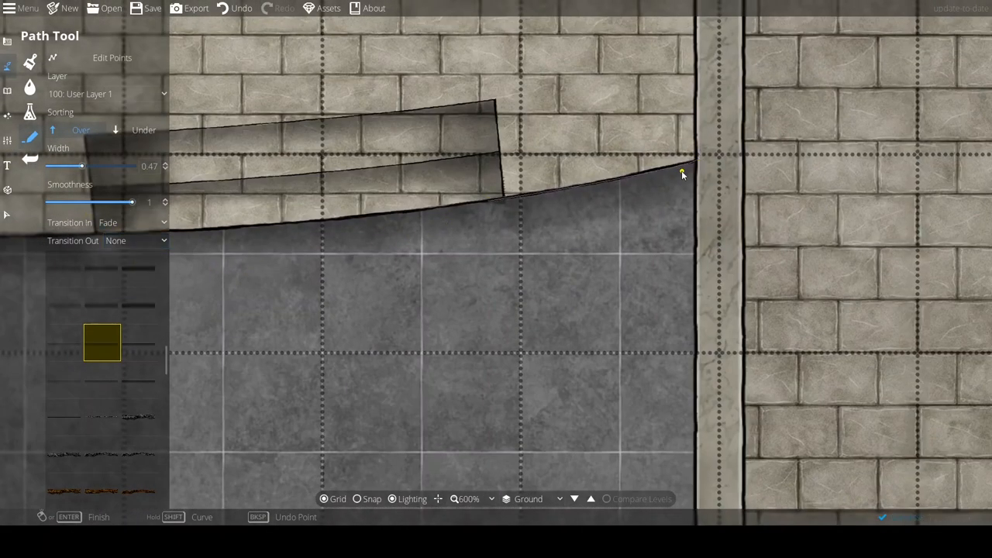
Step: Drag the step path's end points into line with the stair uprights
scroll("down", 3)
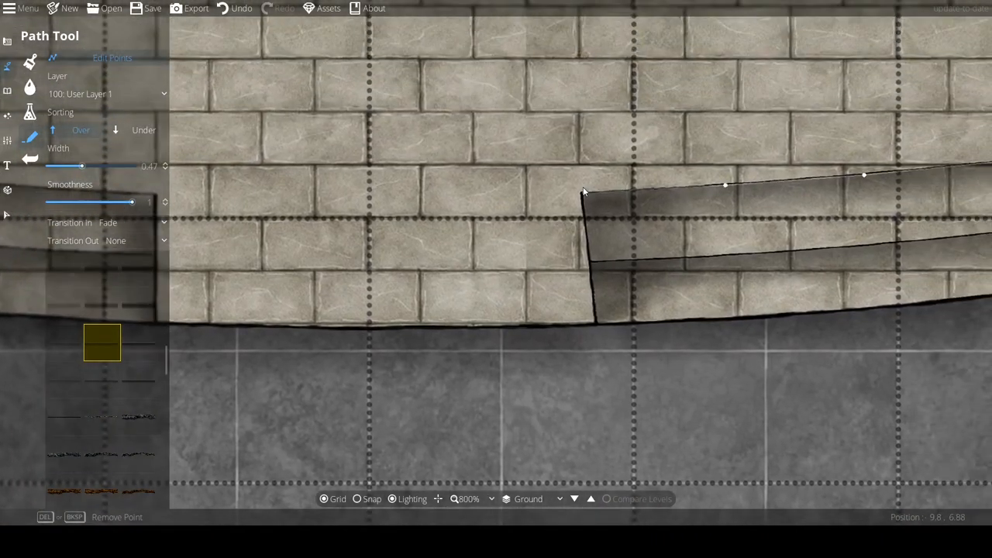
left_click_drag(581, 194, 592, 194)
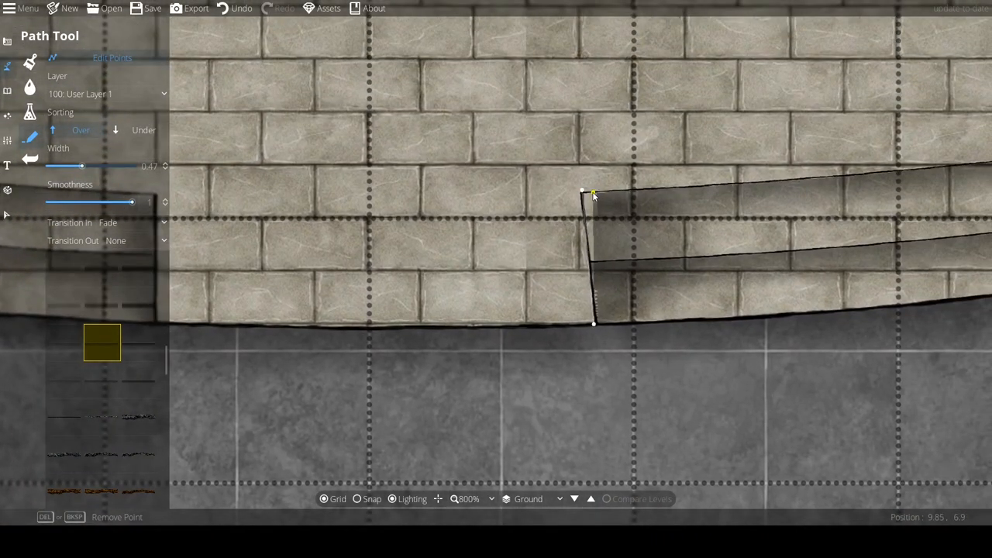
left_click_drag(592, 194, 602, 194)
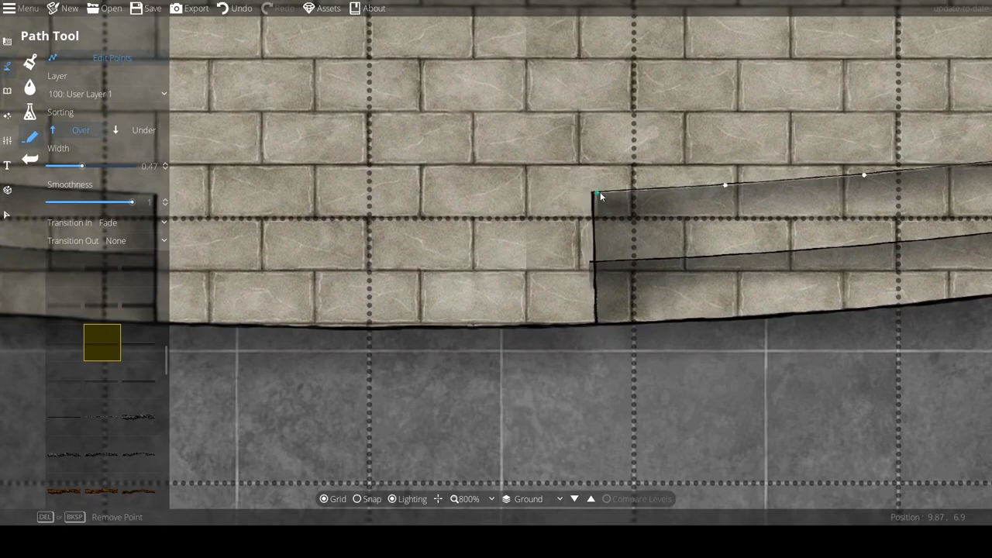
left_click_drag(597, 193, 596, 260)
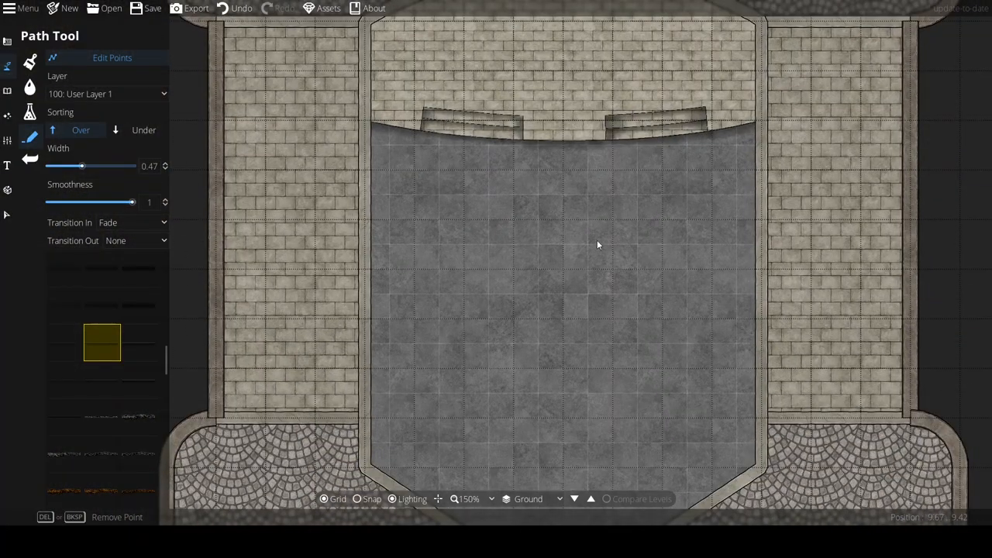
Step: Cut notched pillar recesses along both nave walls, then choose a path style for outlining them
left_click(9, 87)
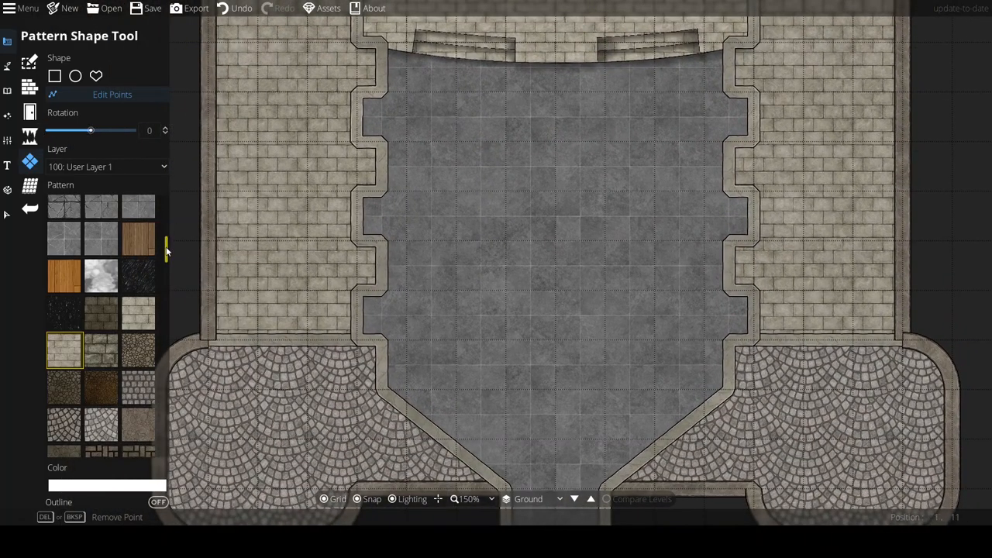
left_click(9, 65)
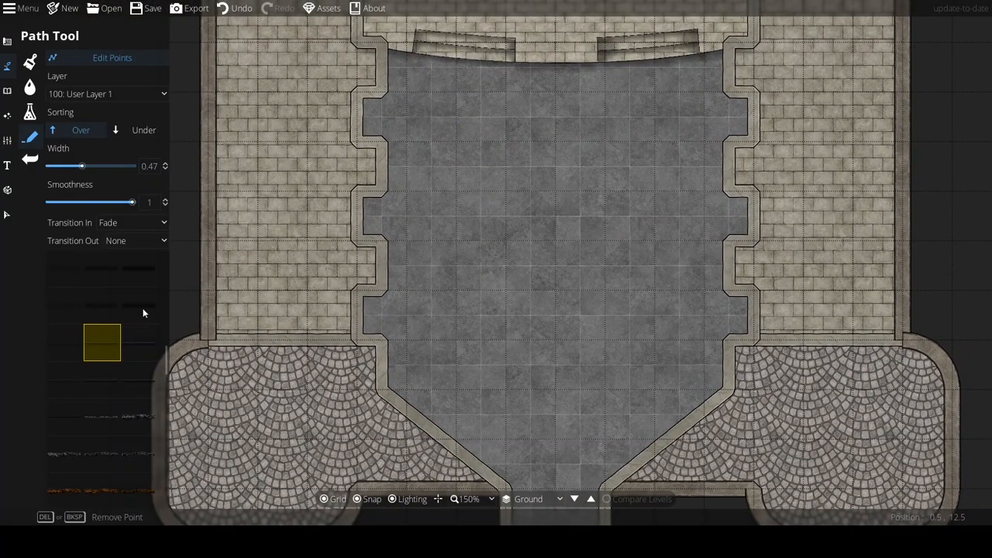
left_click(106, 93)
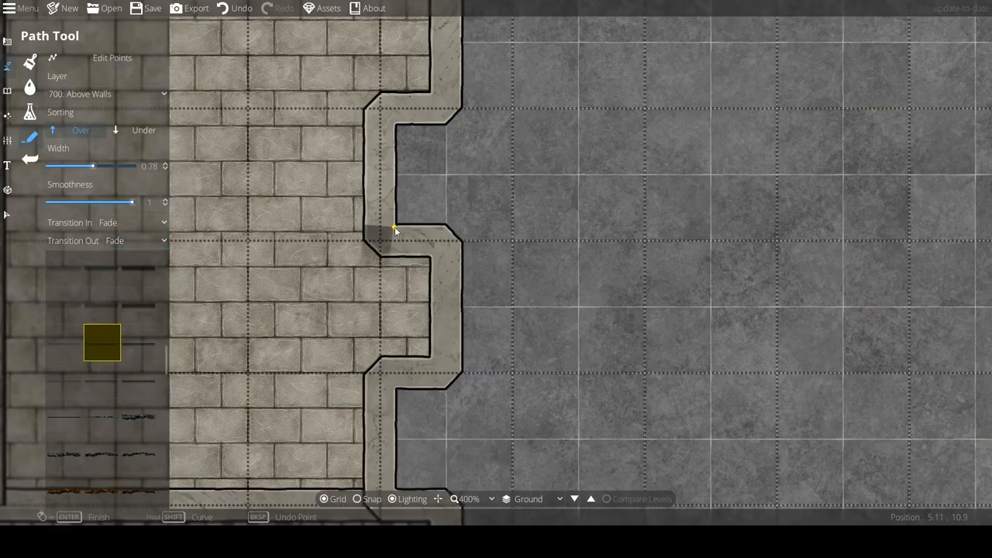
mouse_move(380, 158)
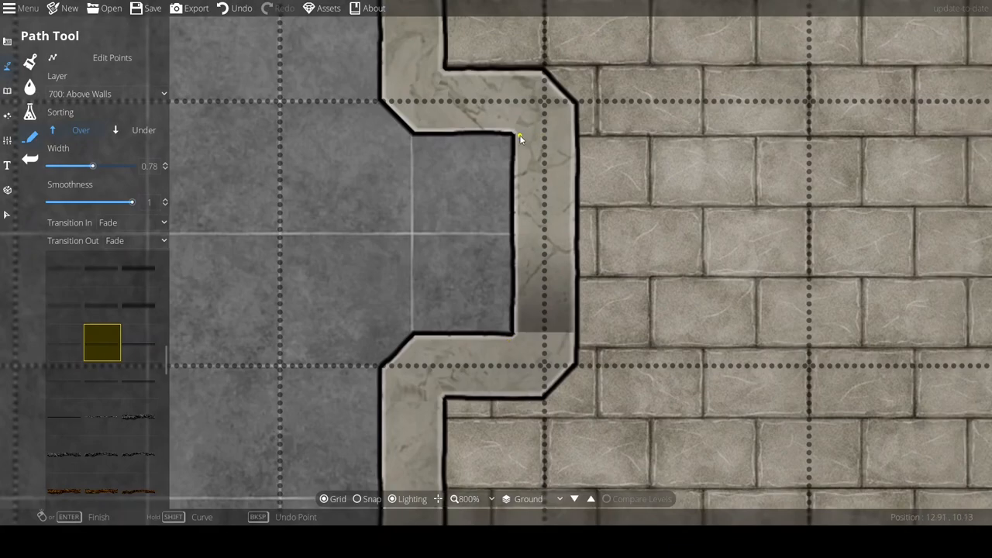
Step: Trace black outline paths around the pillar recesses on the Above Walls layer
scroll("down", 3)
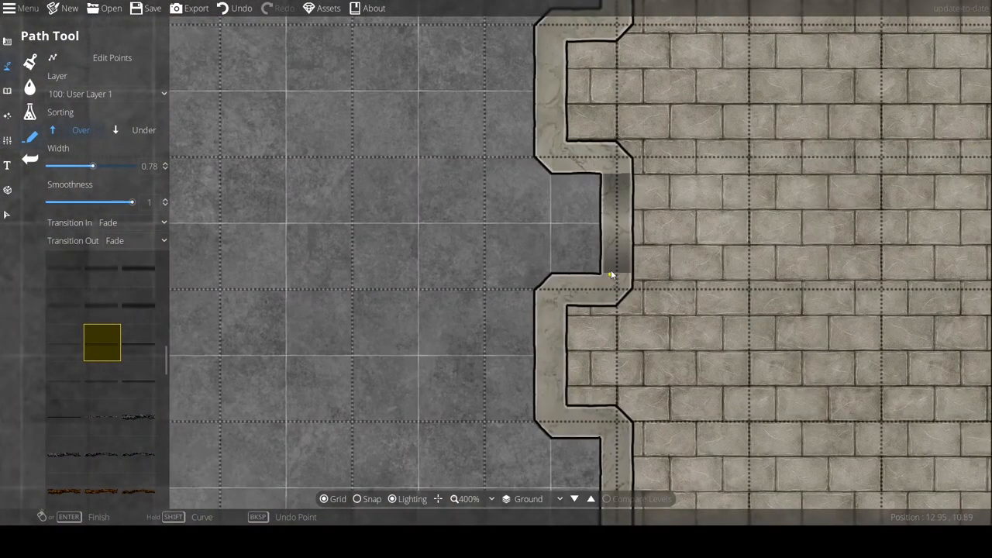
scroll("down", 3)
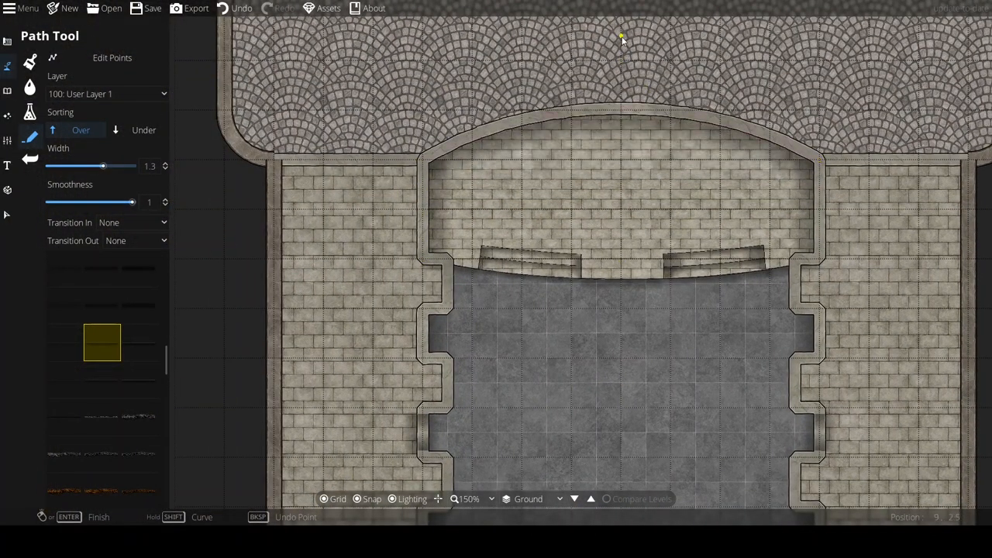
scroll("down", 3)
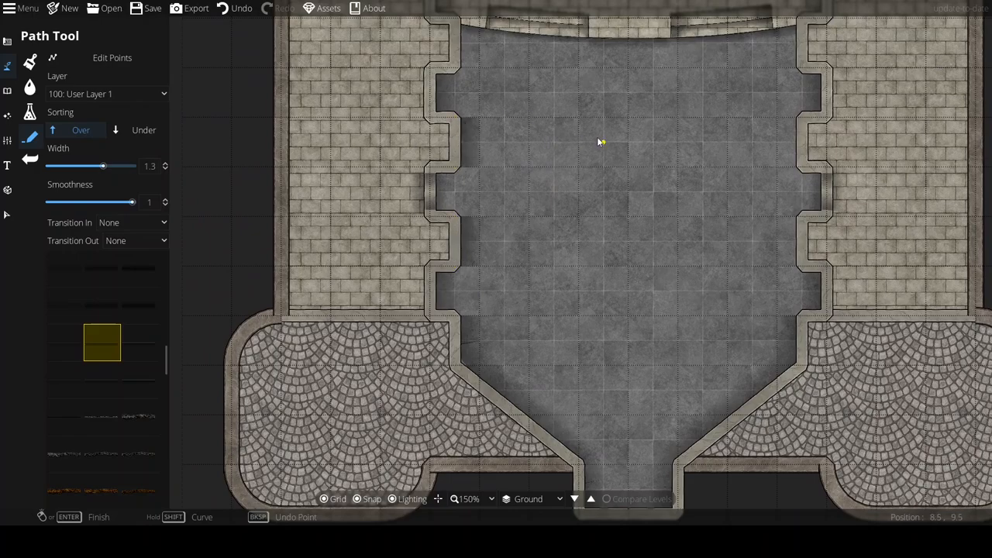
Step: Adjust the path's fade settings, then search the Objects library for 'shadow'
left_click(504, 292)
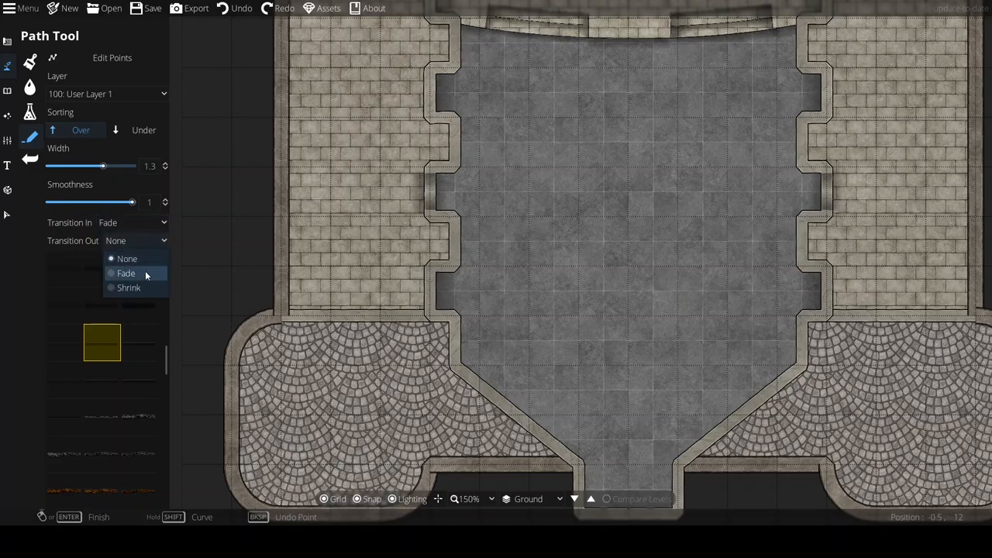
left_click(126, 273)
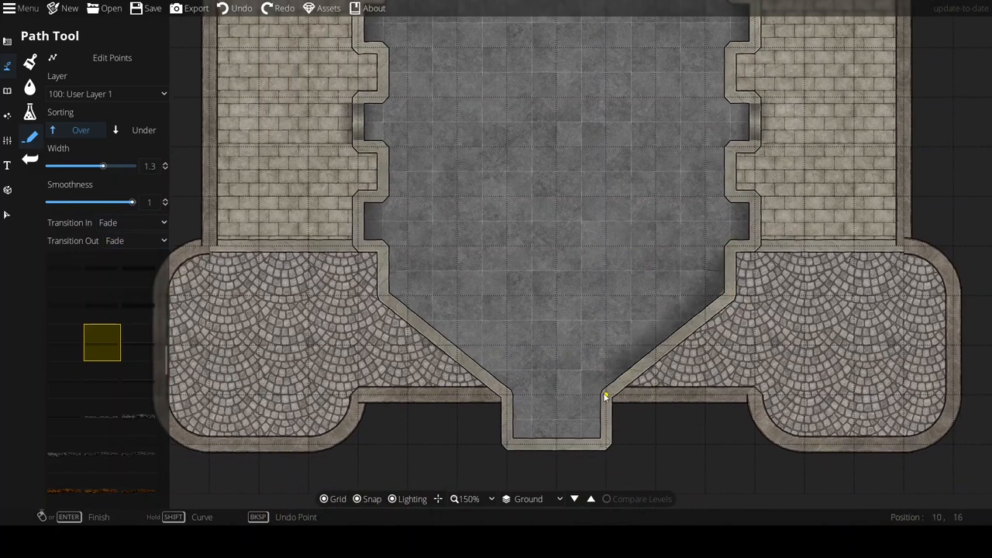
left_click(505, 444)
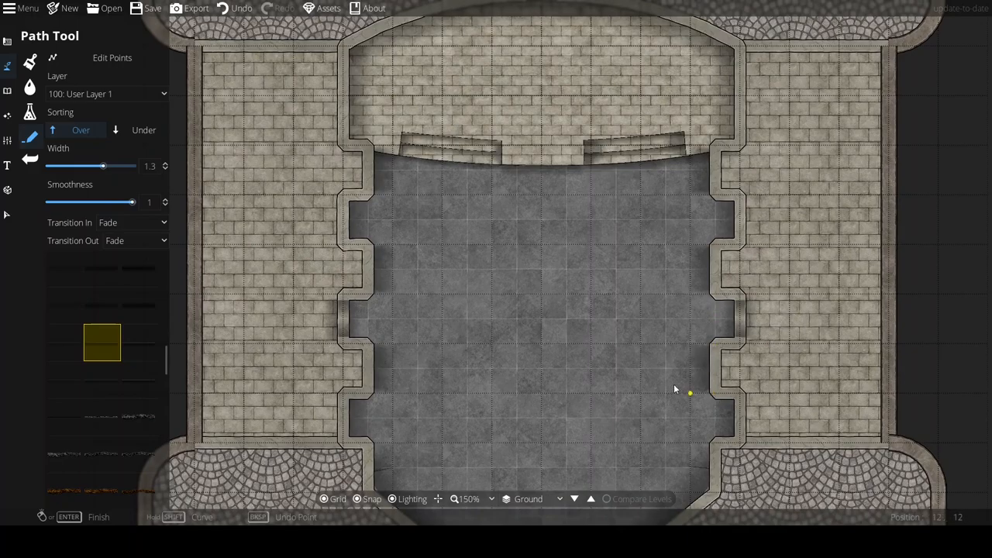
left_click(9, 89)
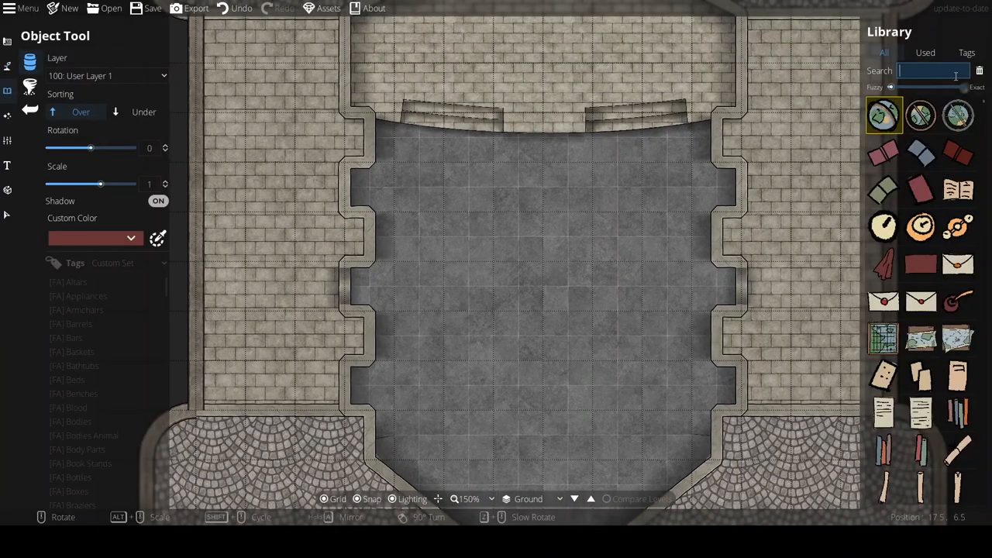
type("shadow")
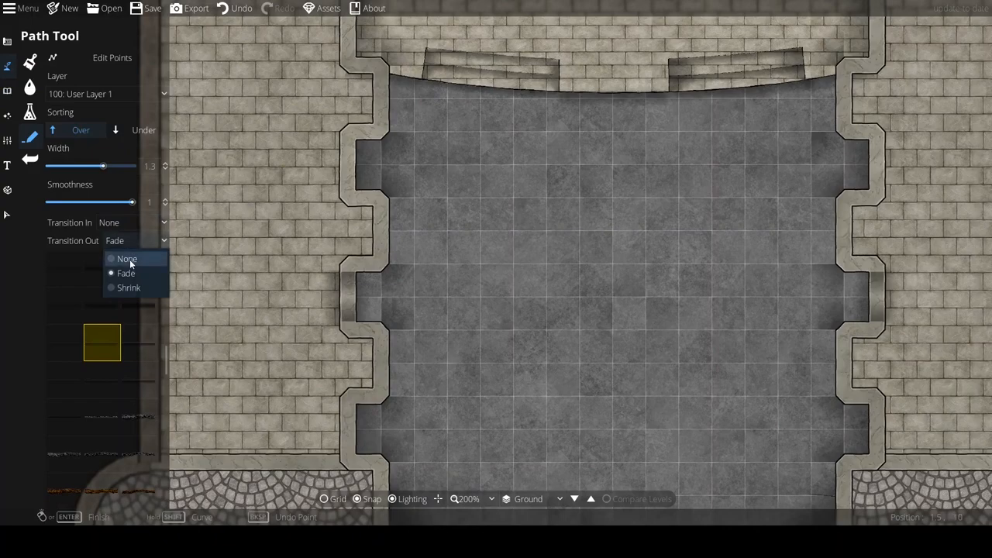
Step: Set Transition Out to None and move down to start a path along the lower floor's edge
left_click(127, 257)
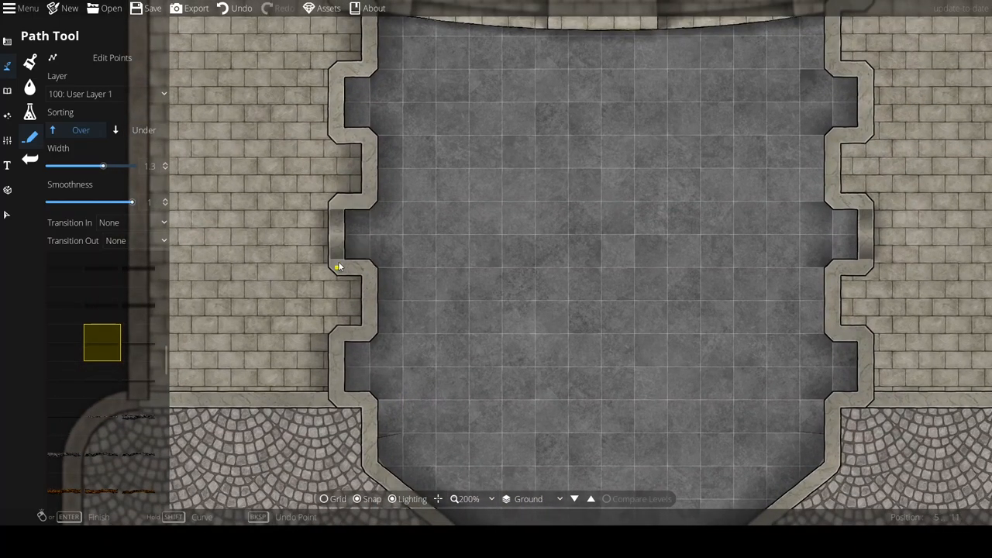
scroll("down", 3)
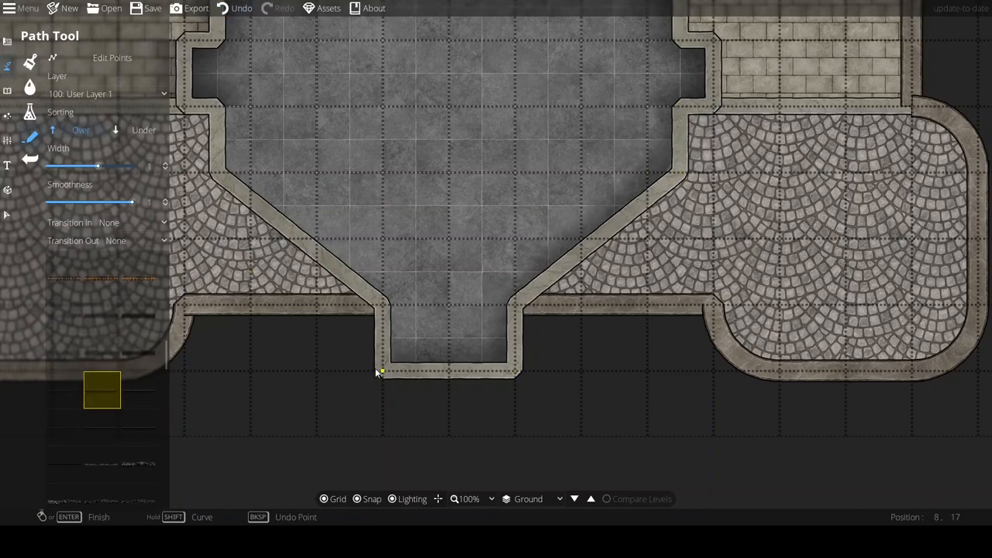
Step: Draw the dark outline path along the lower nave's inner wall
scroll("down", 3)
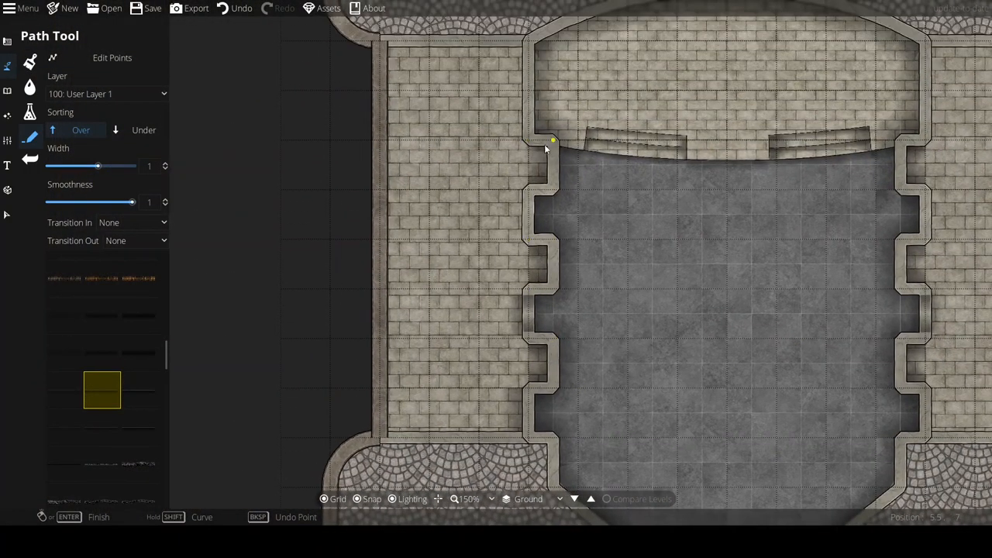
left_click_drag(546, 148, 481, 310)
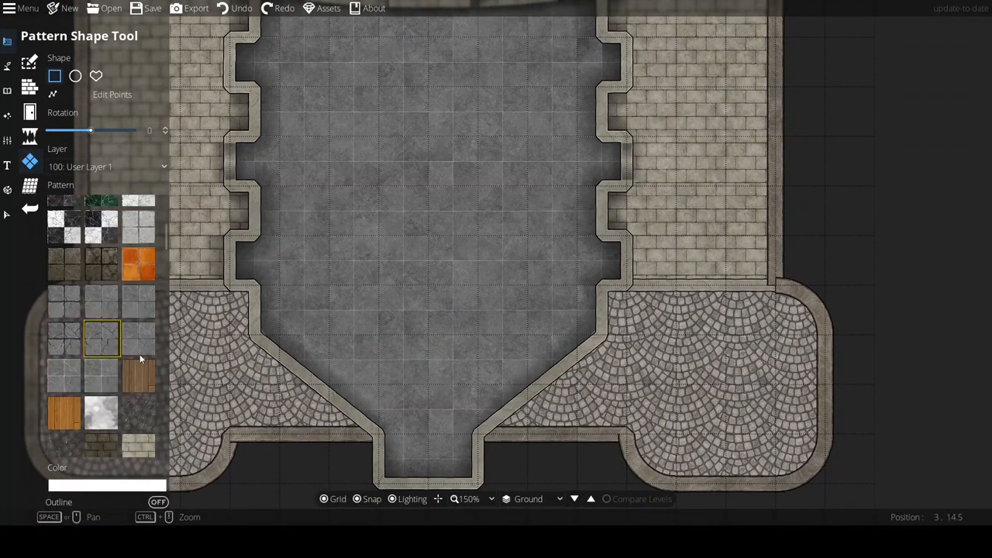
Step: Choose the darker stone tile pattern for the checkered aisle squares
left_click(101, 484)
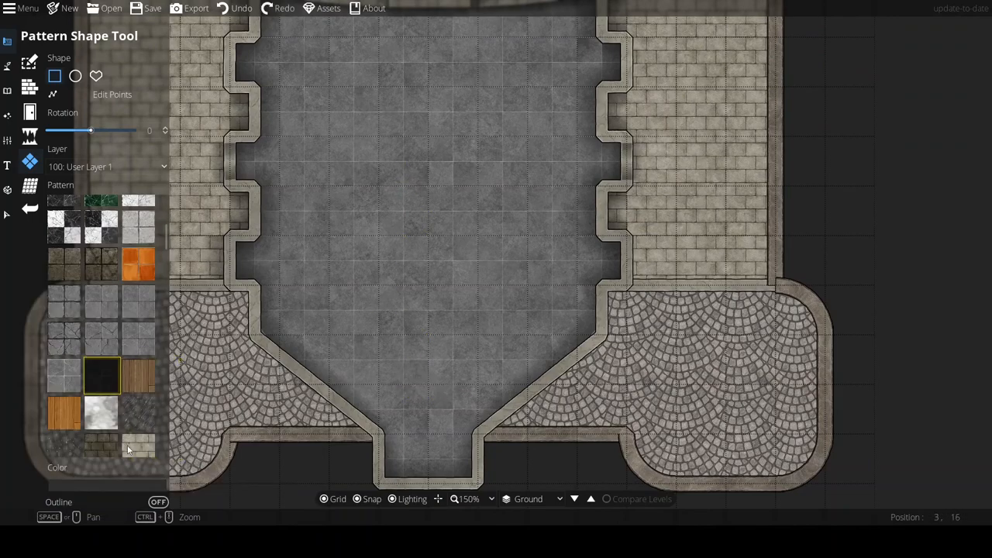
left_click(102, 378)
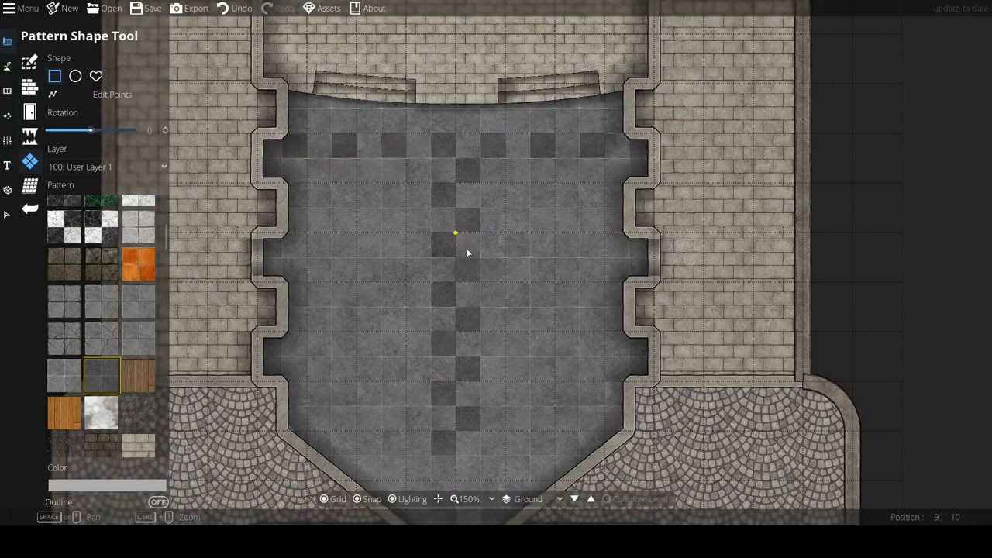
scroll("down", 3)
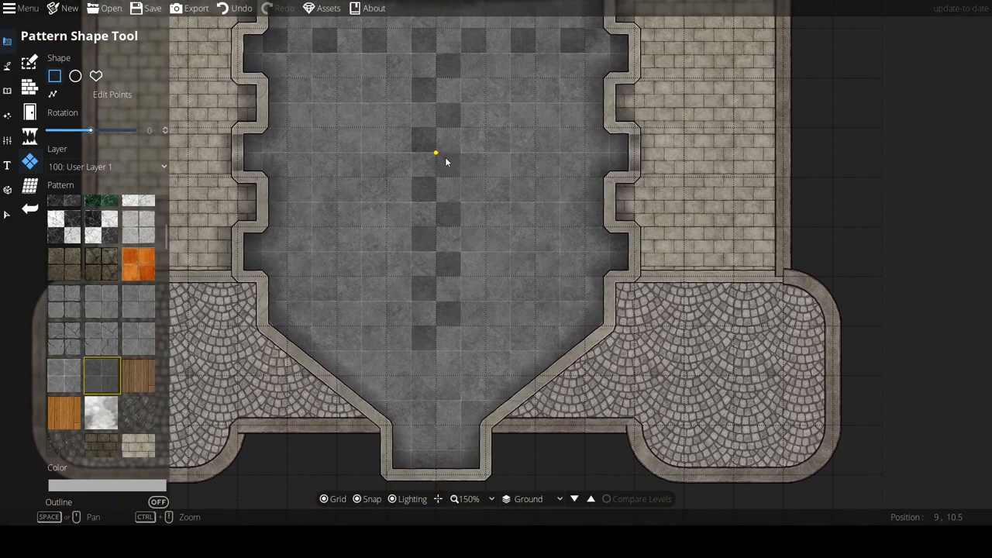
Step: Add another dark aisle tile and trace a custom shaded shape along the floor's top edge
left_click_drag(446, 161, 474, 270)
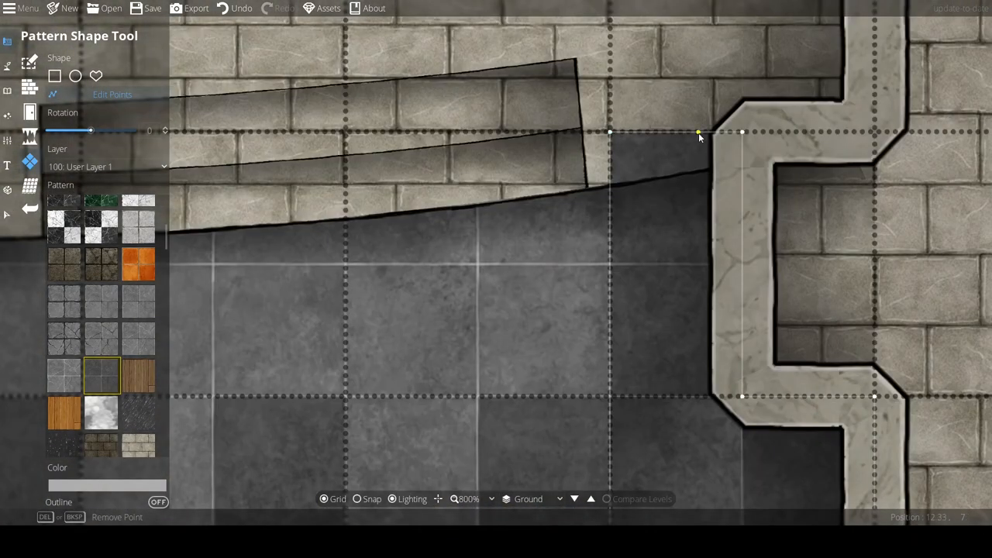
left_click_drag(698, 131, 612, 169)
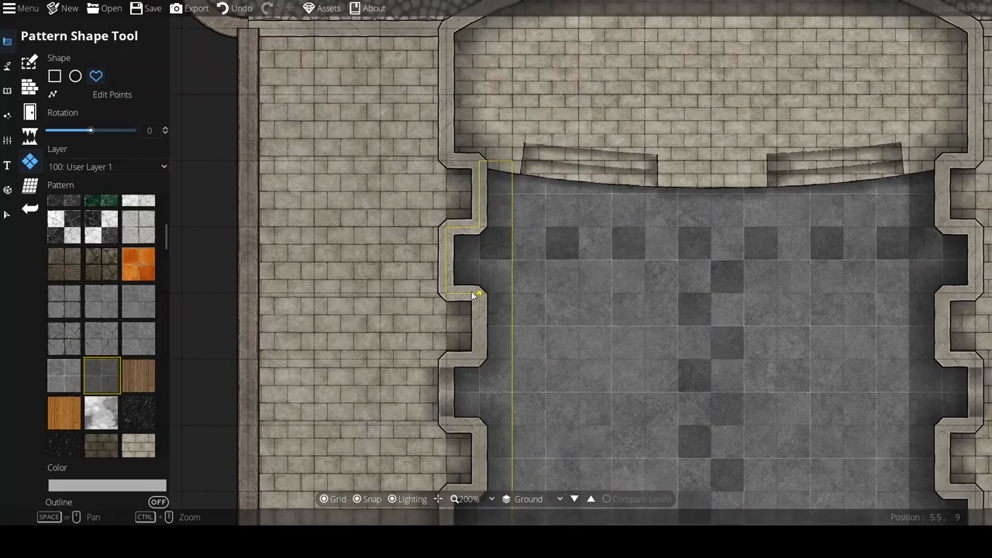
scroll("down", 3)
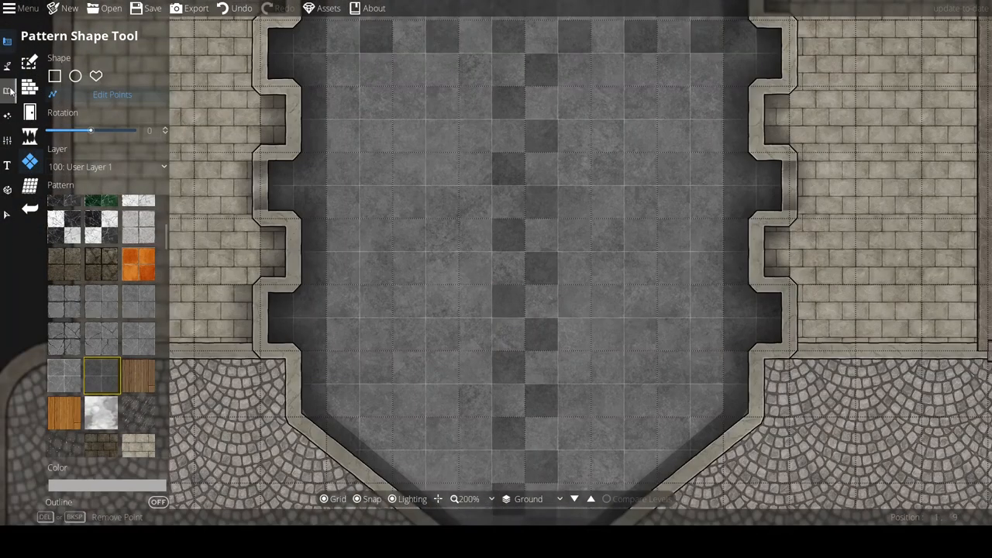
Step: Search the Object library for 'pew' and place wooden pews in the nave
left_click(10, 92)
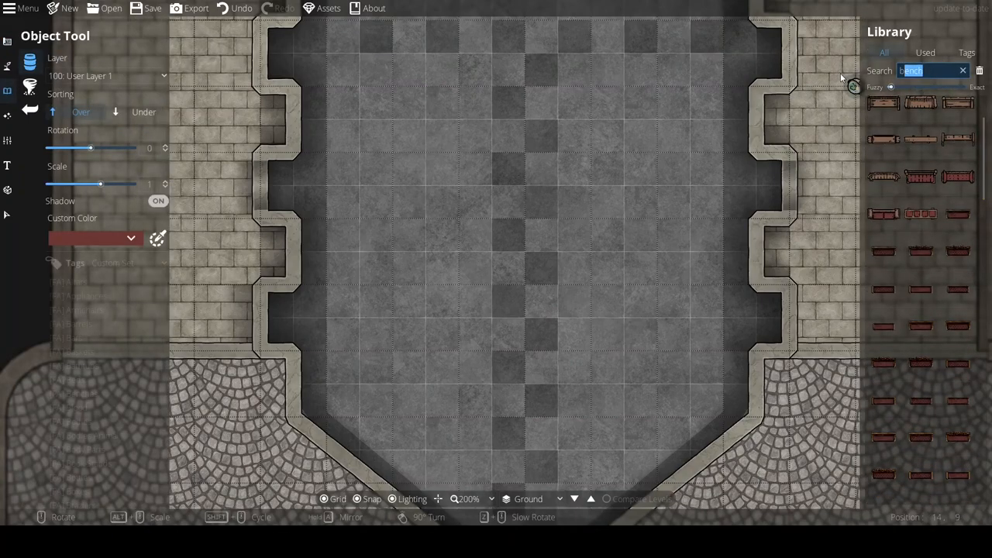
type("pew")
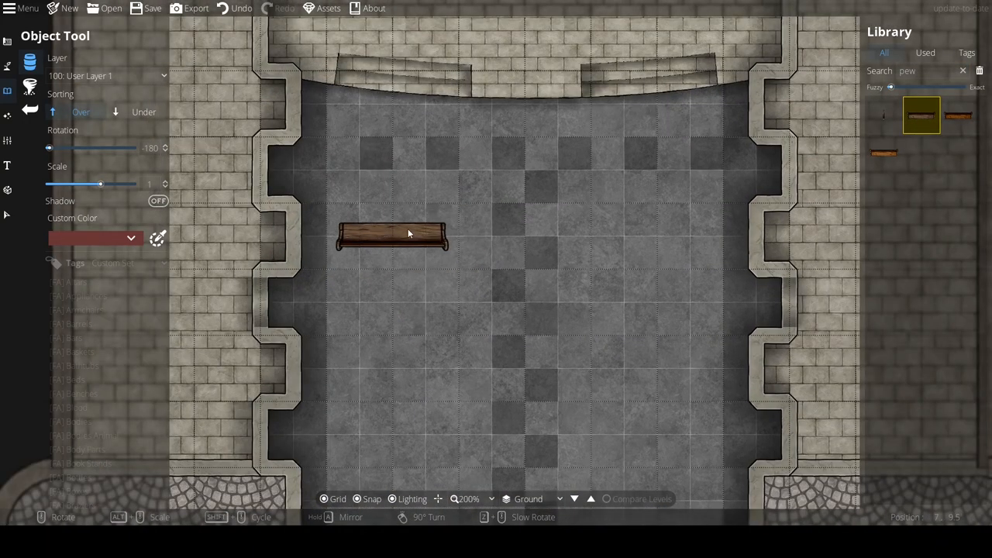
mouse_move(403, 239)
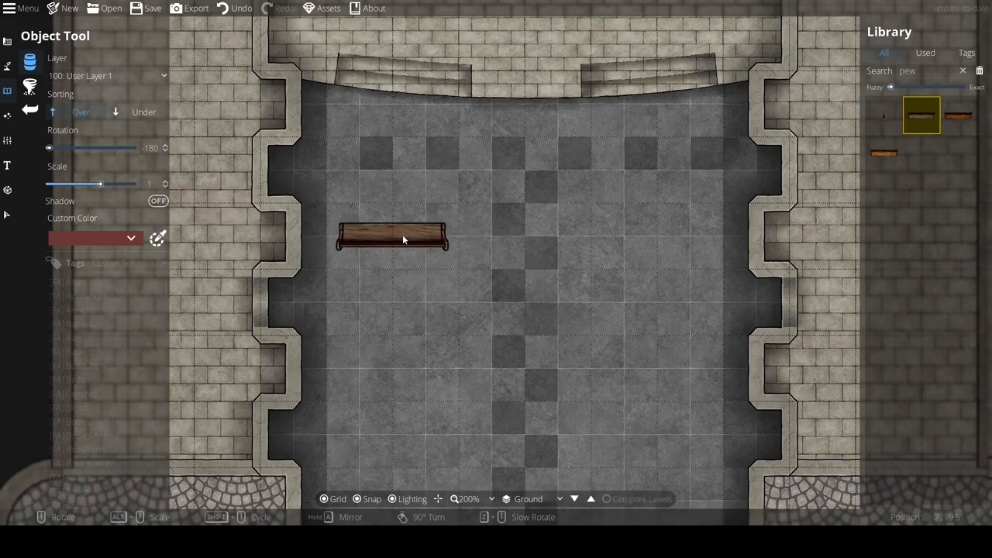
left_click(669, 239)
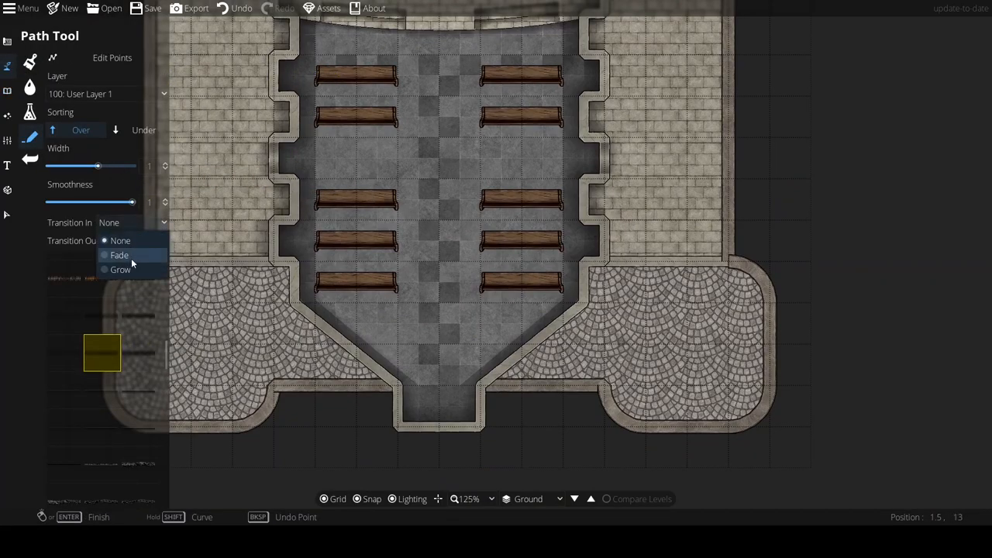
Step: Make paths fade at both ends and switch to the cobble, brick and wood pattern set
left_click(119, 255)
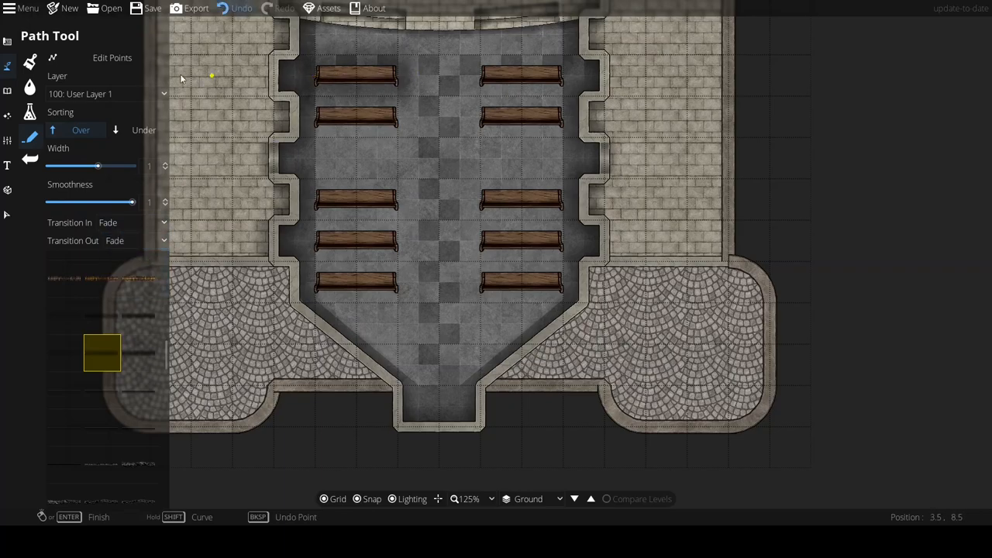
left_click_drag(99, 166, 89, 165)
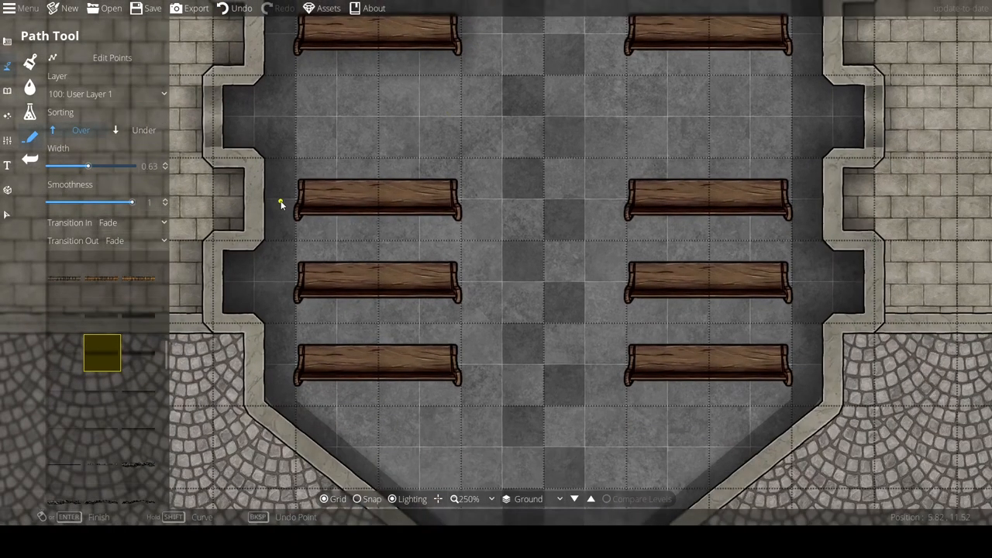
scroll("down", 3)
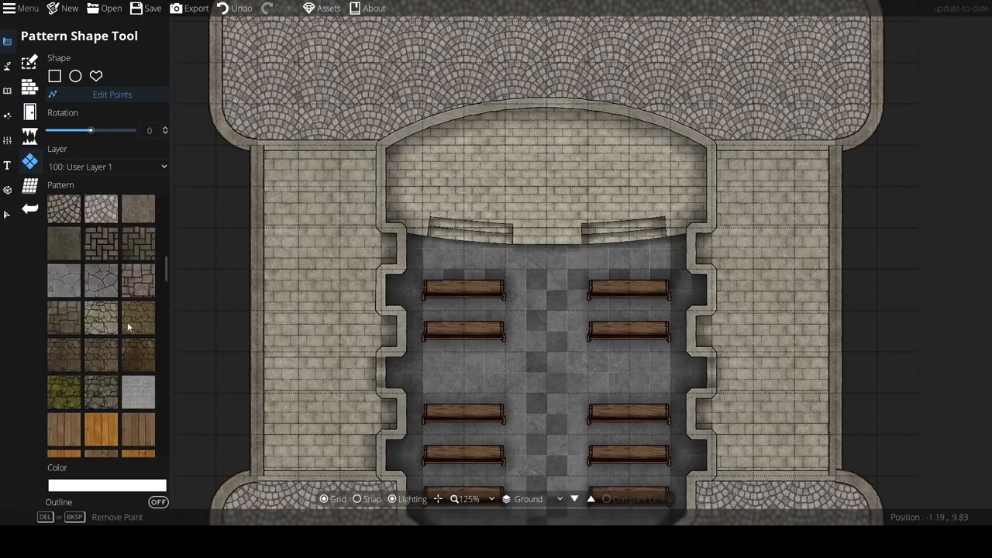
Step: Pick a light brick texture and begin outlining a polygon on the platform above the steps
scroll("down", 3)
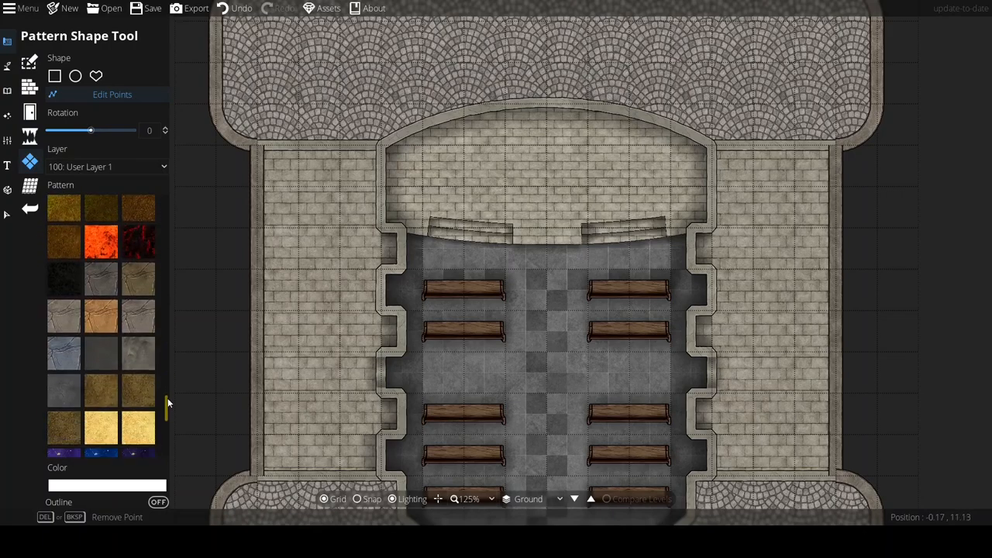
left_click(138, 353)
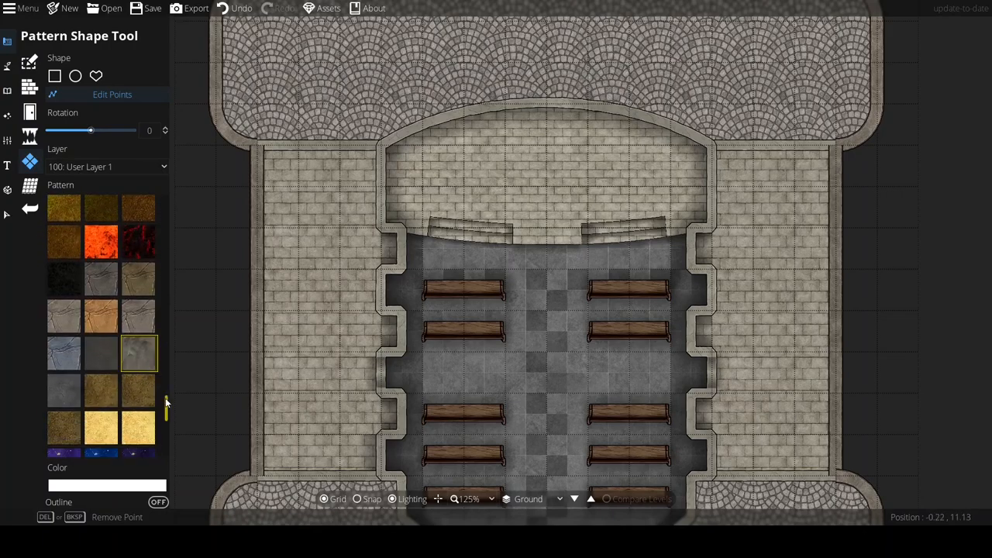
scroll("down", 3)
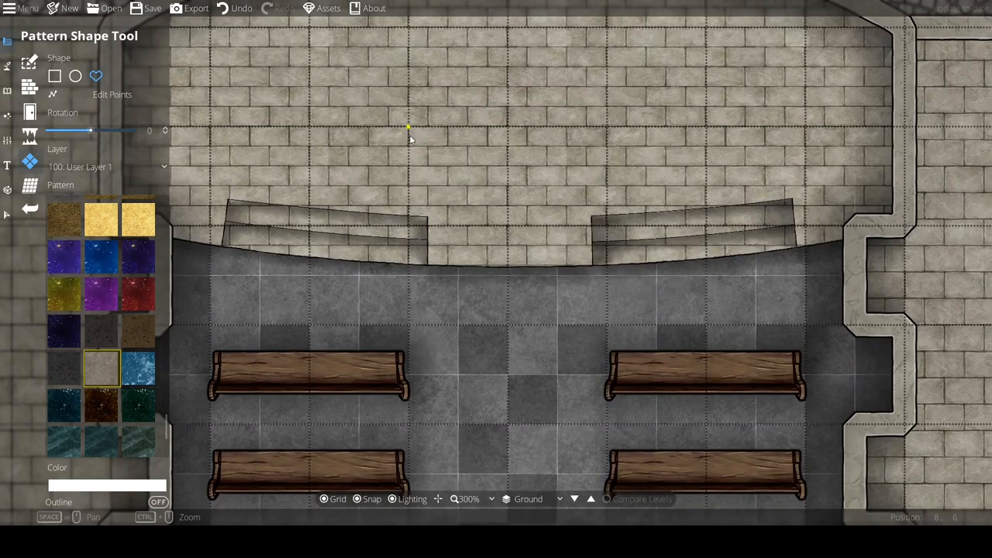
left_click_drag(411, 127, 608, 202)
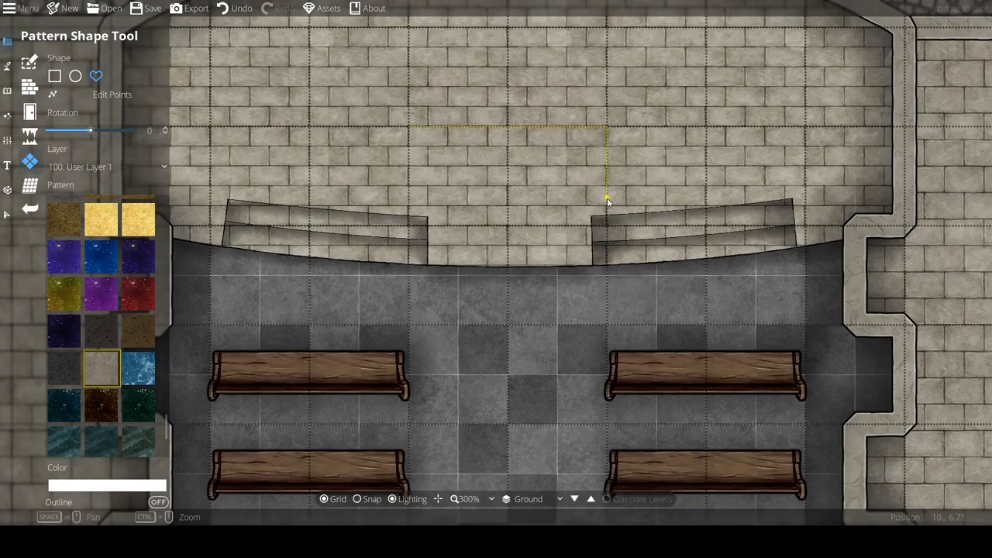
mouse_move(579, 198)
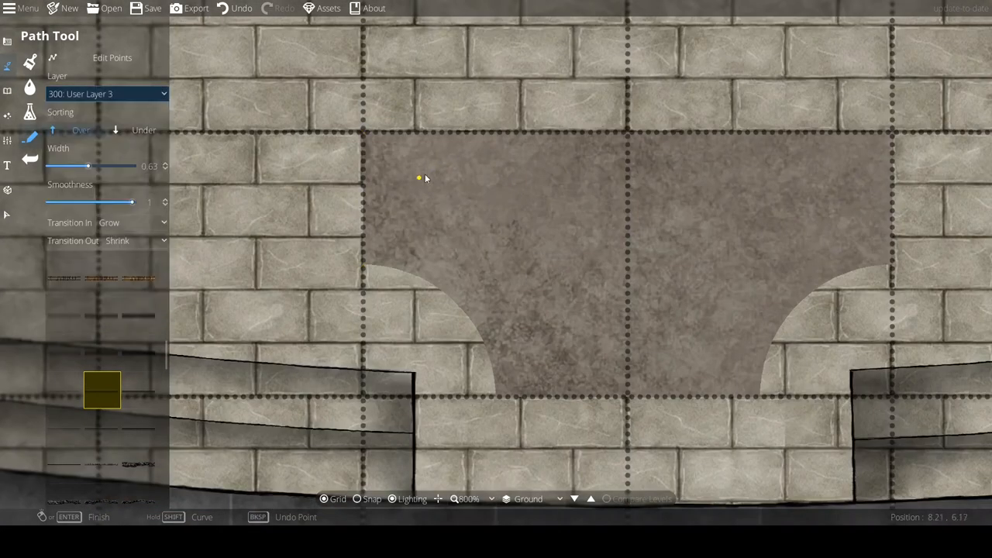
Step: Draw thin curved strokes across the brown floor shape above the steps
left_click_drag(90, 166, 61, 166)
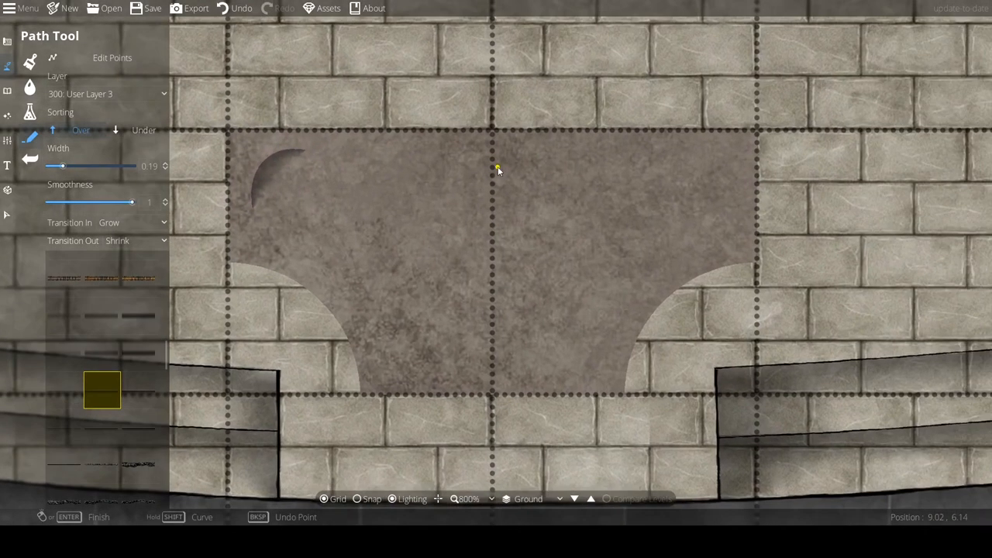
left_click(746, 147)
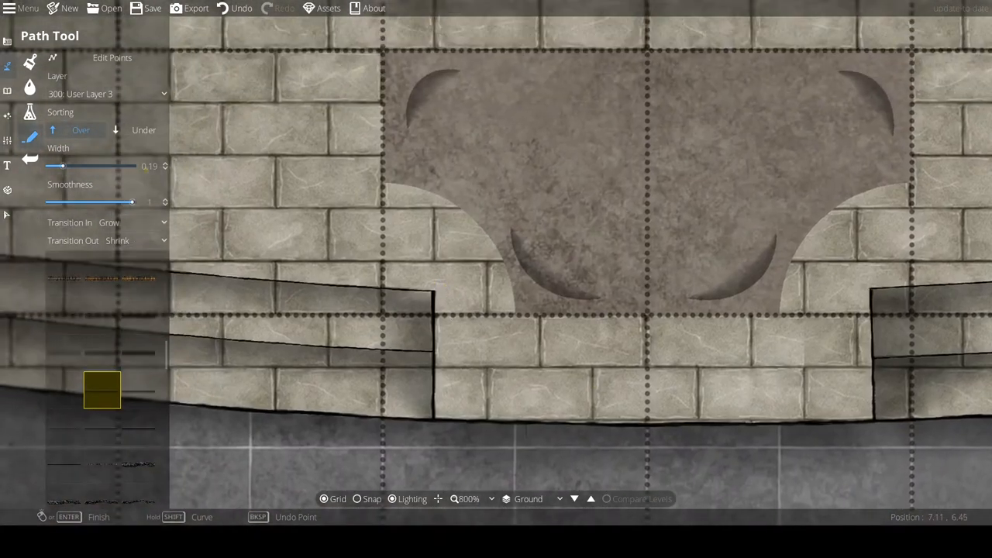
left_click(106, 93)
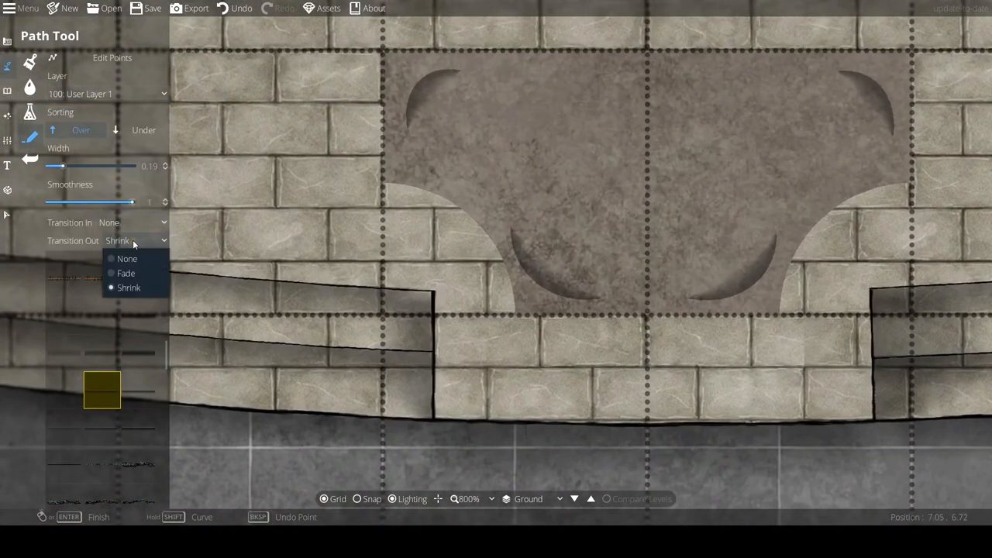
Step: Set the stone path to fade in at its start and trace an edge along the altar platform
left_click(127, 259)
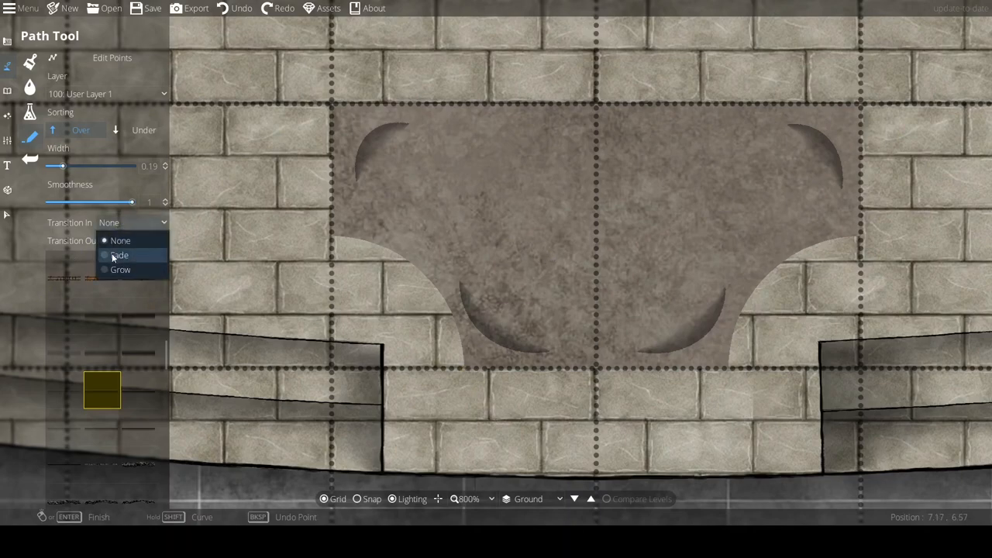
left_click(121, 255)
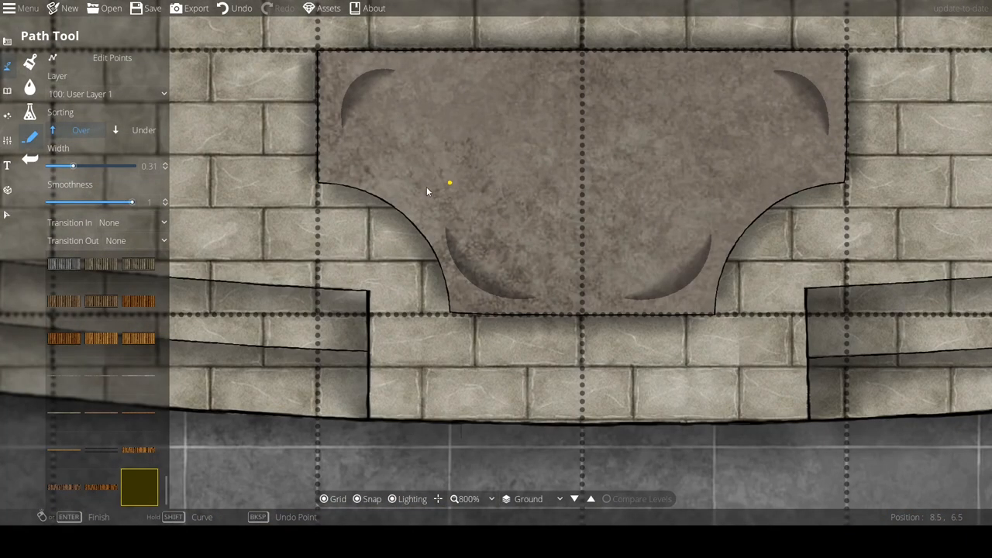
left_click_drag(72, 165, 53, 165)
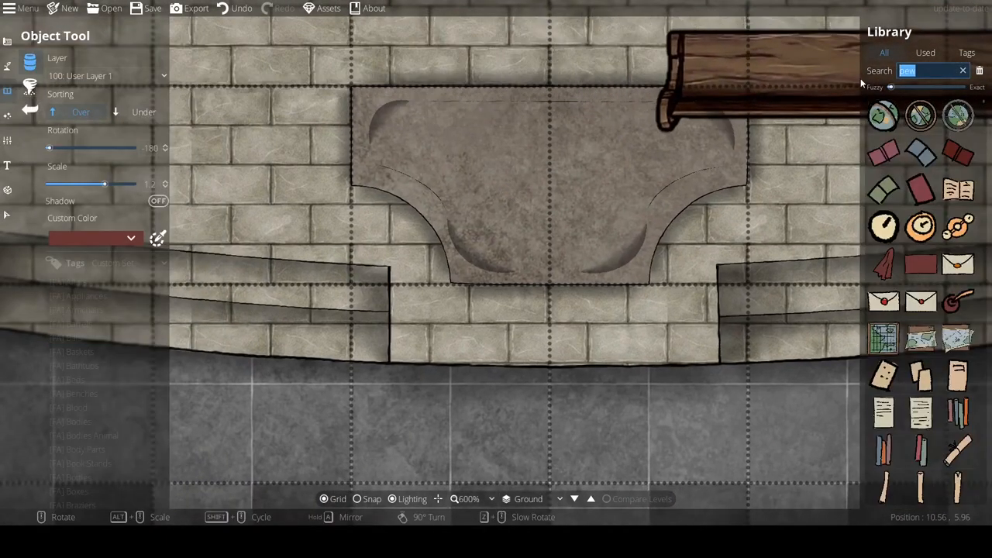
Step: Search the Library for 'stone' and edge the altar platform with dark stone border pieces
type("stone")
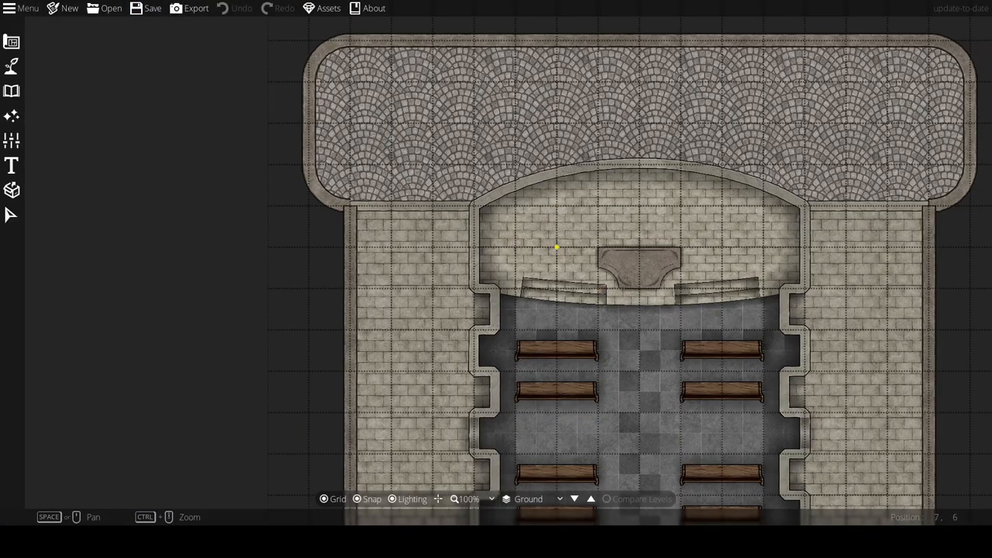
left_click(11, 189)
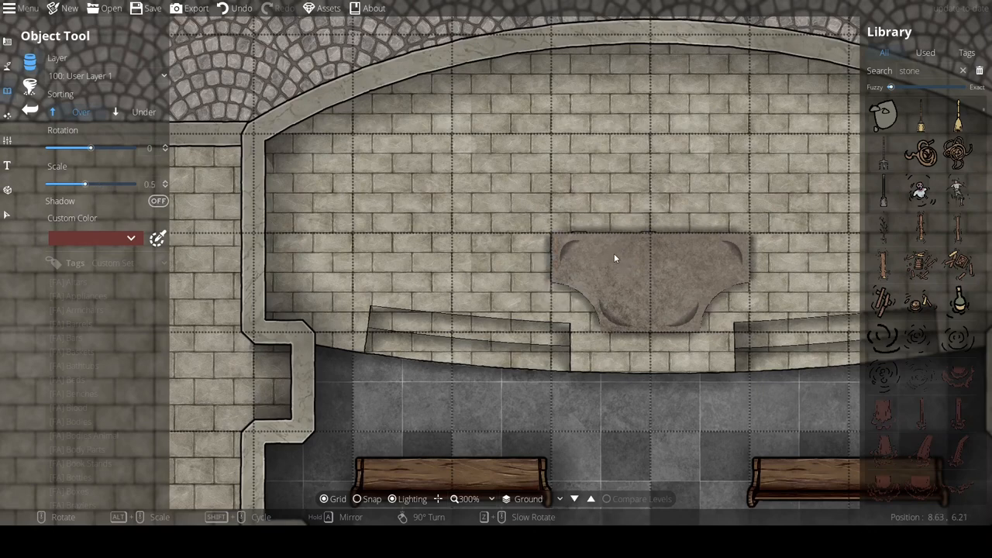
left_click_drag(90, 184, 106, 184)
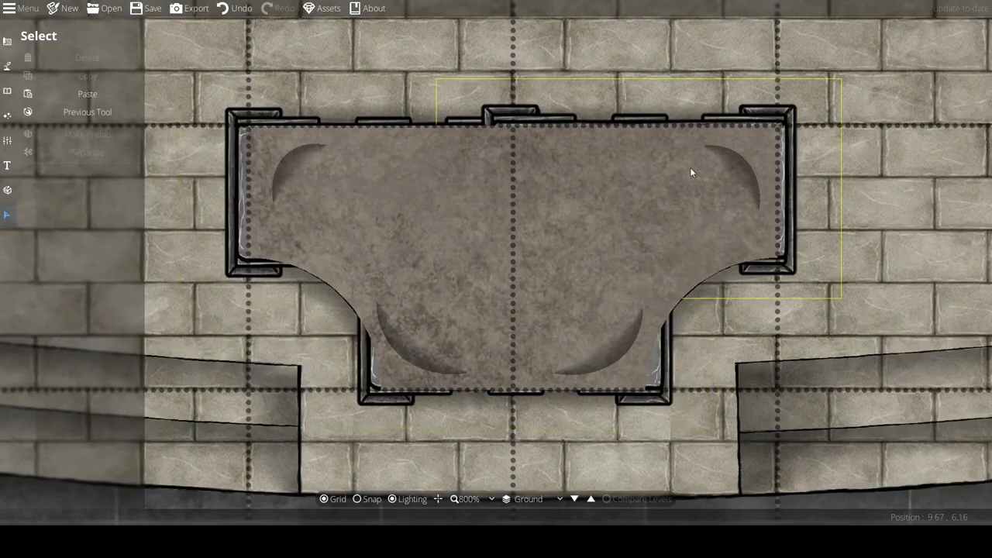
scroll("down", 3)
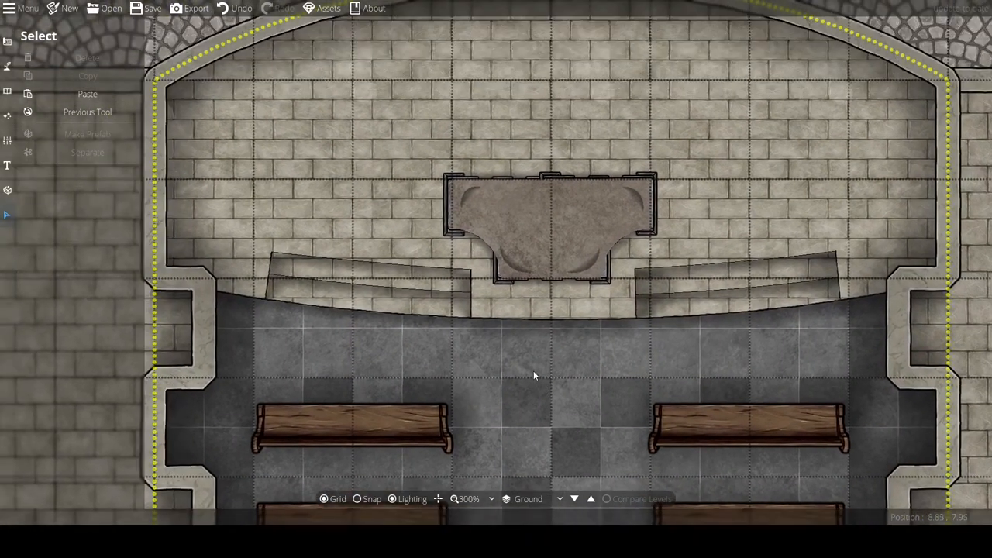
mouse_move(263, 192)
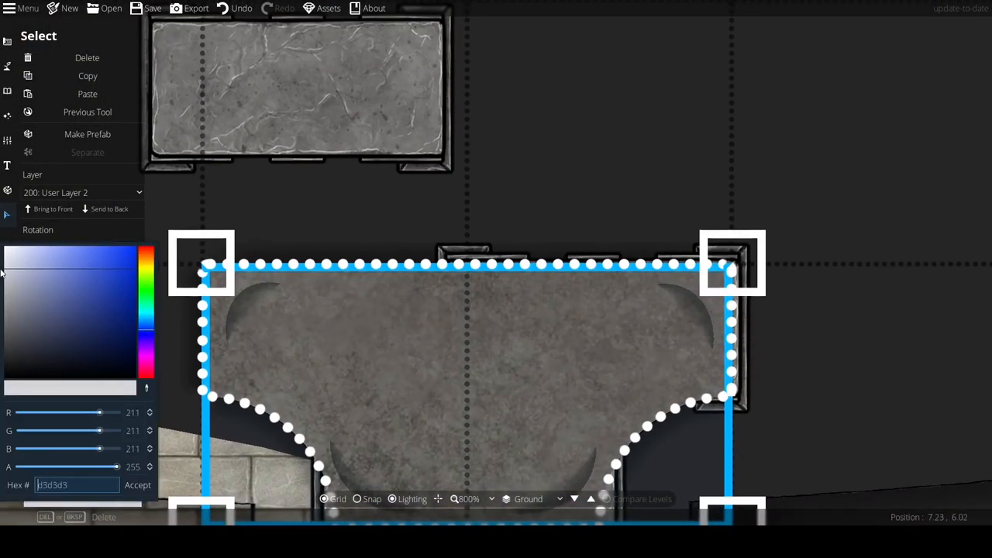
Step: Accept the grey d3d3d3 tint for the altar platform
left_click(13, 255)
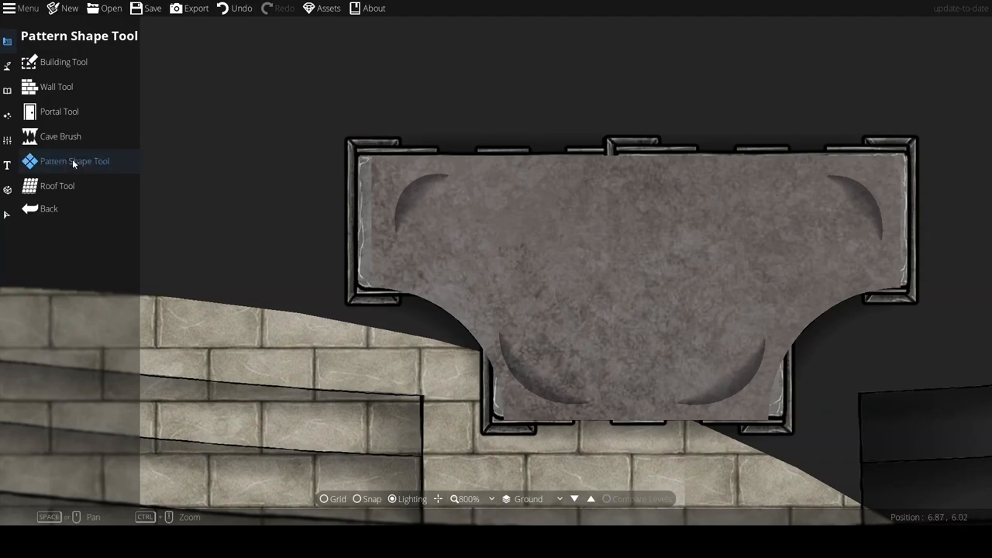
Step: Reshape a point on the altar platform outline with the Pattern Shape Tool's Edit Points
left_click(74, 160)
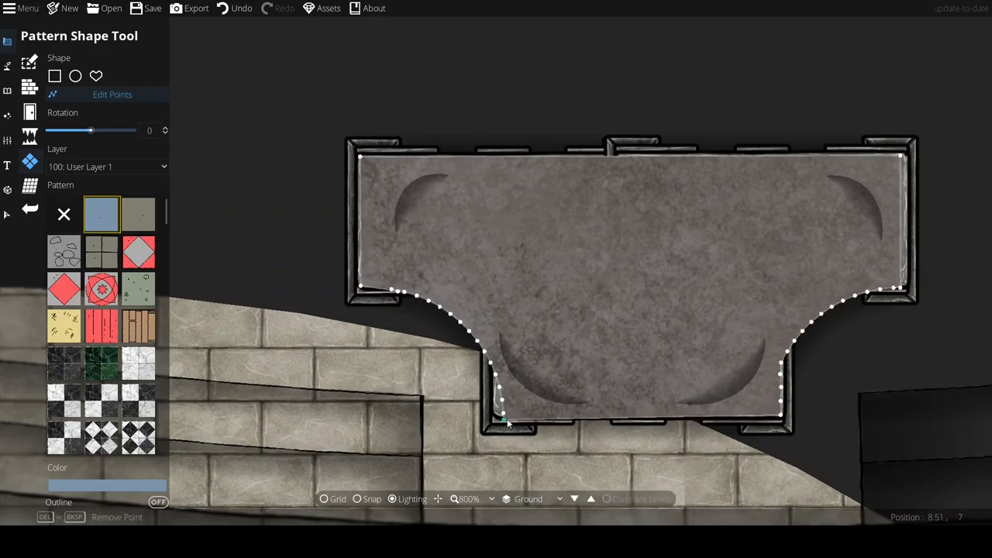
left_click_drag(504, 419, 505, 406)
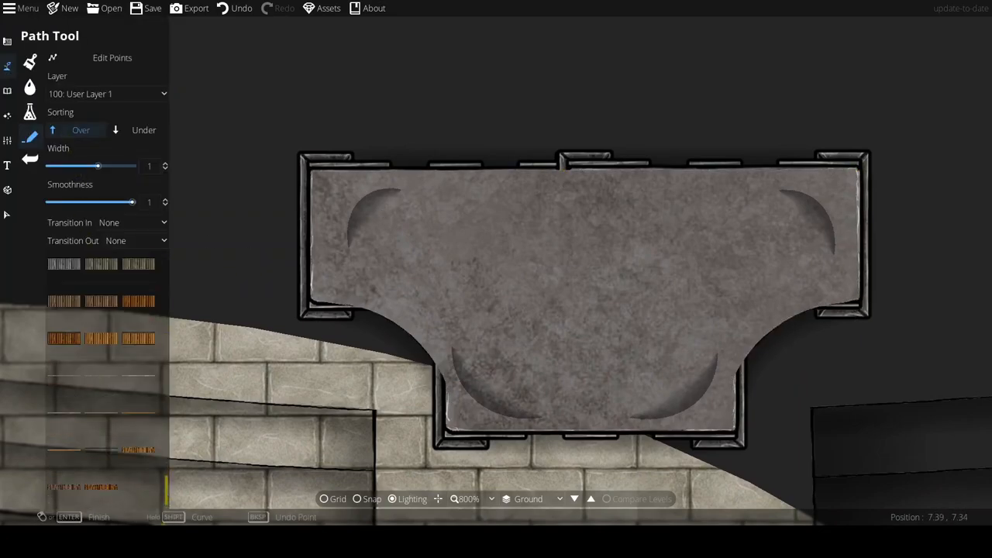
Step: Put the new carved-line path on a higher user layer
left_click(106, 95)
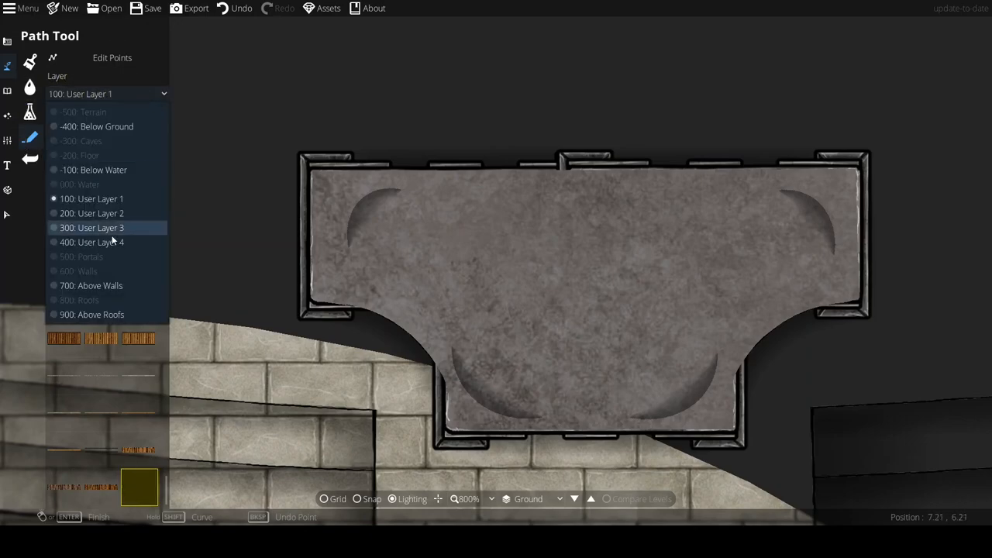
left_click(91, 226)
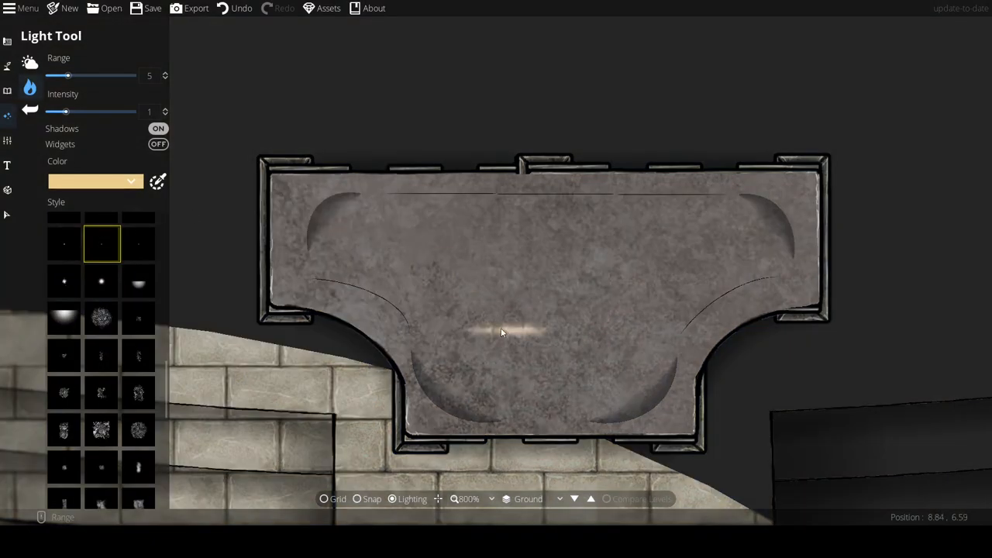
Step: Lower the light Range to 1 for small lights along the altar's back edge
left_click_drag(69, 74, 56, 74)
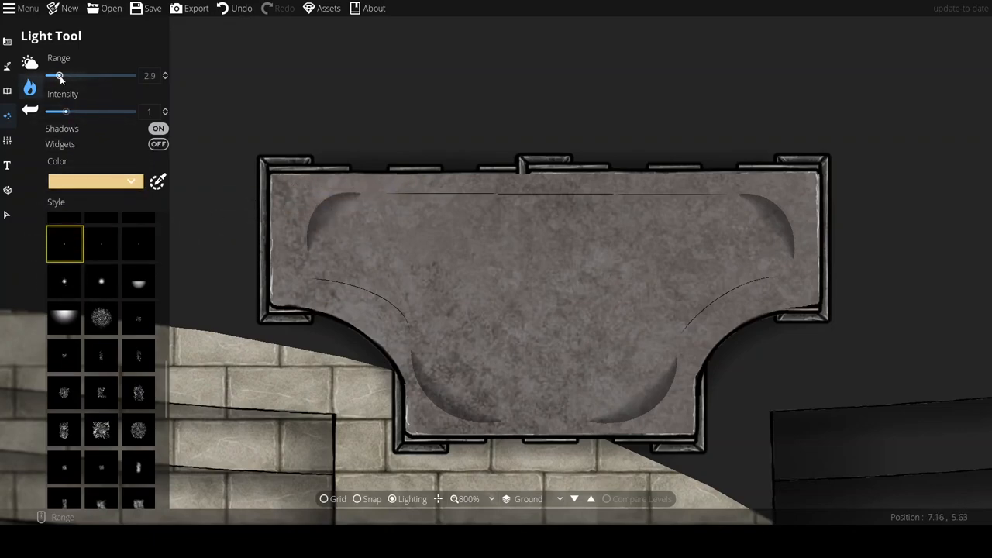
left_click_drag(59, 75, 50, 74)
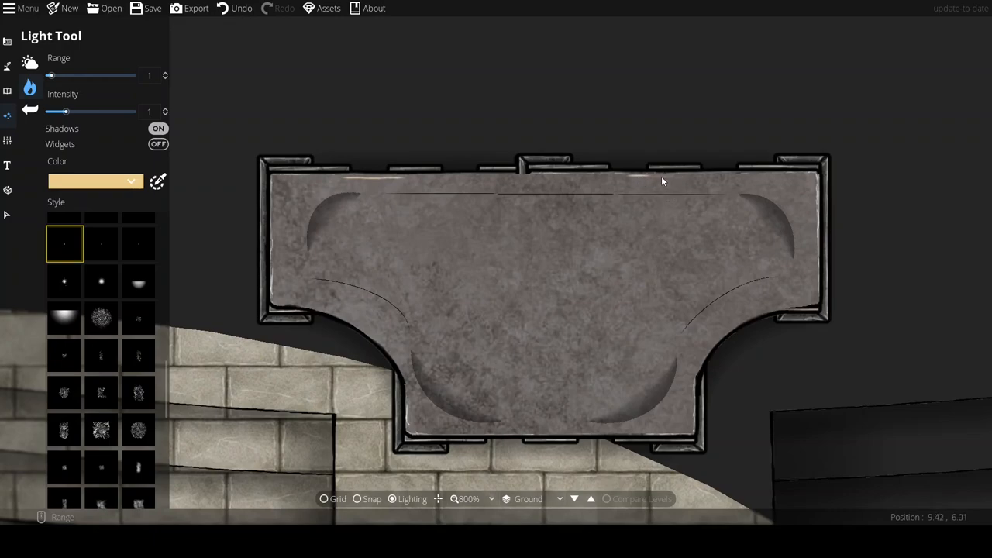
mouse_move(719, 181)
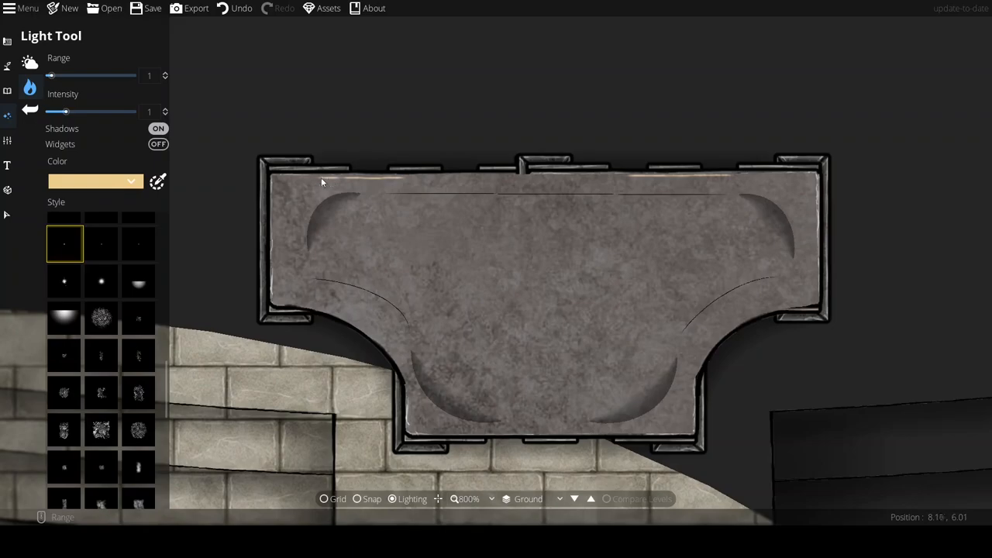
mouse_move(499, 183)
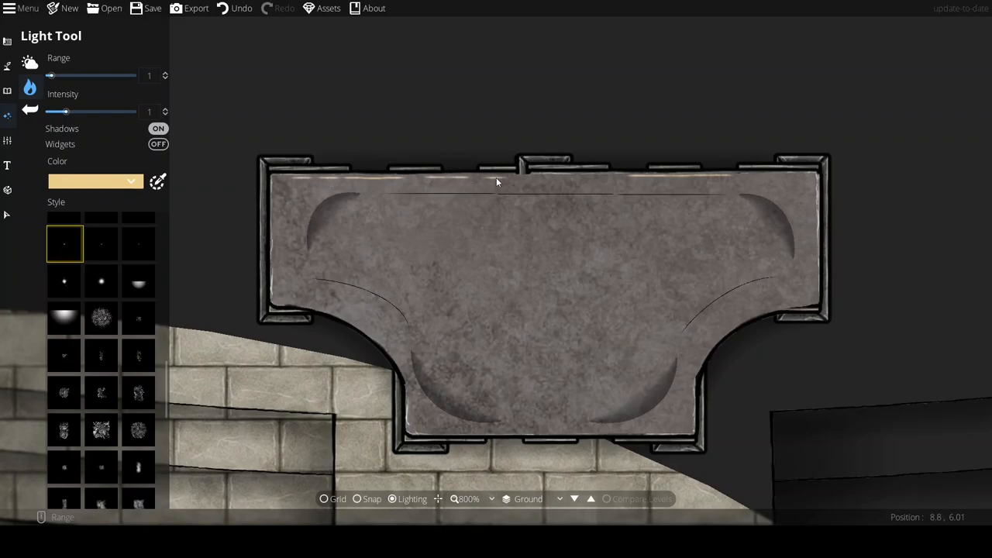
scroll("down", 3)
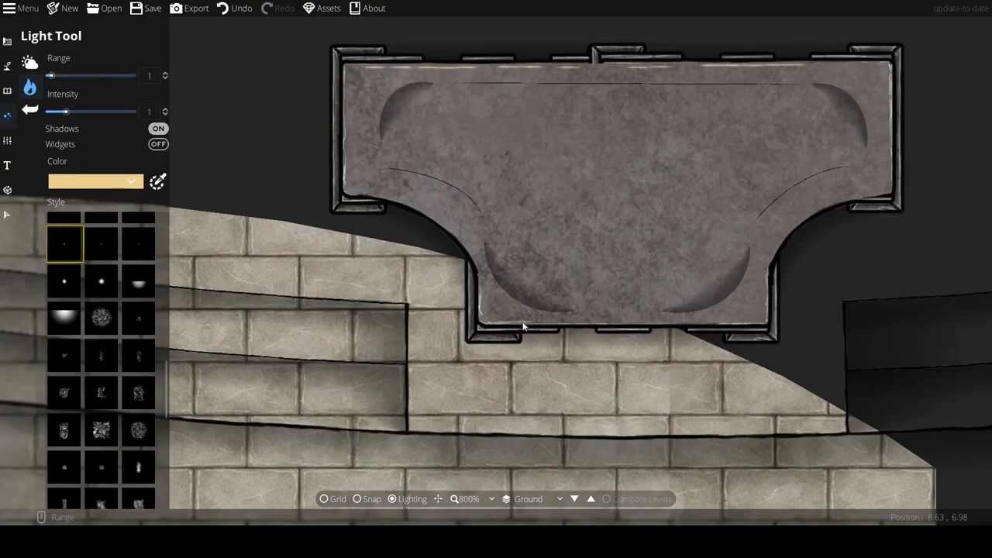
mouse_move(748, 326)
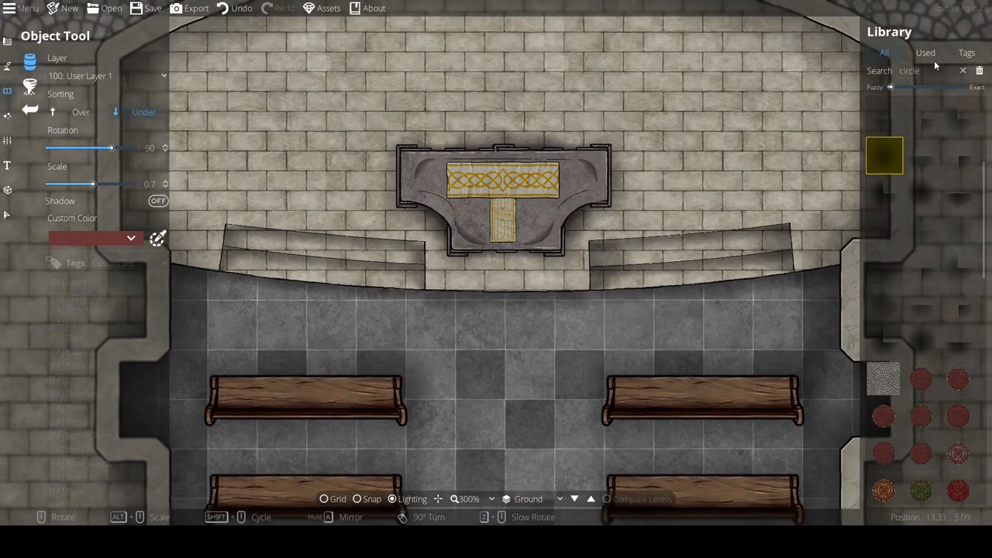
Step: Search 'pill', place the pillars on User Layer 2, then search the Library for 'plate'
type("pillar")
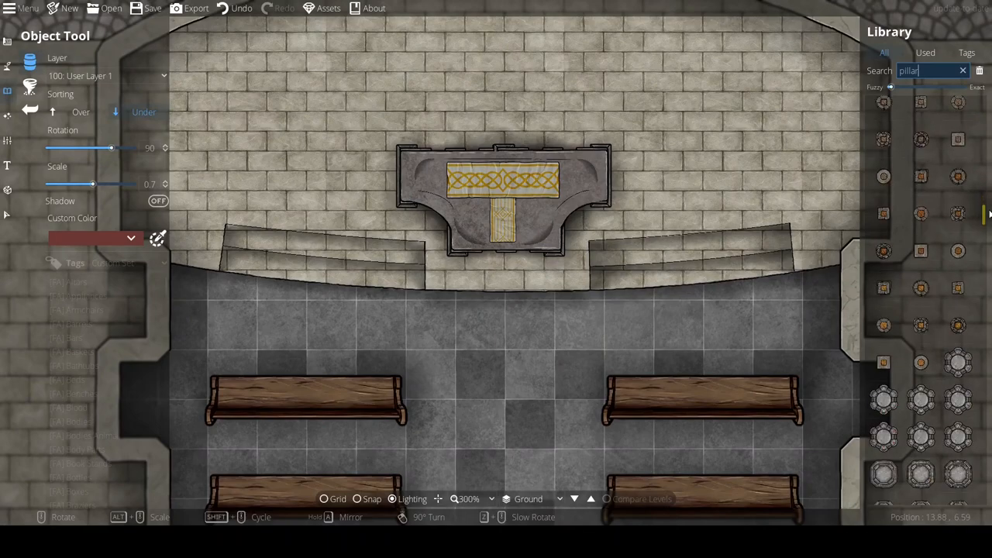
left_click(100, 74)
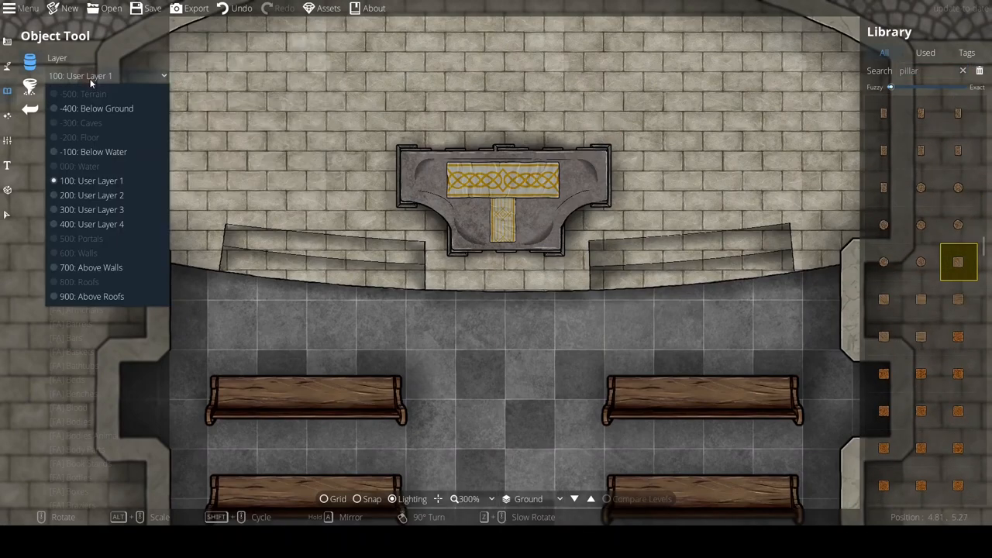
left_click(90, 195)
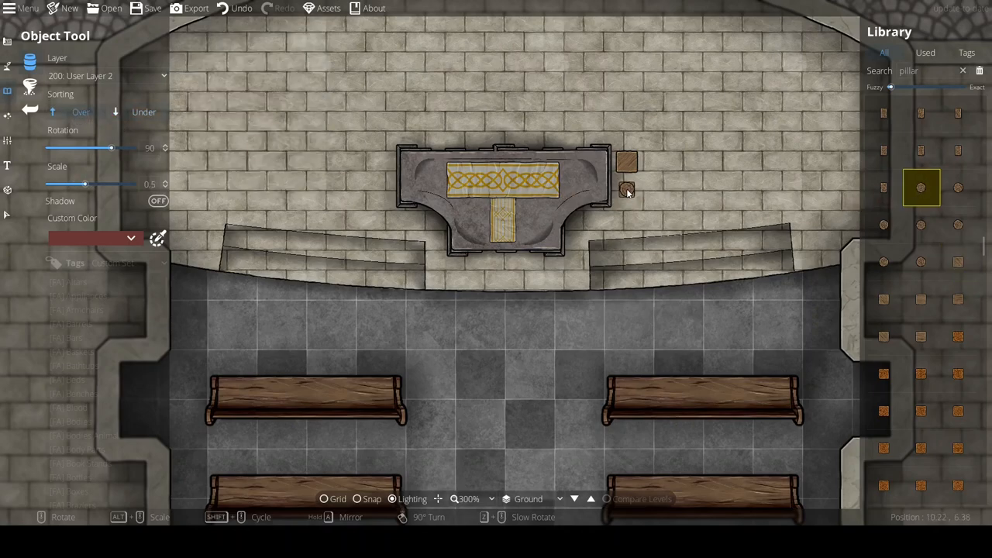
type("plate")
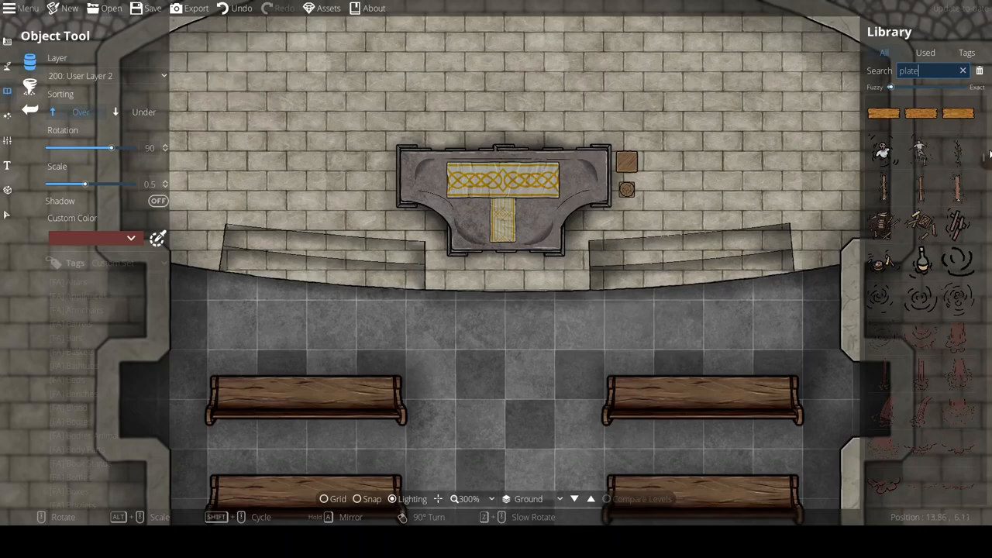
scroll("down", 3)
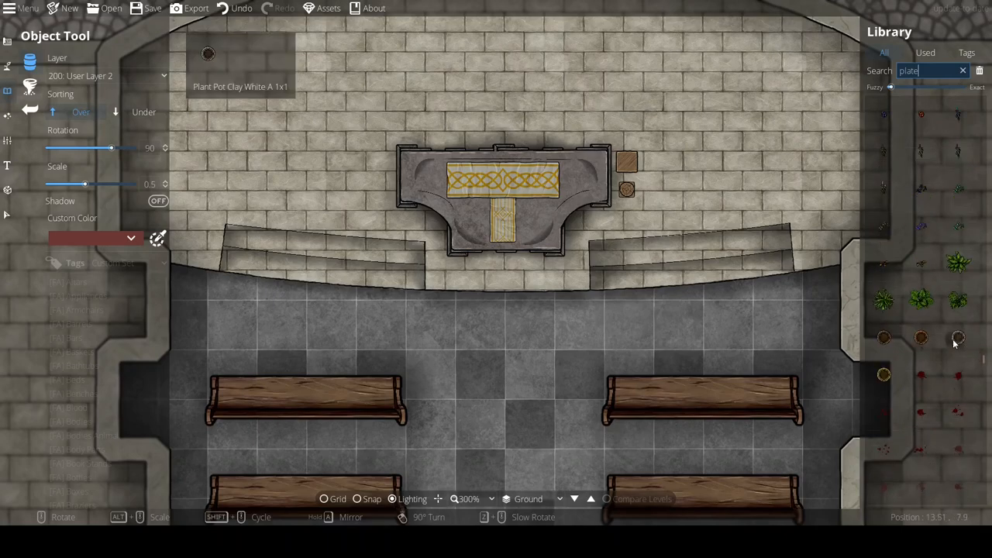
Step: Search 'candl' and set the candle asset onto each small stand beside the altar
left_click(883, 373)
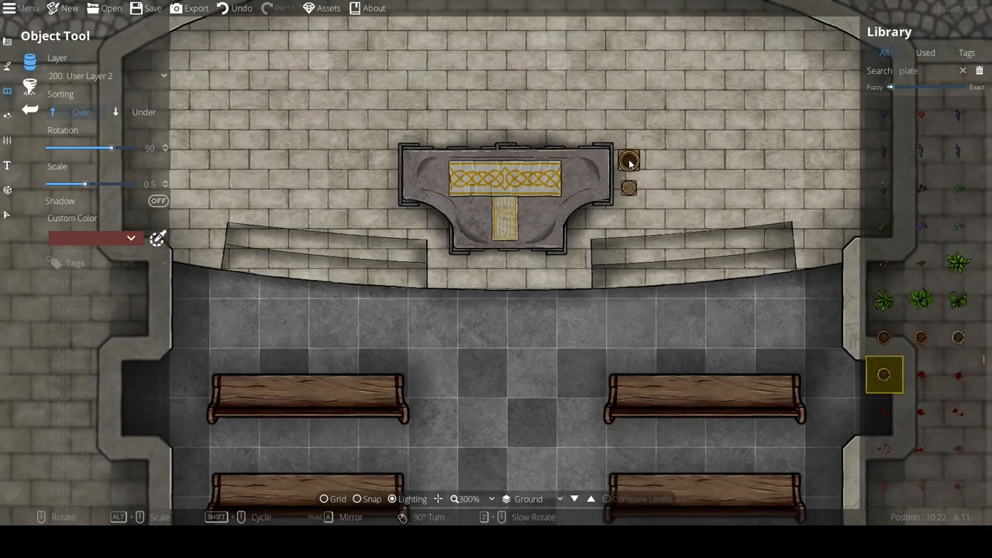
type("candle")
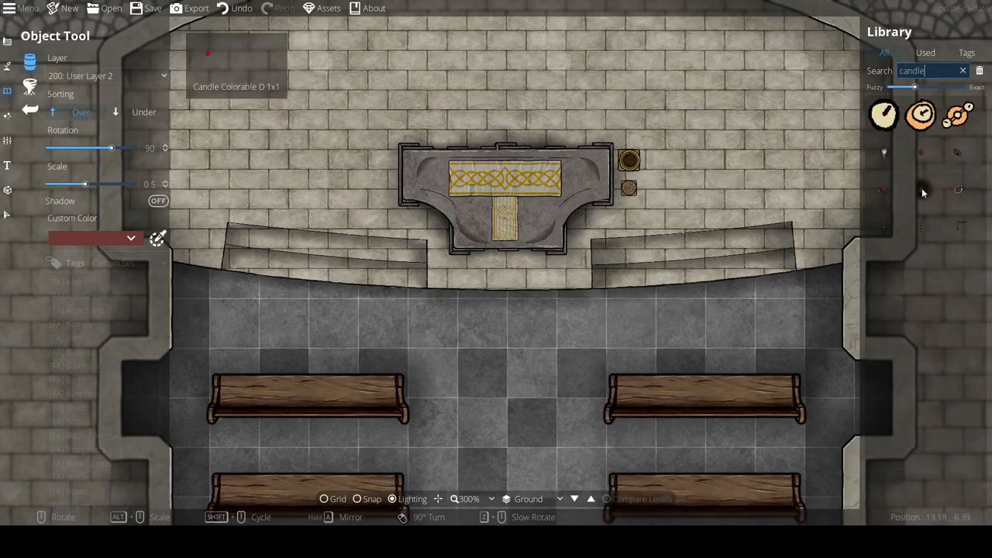
left_click(920, 189)
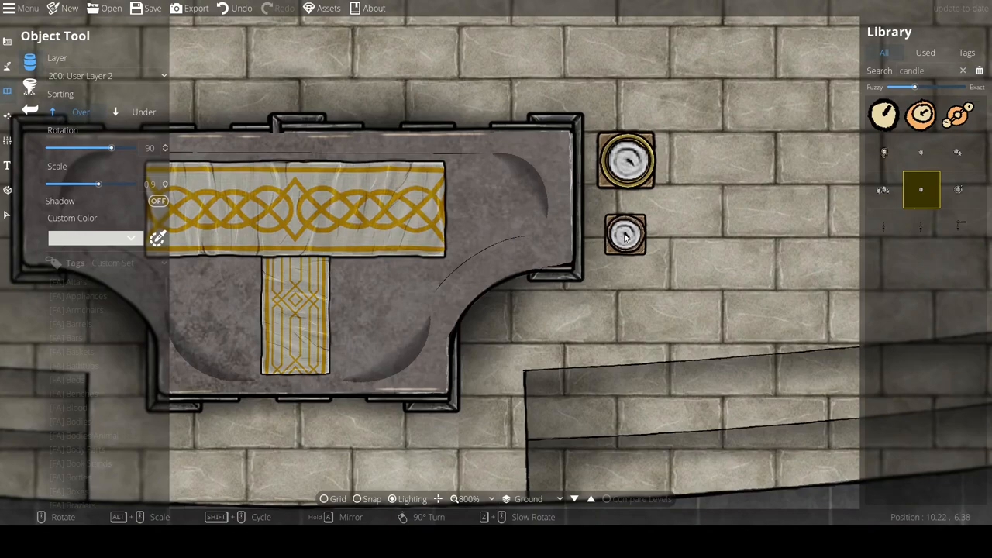
scroll("down", 3)
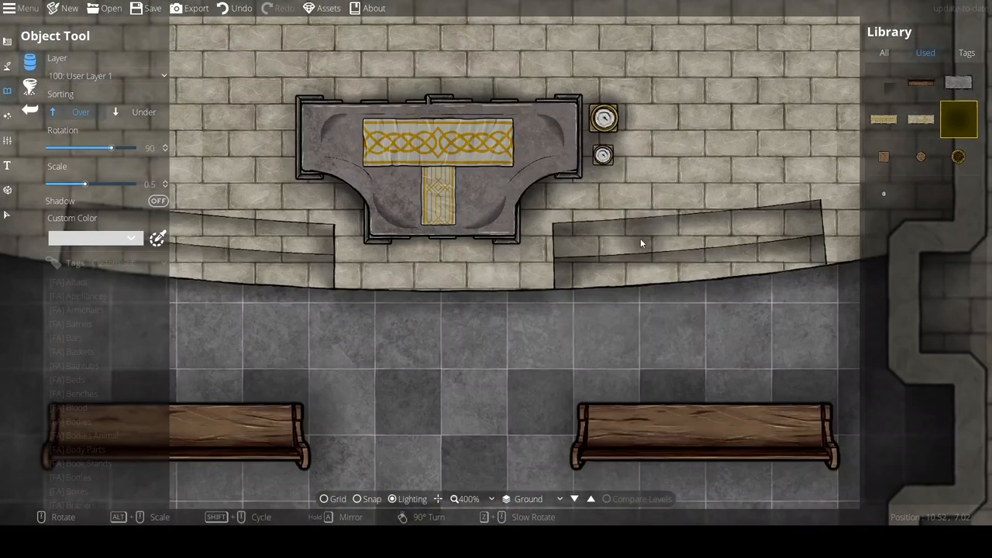
Step: Place the 'book' asset on the altar's left end and small candles along the dais edges
type("book")
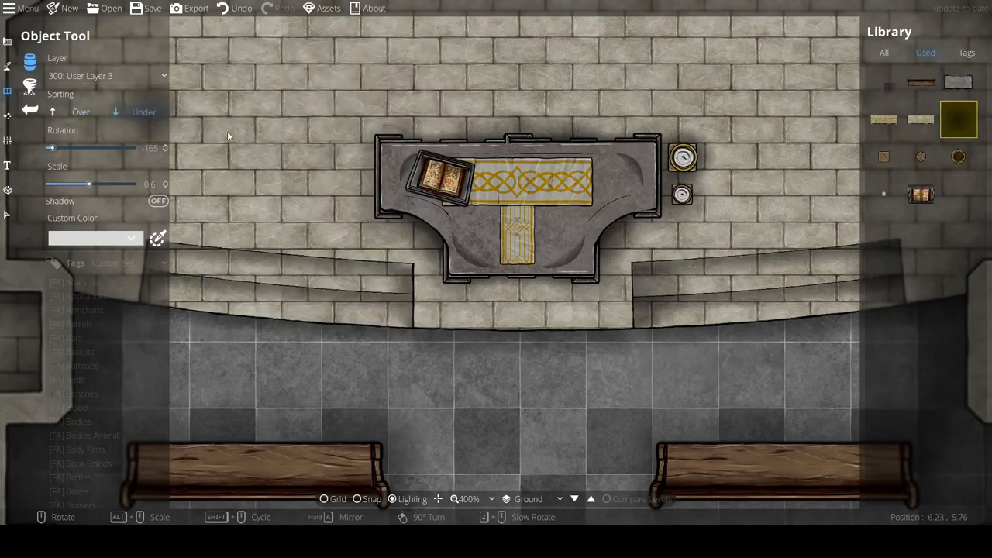
mouse_move(657, 271)
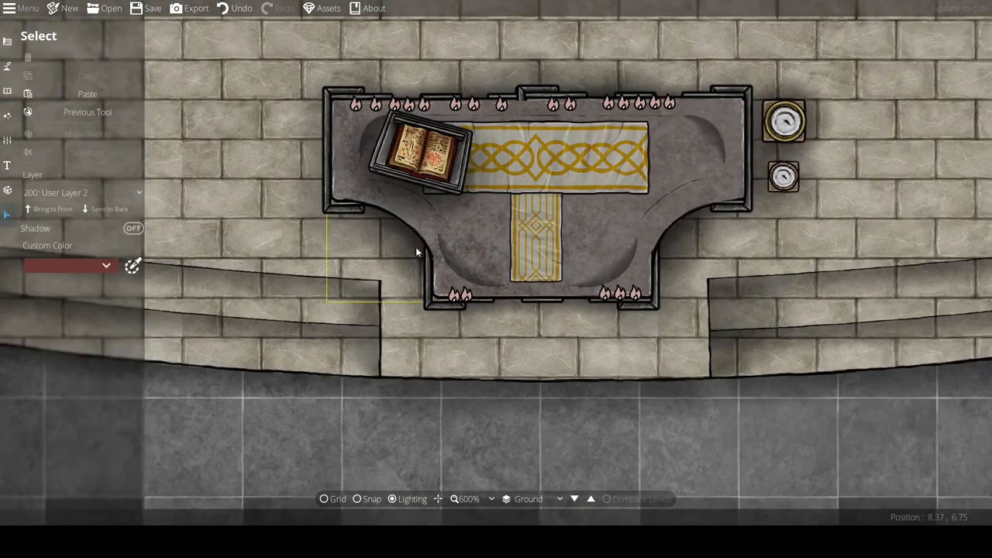
scroll("down", 3)
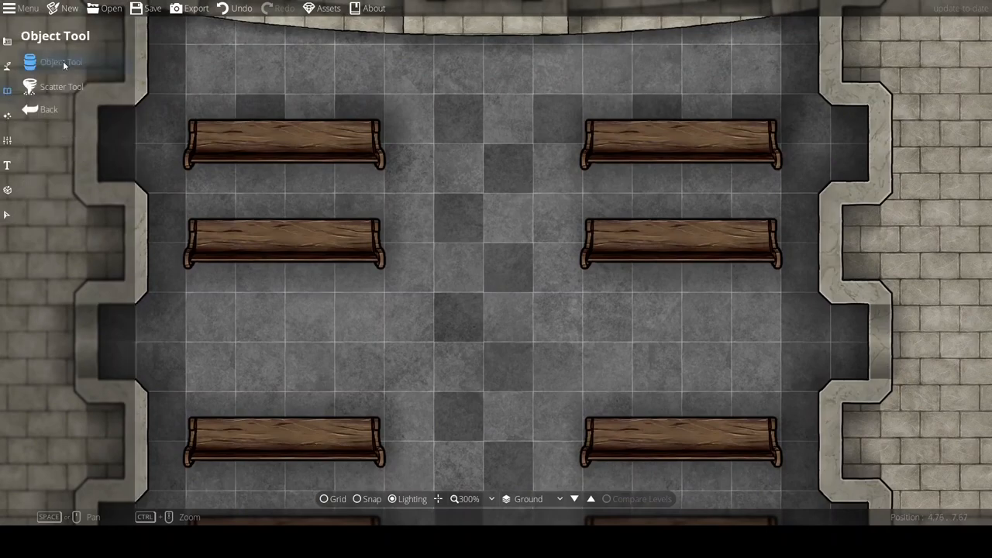
Step: Set new objects to User Layer 1 and search the library for 'book' to place on the altar
left_click(59, 62)
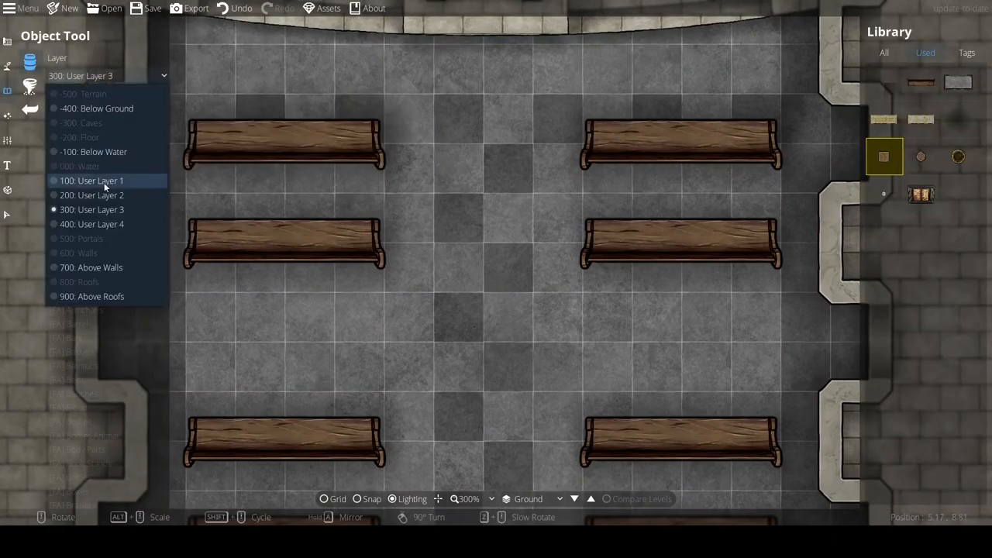
left_click(90, 180)
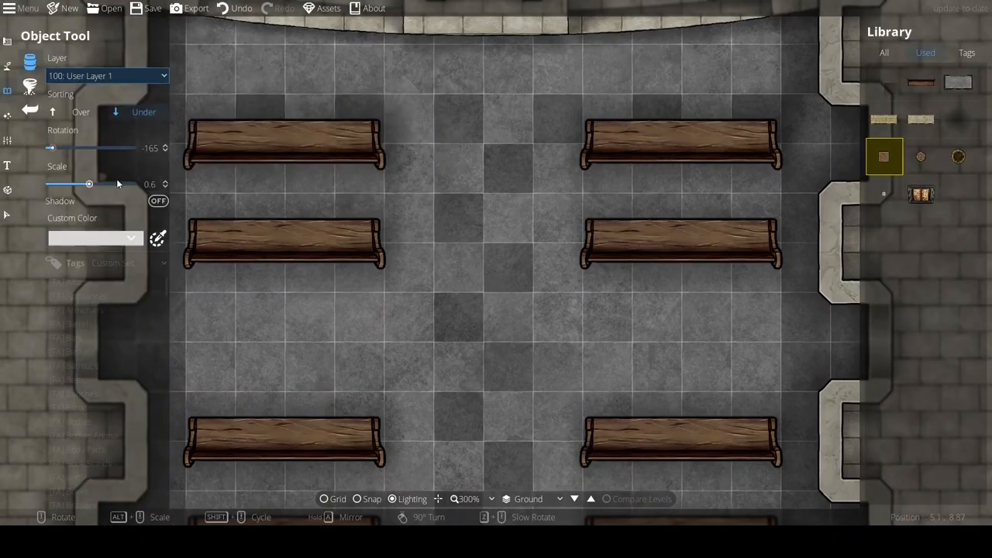
left_click(921, 83)
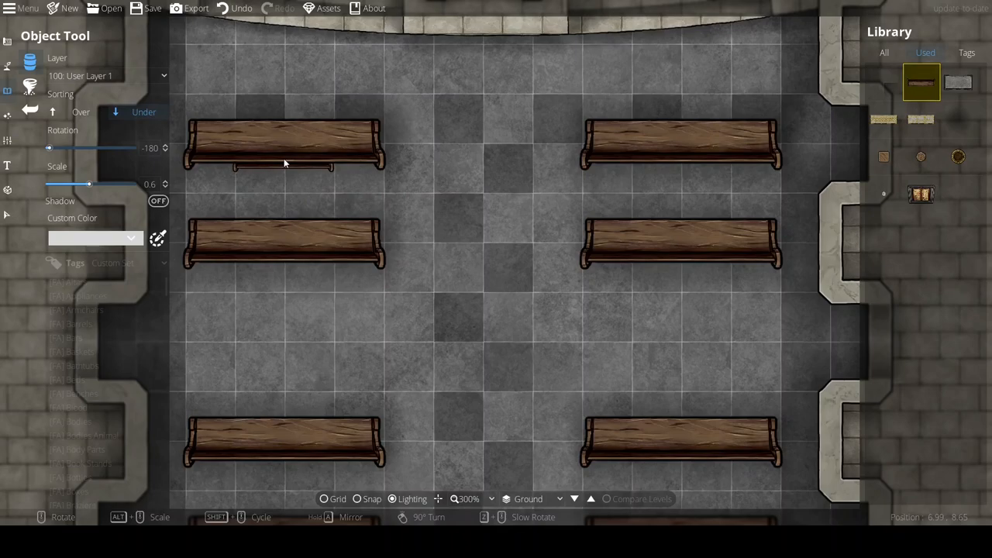
type("book")
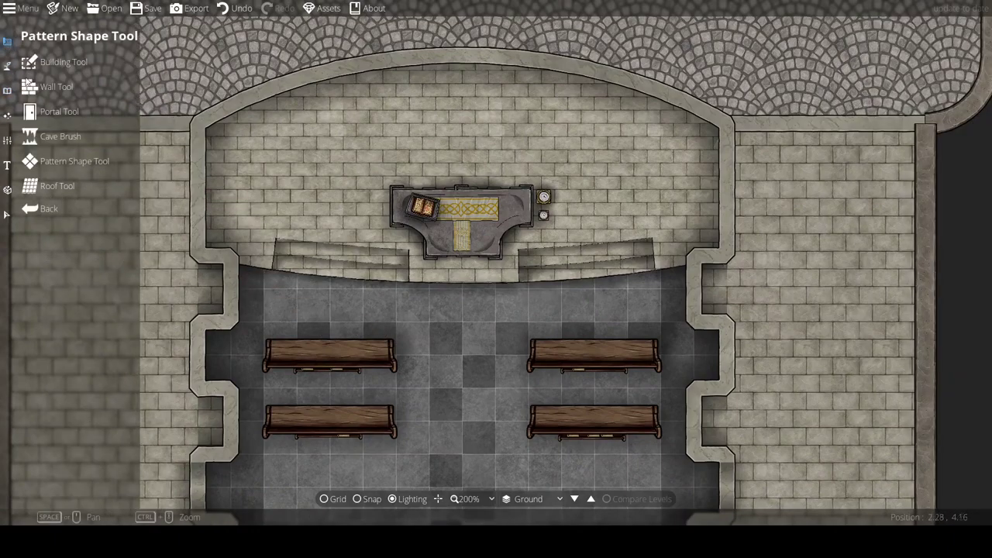
Step: Trace a trim path along the curved apse wall behind the altar
left_click(59, 112)
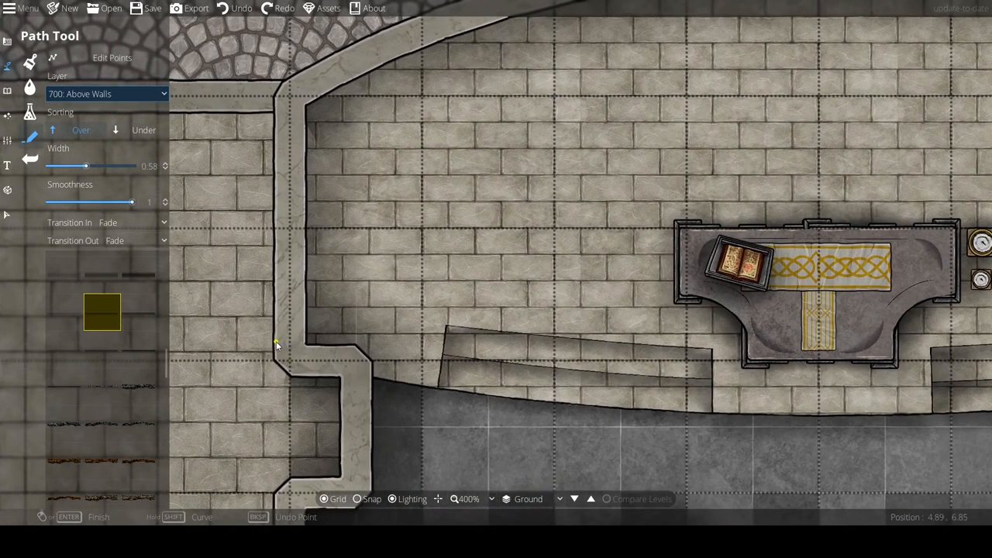
left_click_drag(87, 166, 113, 166)
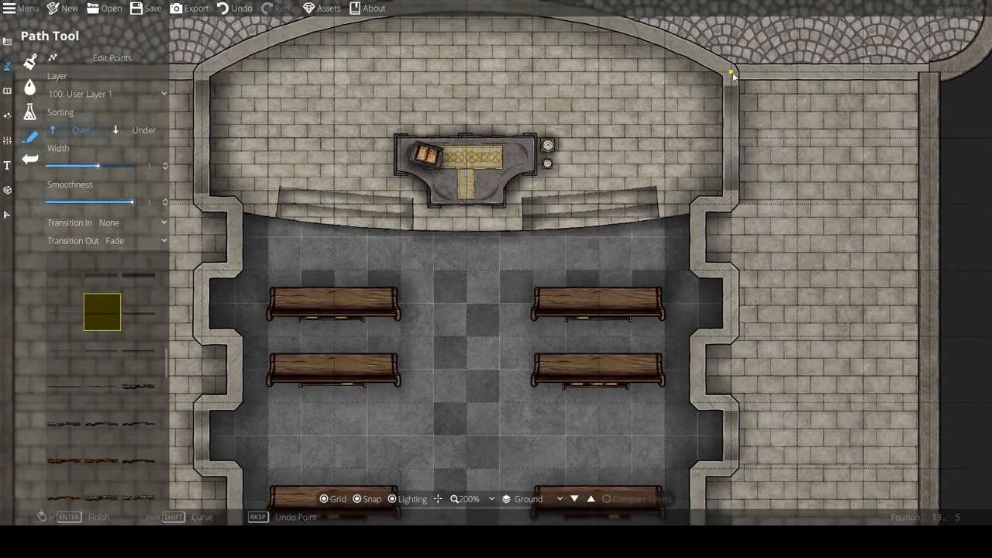
Step: Place candle racks along the brick side wing wall with a warm spot light
scroll("down", 3)
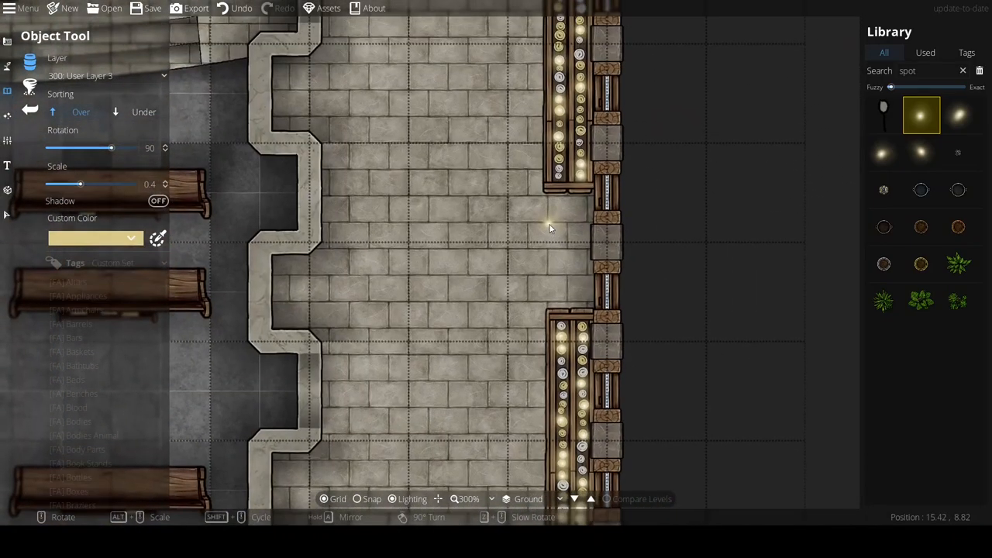
Step: Add a warm light by the candle racks and place a 0.7-scaled wooden bench beside a rack
left_click(923, 53)
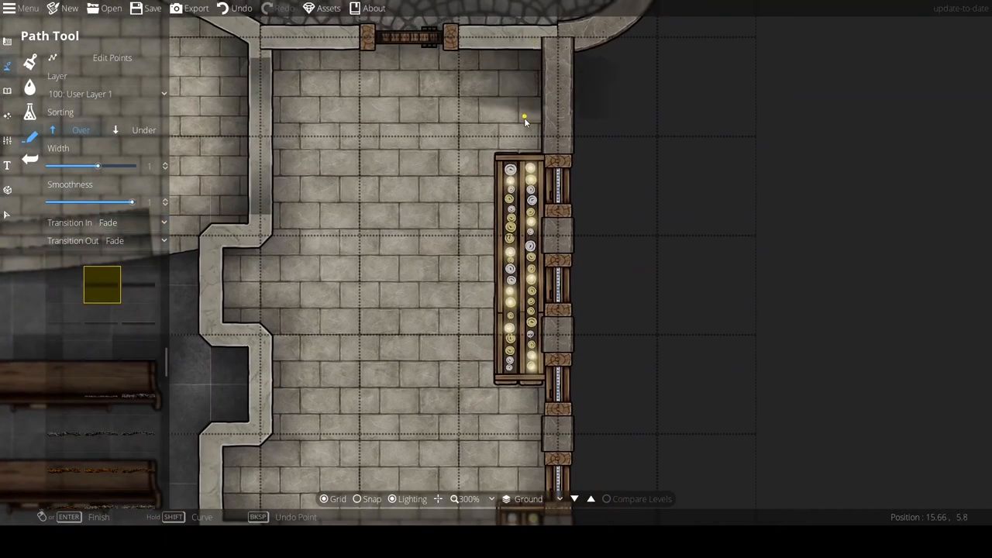
left_click_drag(97, 166, 79, 166)
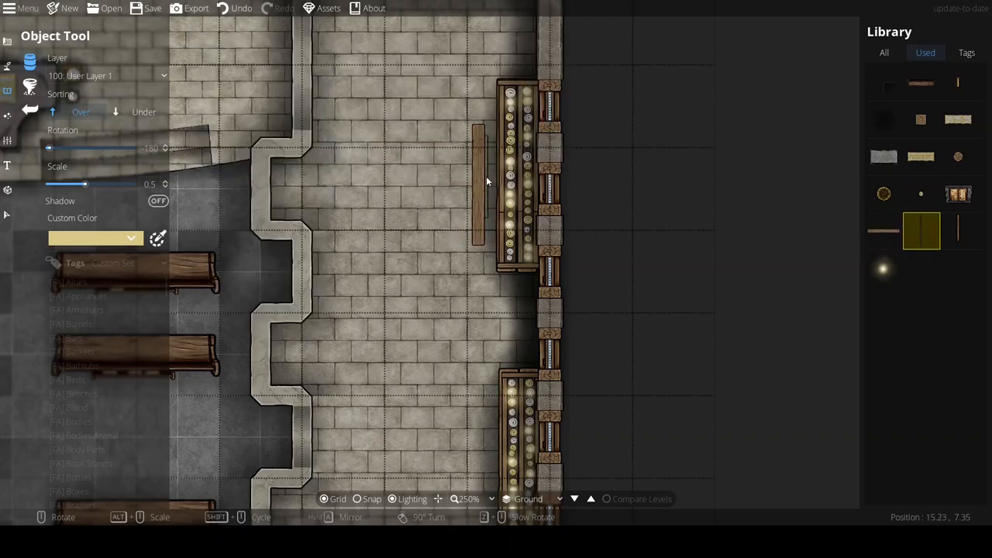
left_click_drag(84, 183, 93, 183)
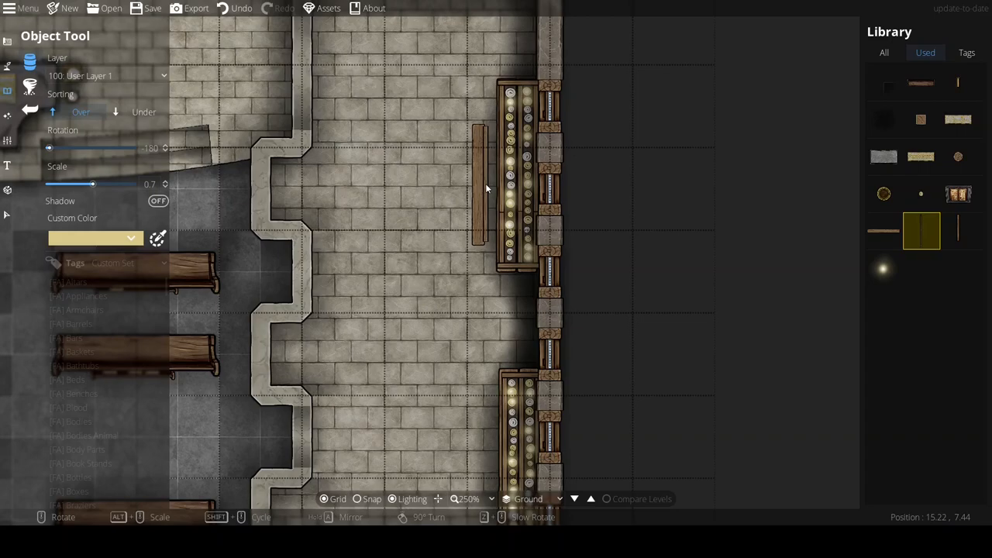
left_click(884, 229)
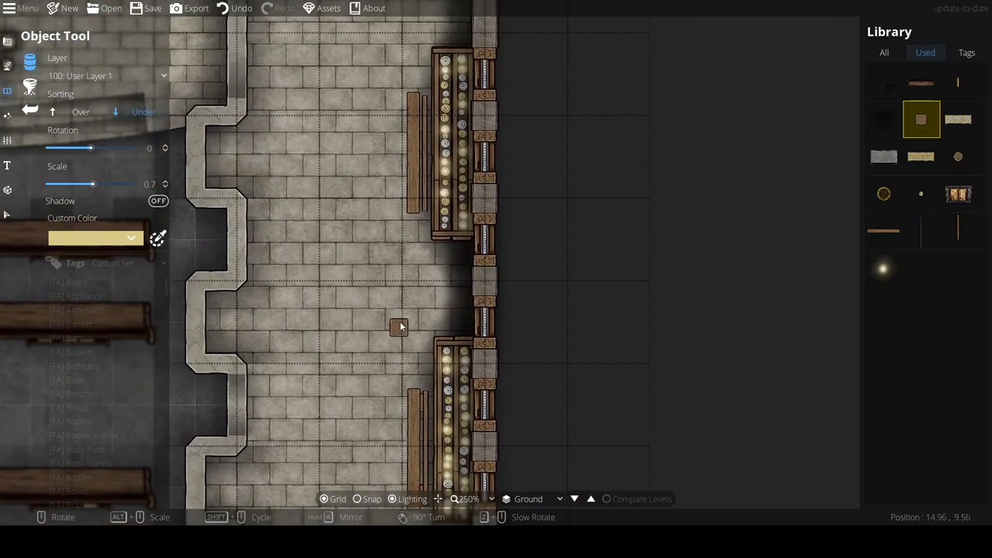
Step: Place a small item between the racks and draw a 0.3-wide wooden rail beside the bench
left_click(9, 89)
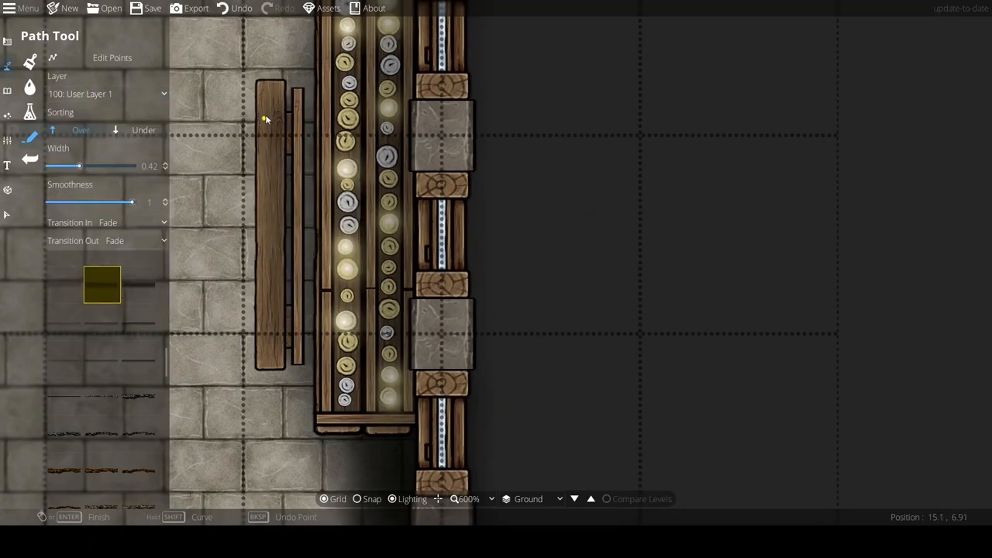
left_click_drag(77, 166, 71, 166)
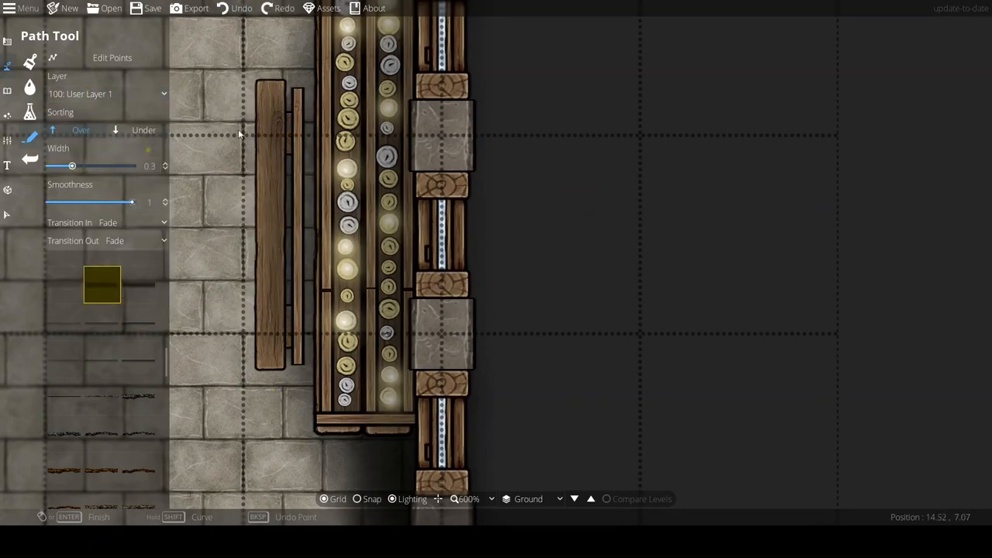
left_click(273, 380)
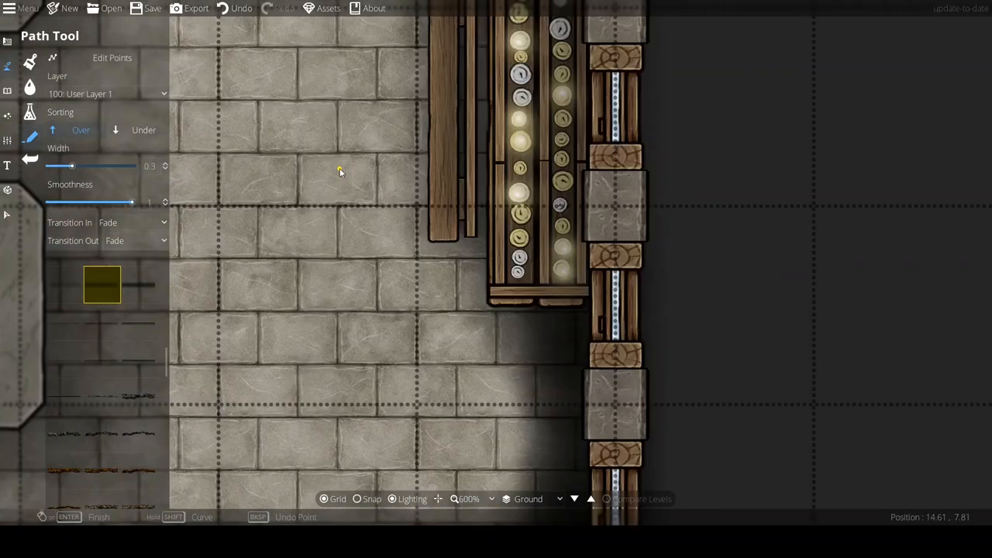
scroll("down", 3)
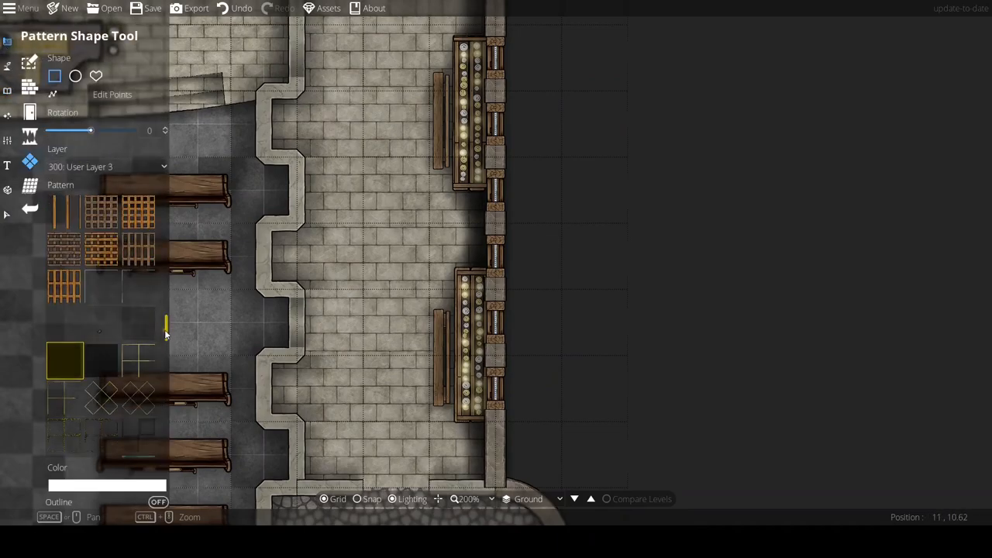
Step: Set rotation to 90 and pick the cobblestone pattern for the alcove fill
left_click(93, 484)
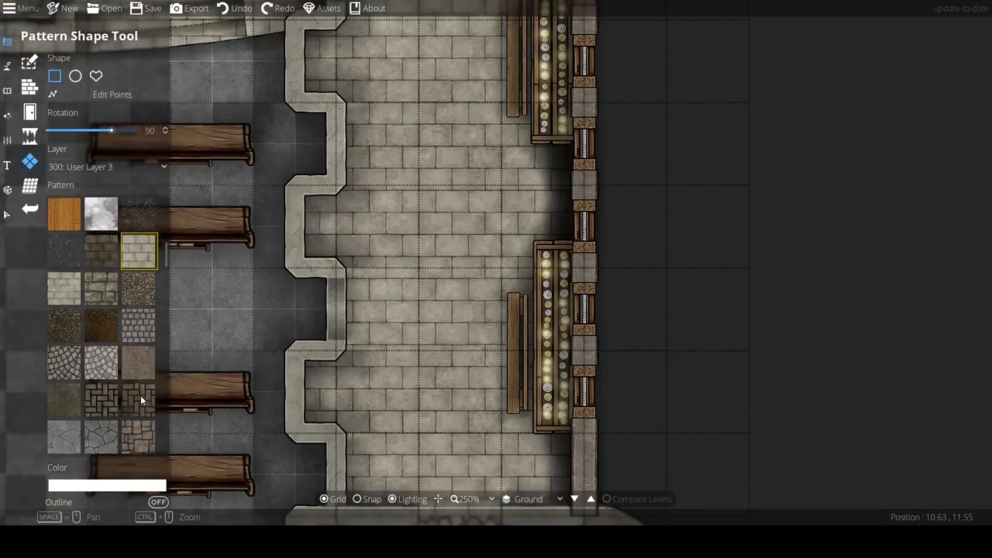
scroll("down", 3)
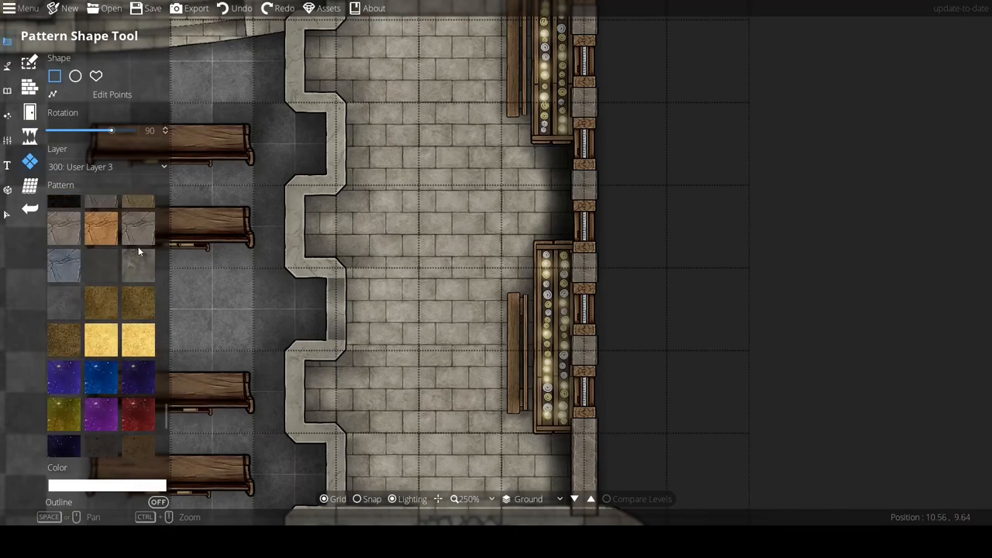
left_click(138, 266)
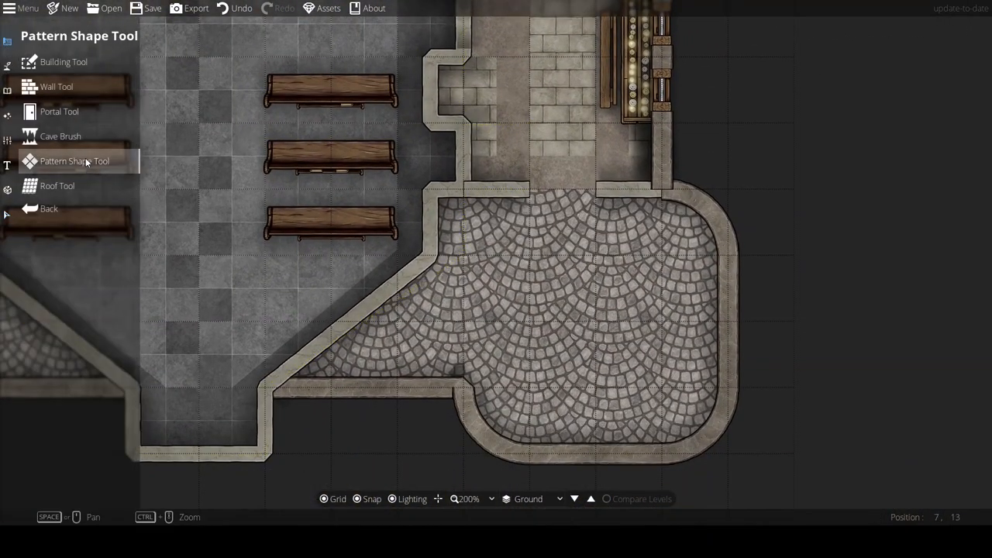
Step: Outline fan-cobblestone patches filling both rounded side alcoves up to their walls
left_click(74, 160)
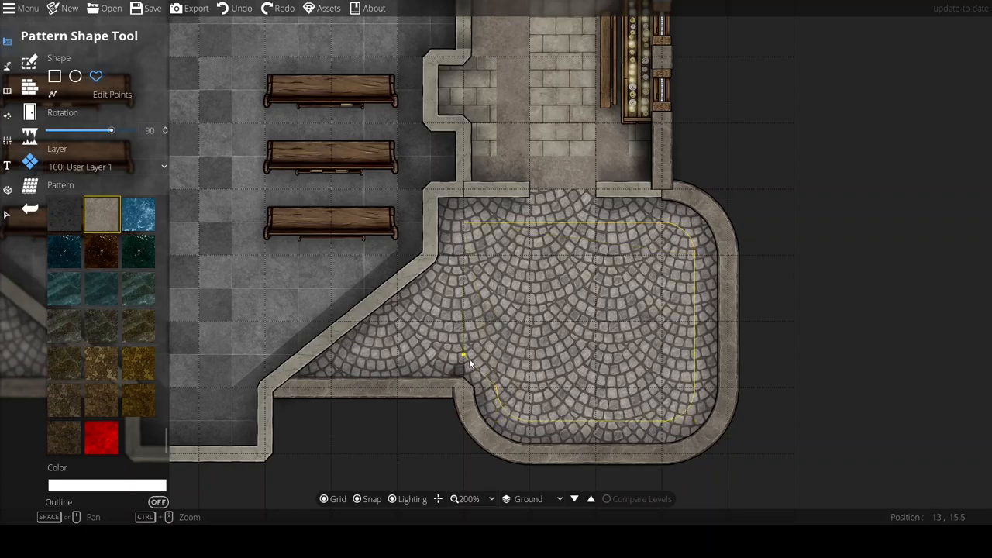
left_click_drag(463, 355, 267, 388)
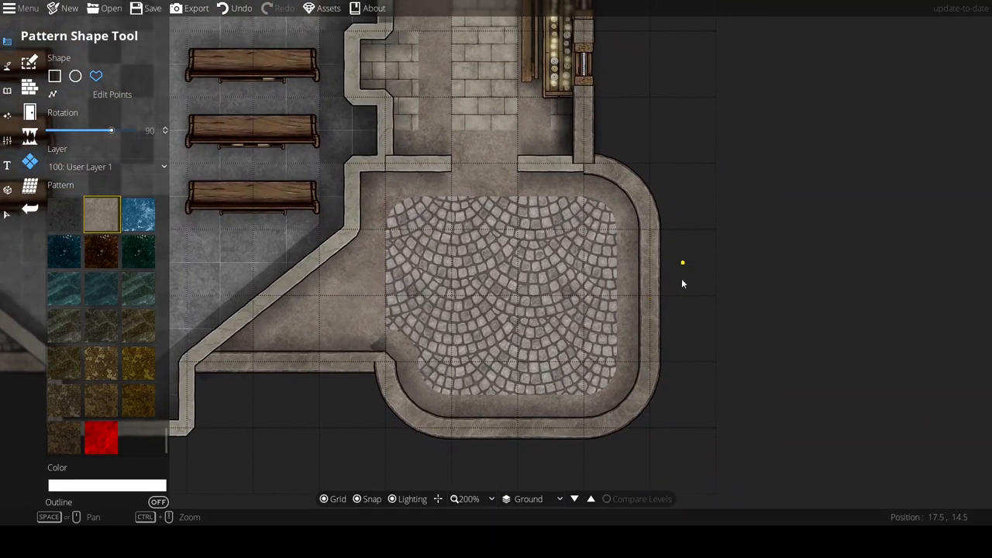
left_click_drag(682, 263, 338, 205)
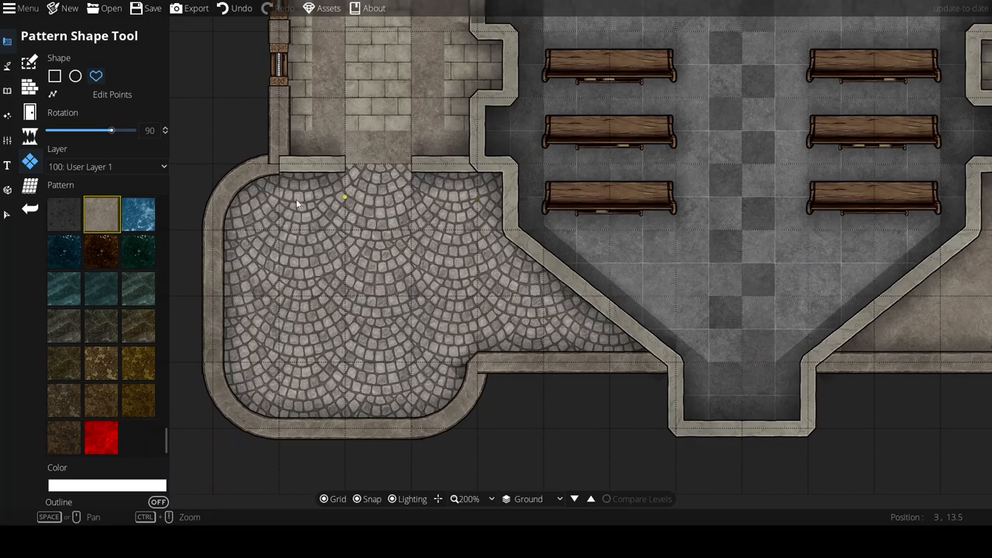
left_click_drag(345, 199, 246, 363)
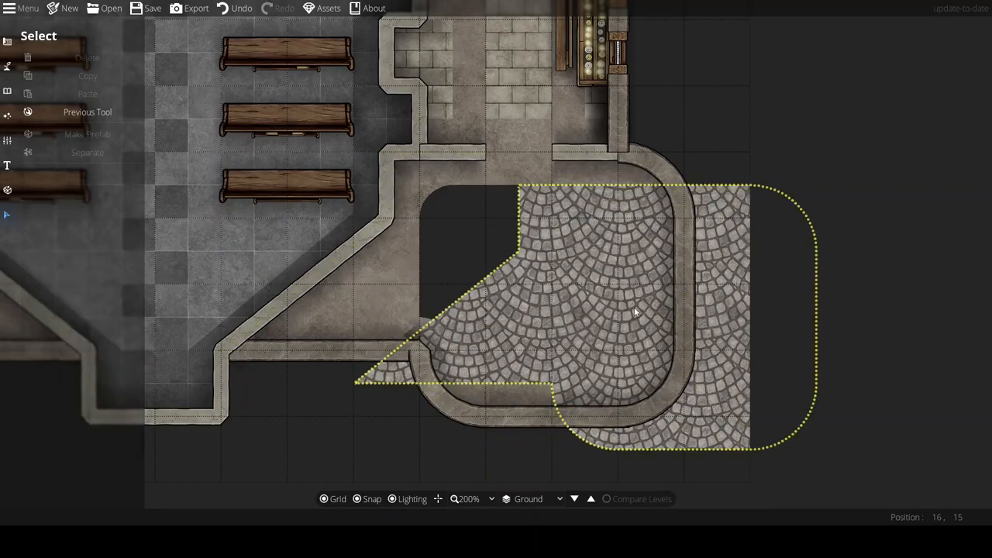
left_click(75, 161)
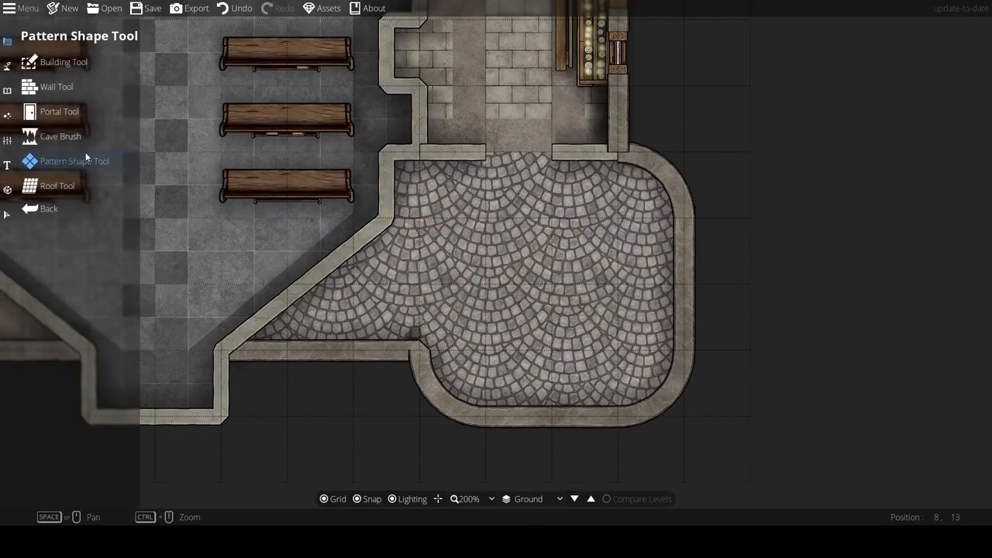
Step: Pave the full-width curved band behind the altar with the cobblestone pattern
left_click(74, 162)
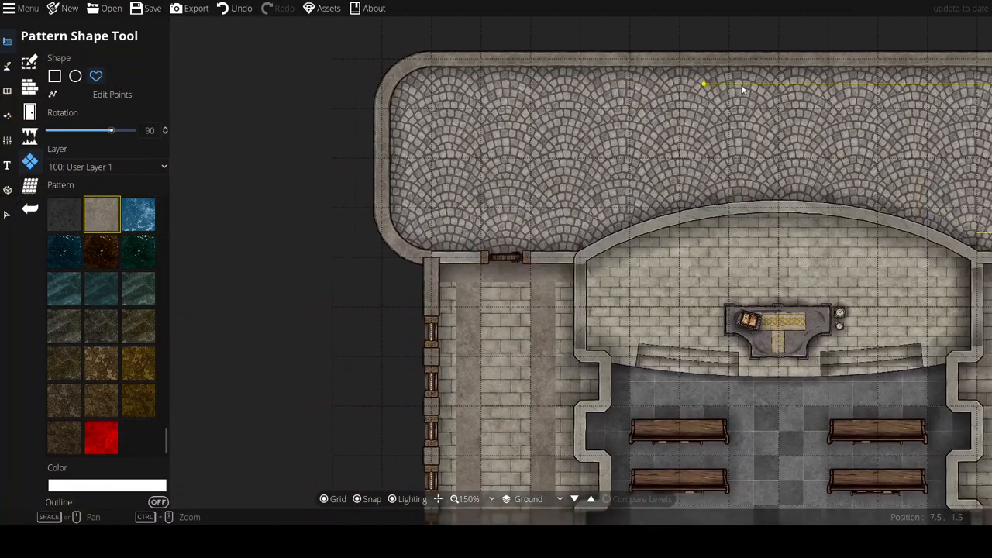
left_click_drag(743, 88, 475, 89)
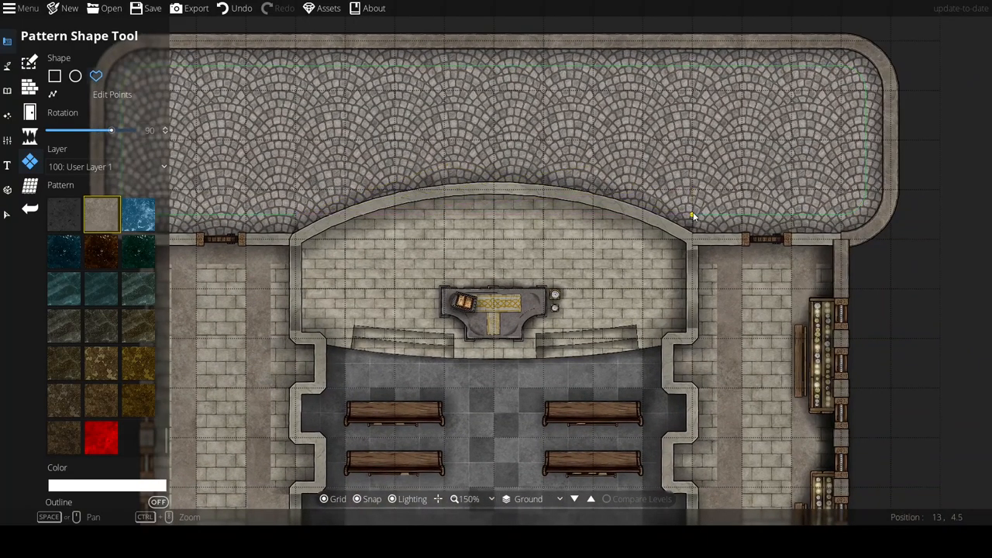
mouse_move(493, 91)
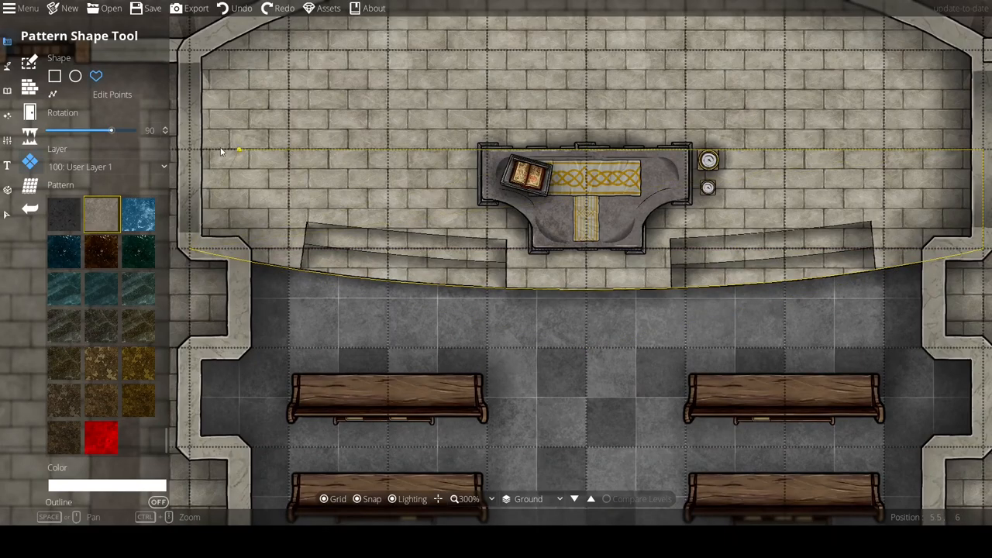
Step: Place a wooden double door in the nave's bottom entrance with the Portal Tool
scroll("down", 3)
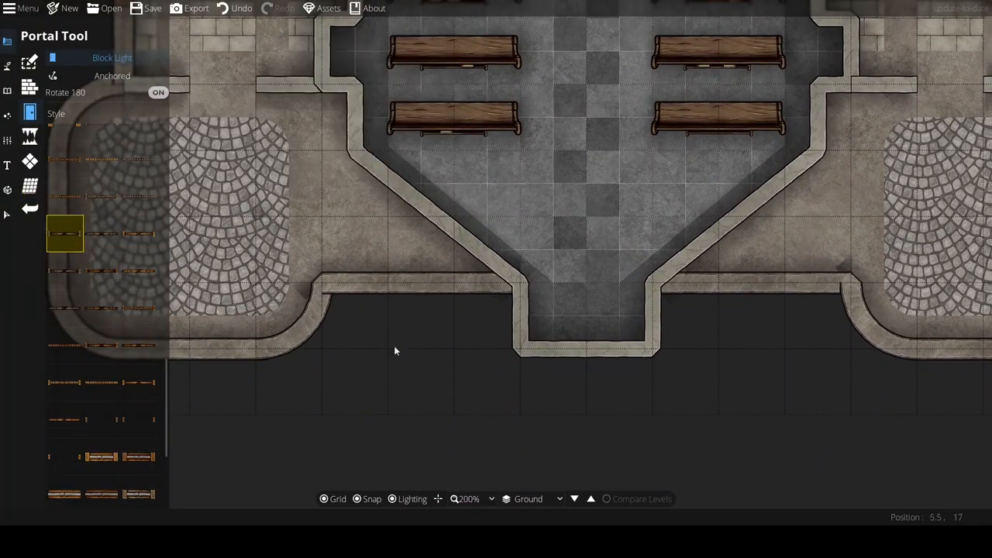
left_click(586, 350)
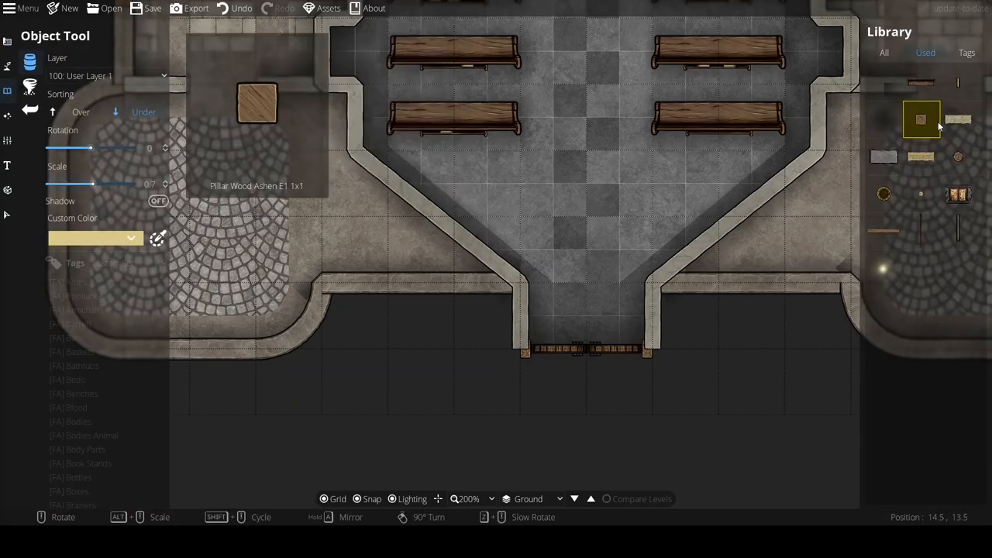
left_click(109, 74)
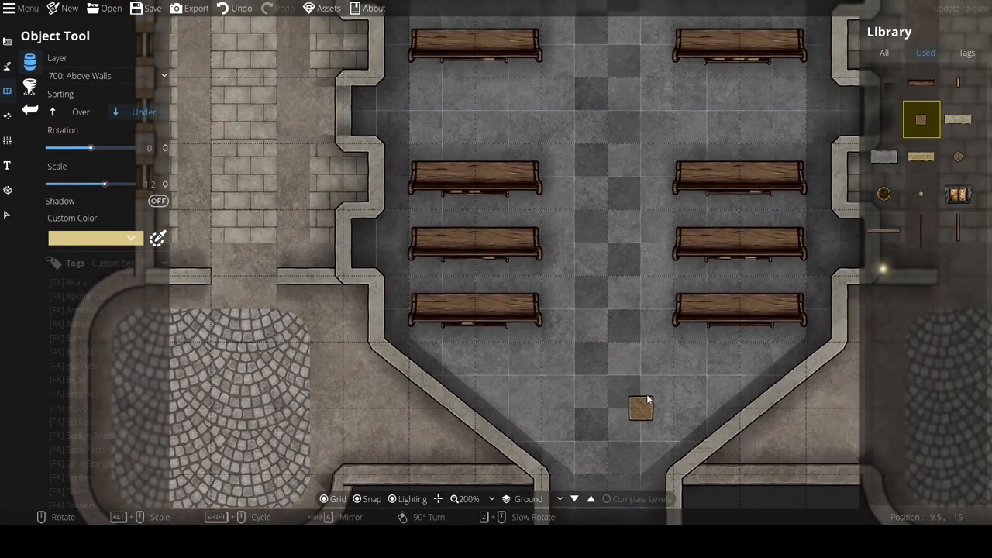
Step: Search the library for 'statue', browse by tag, and review the custom asset pack list
scroll("down", 3)
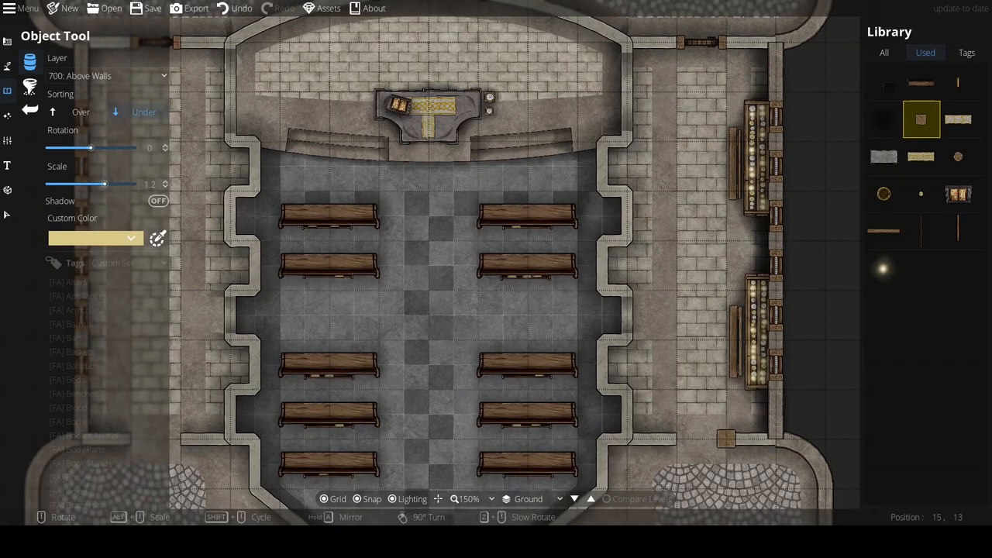
type("statue")
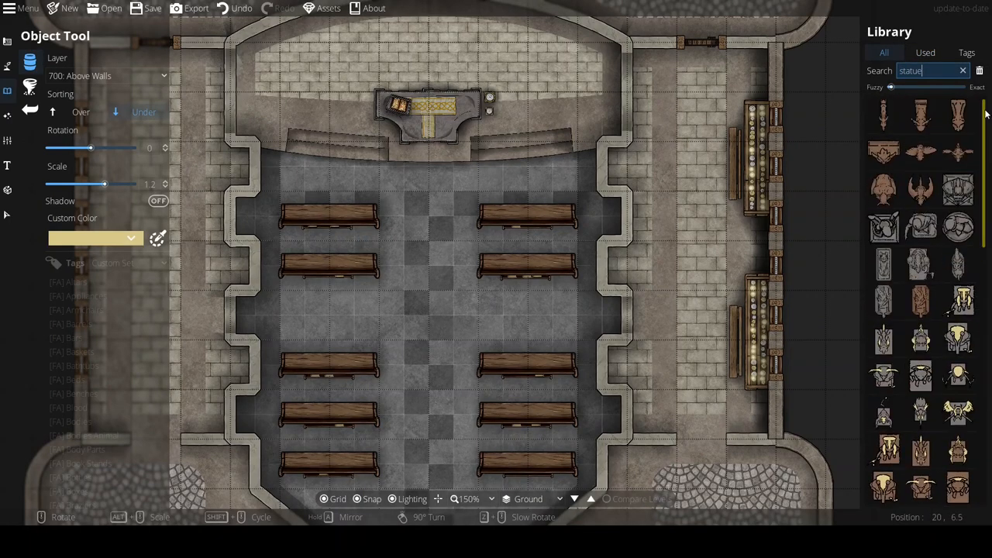
left_click(965, 52)
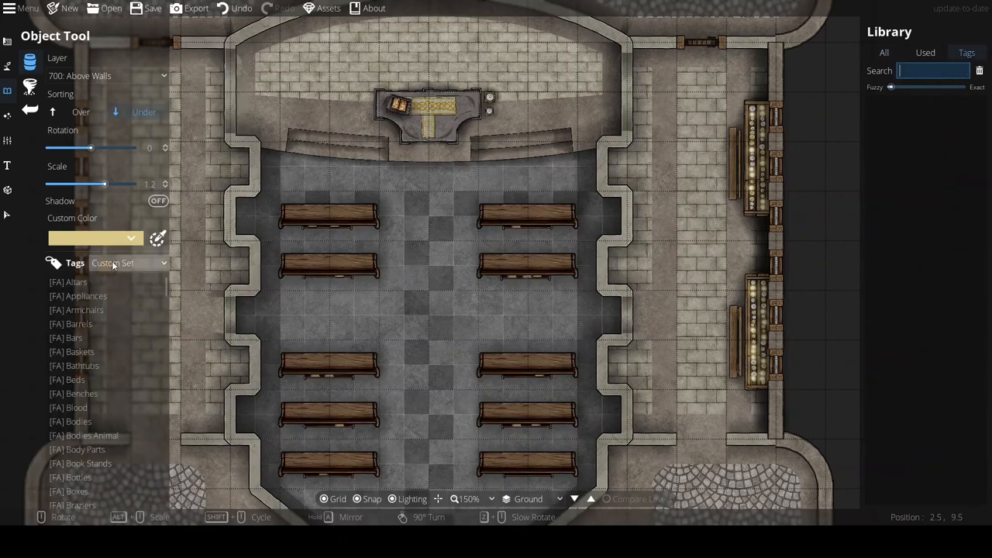
scroll("down", 3)
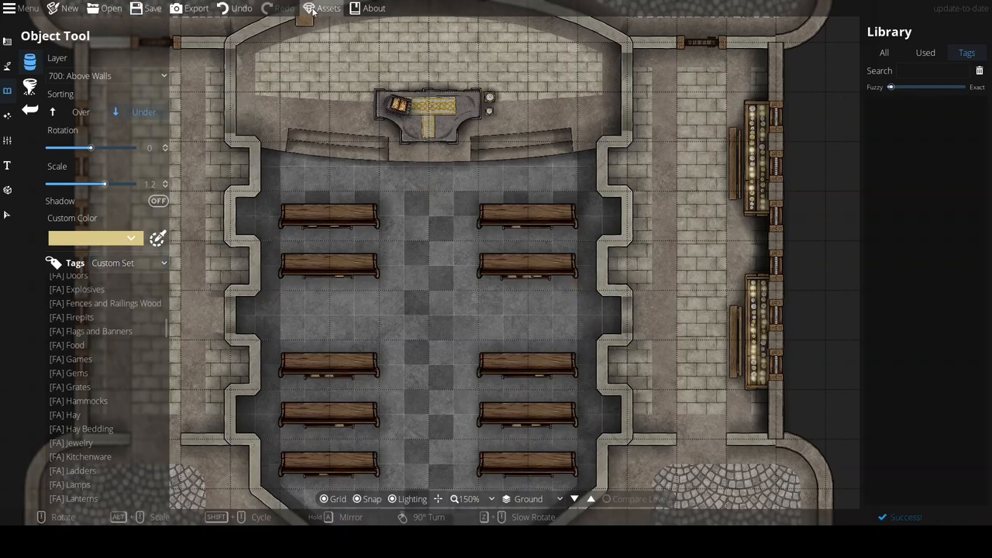
left_click(327, 10)
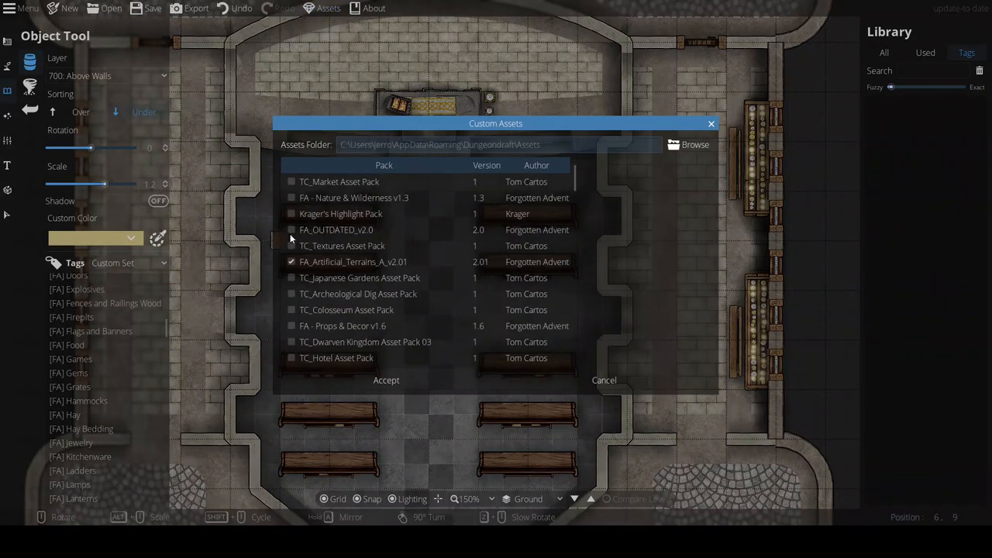
left_click(386, 380)
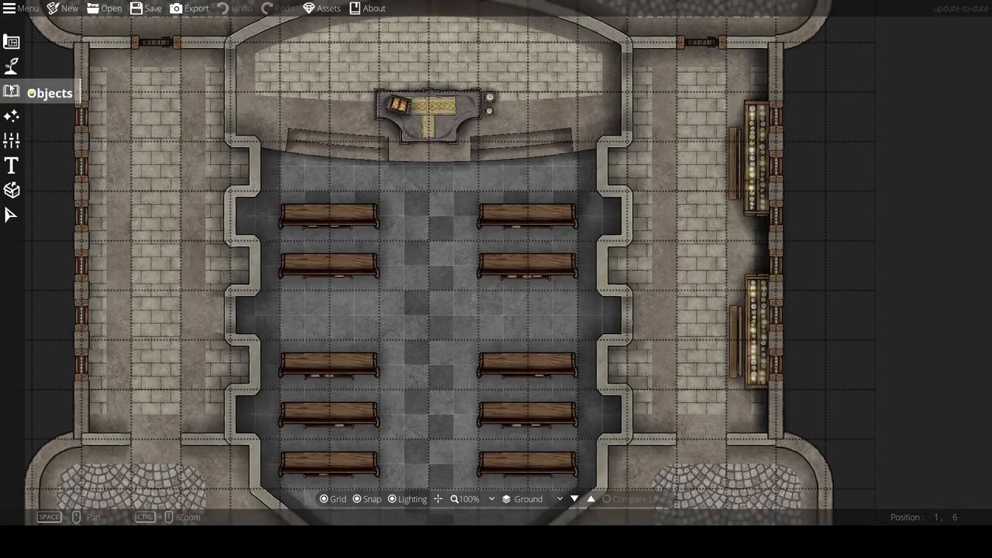
Step: Place statue assets at the nave's side pillars, then search the library for 'stair'
left_click(9, 89)
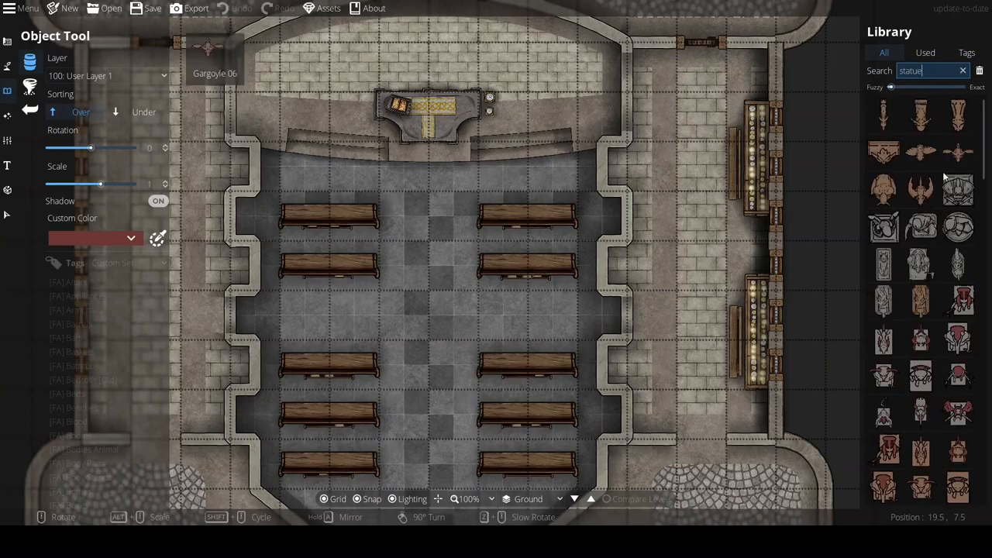
scroll("down", 3)
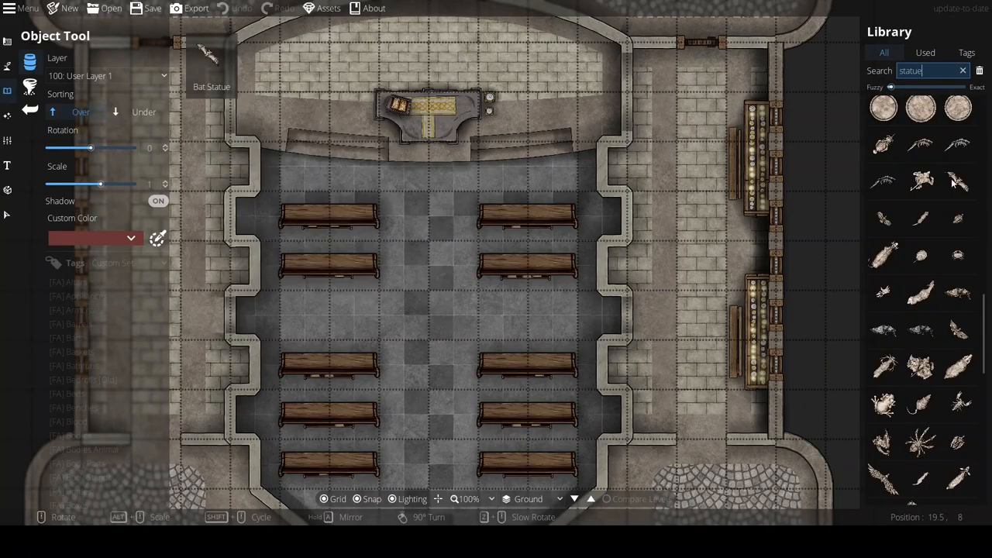
scroll("down", 3)
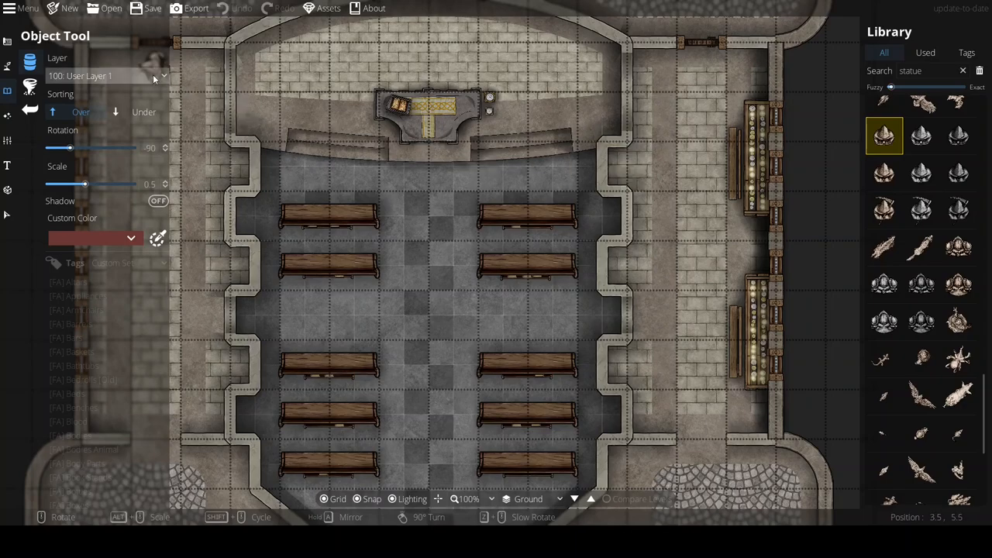
left_click(101, 74)
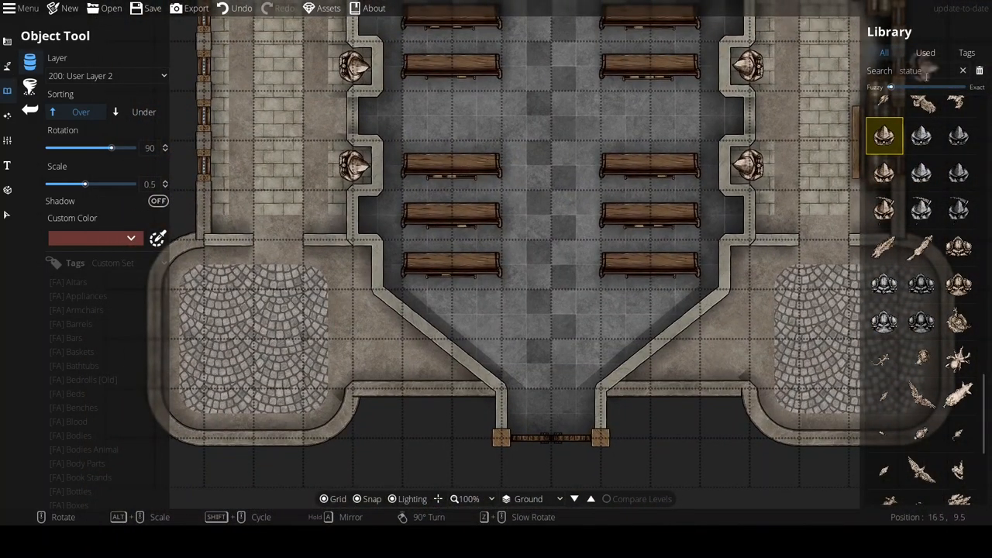
type("stair")
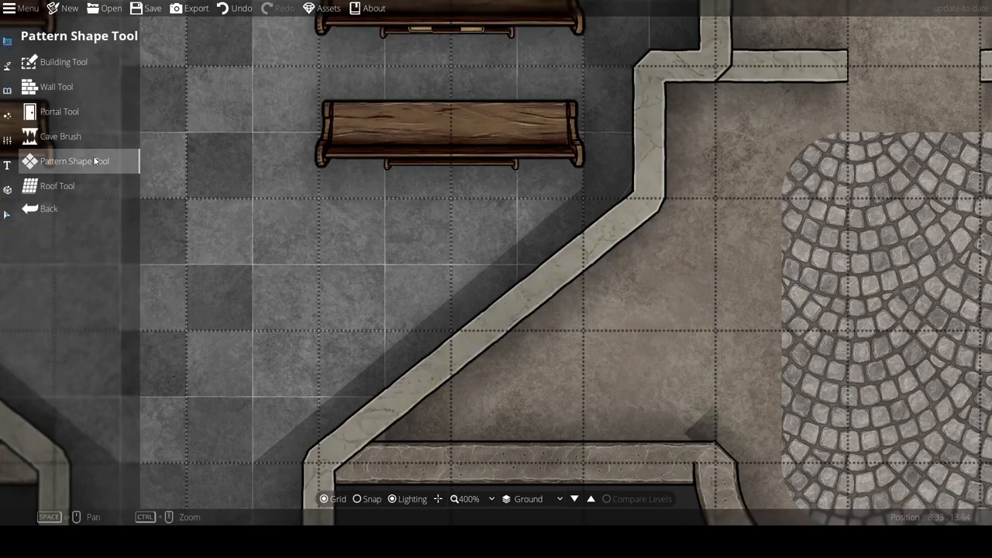
Step: Draw the stone stair polygon on User Layer 2 beside the nave's diagonal wall
left_click(74, 161)
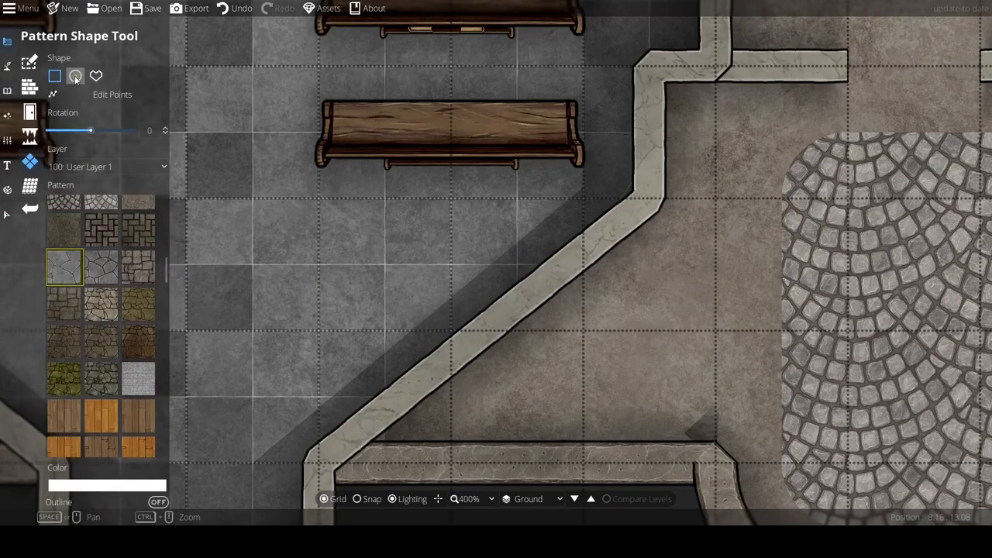
left_click(105, 167)
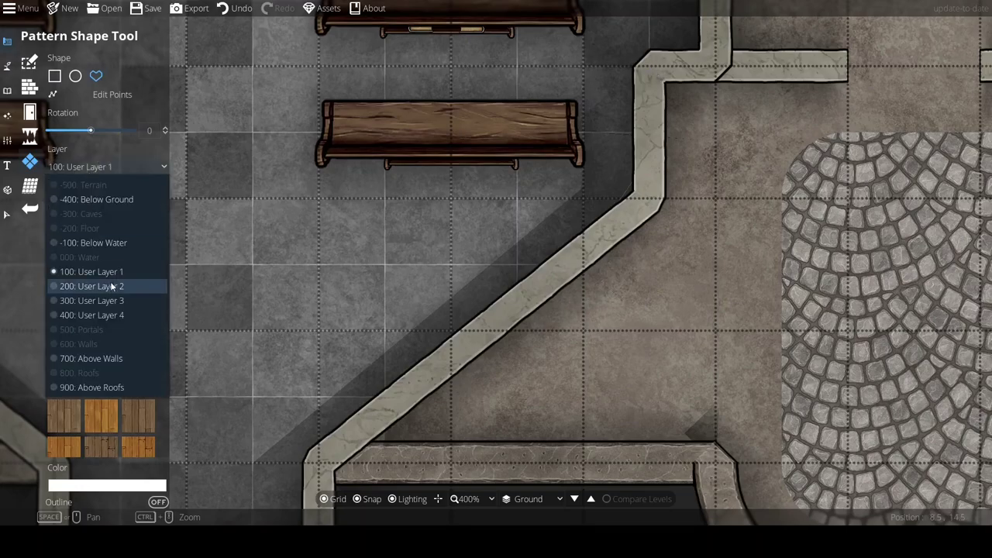
left_click(92, 285)
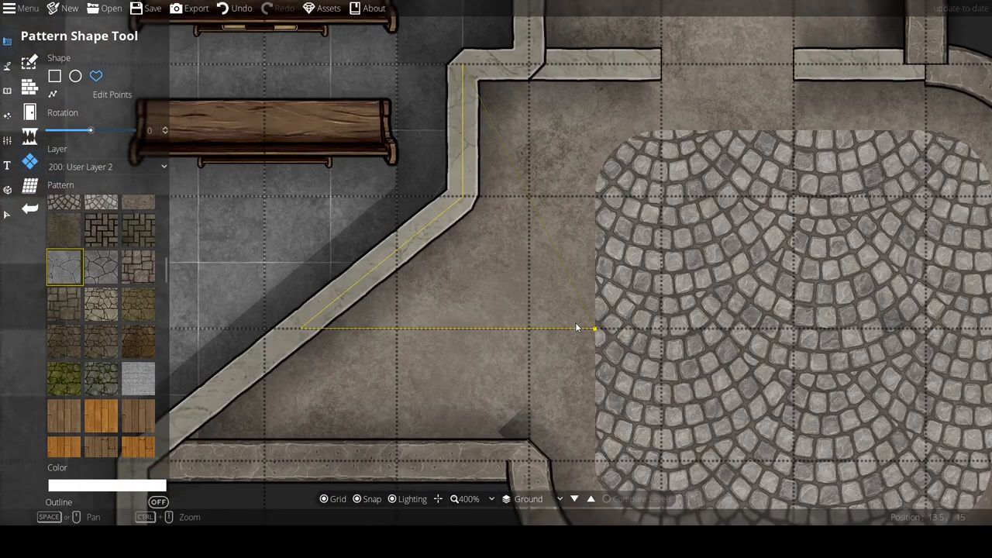
scroll("down", 3)
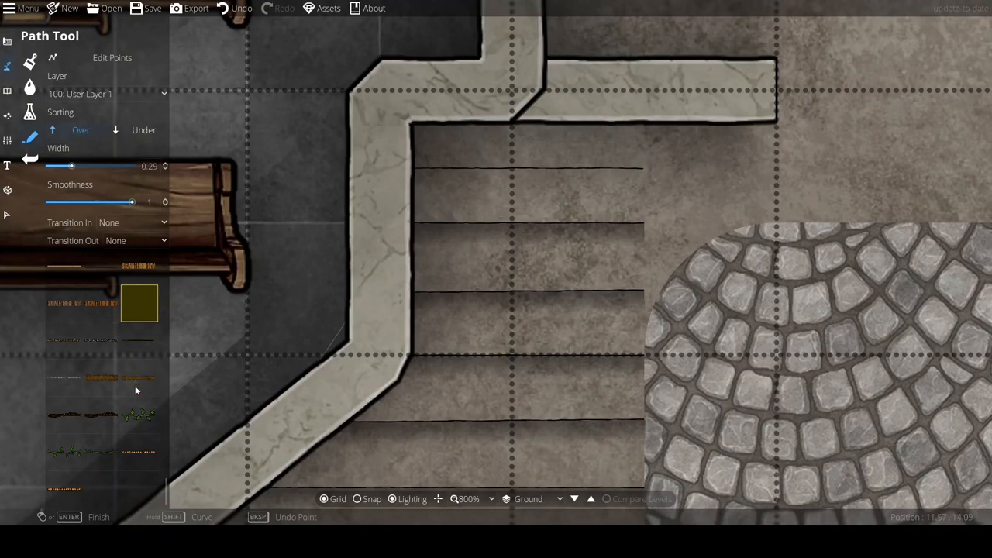
Step: Shade the stair steps with a growing path style drawn along each step
scroll("down", 3)
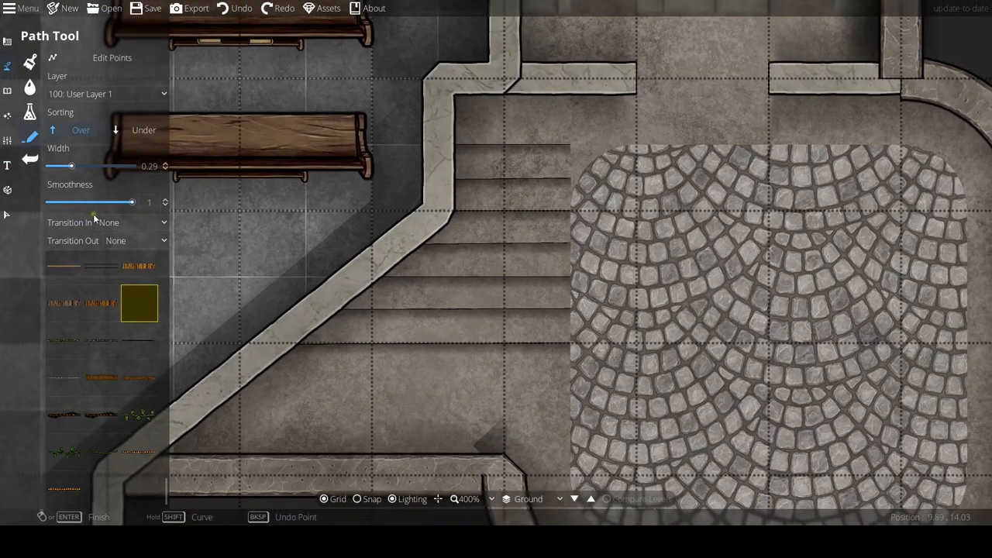
scroll("down", 3)
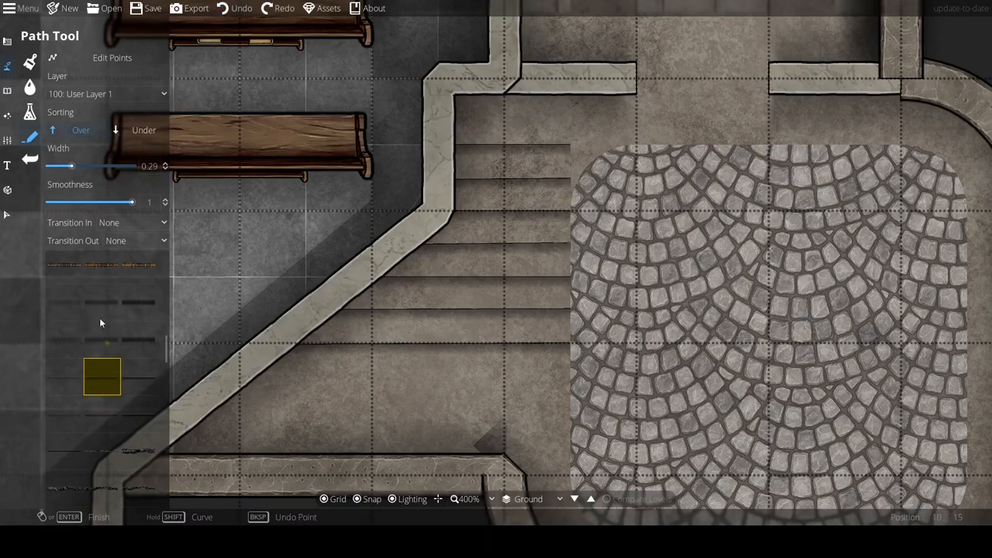
left_click(132, 223)
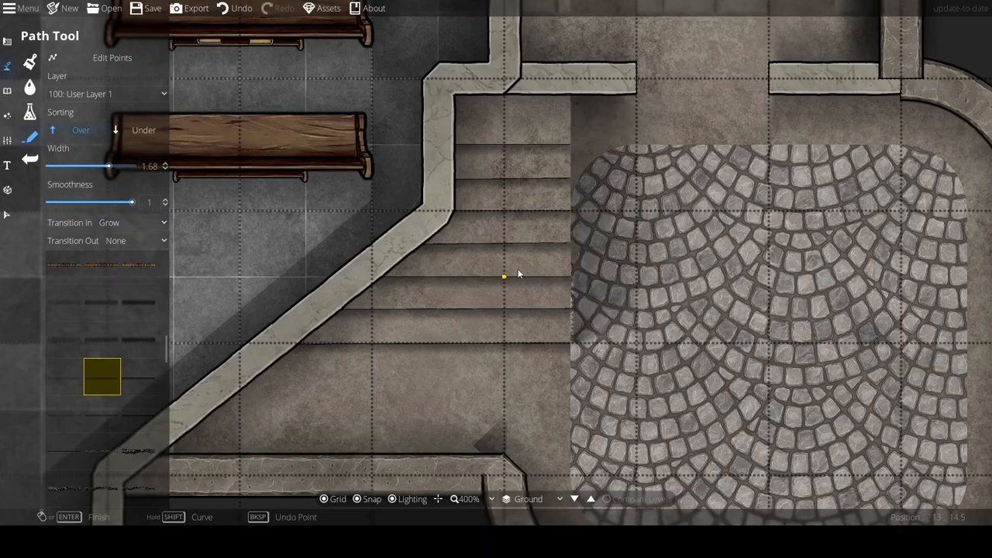
scroll("down", 3)
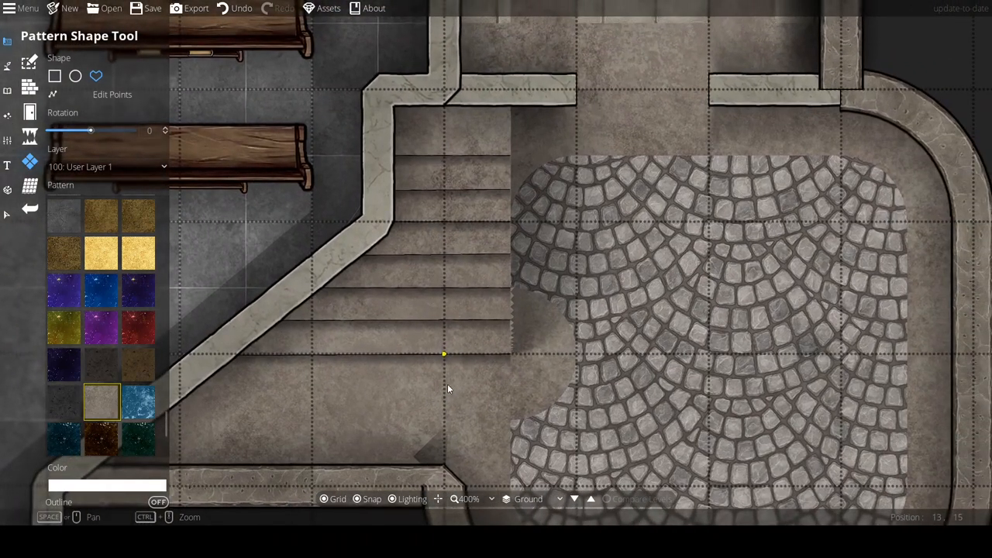
Step: Draw a rectangular stone banister strip on User Layer 3 and trace its edge down the stairs
left_click(56, 77)
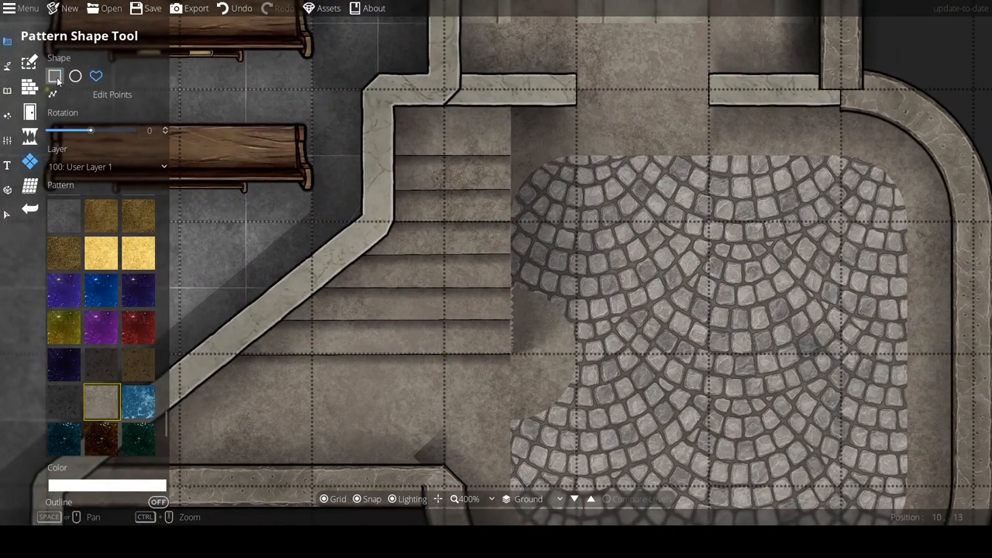
left_click_drag(511, 158, 543, 326)
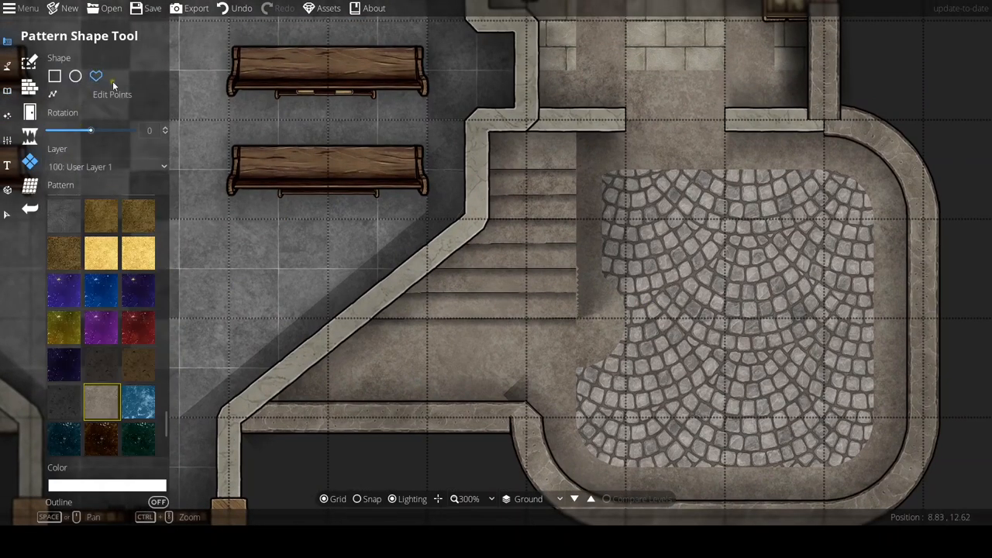
left_click(96, 76)
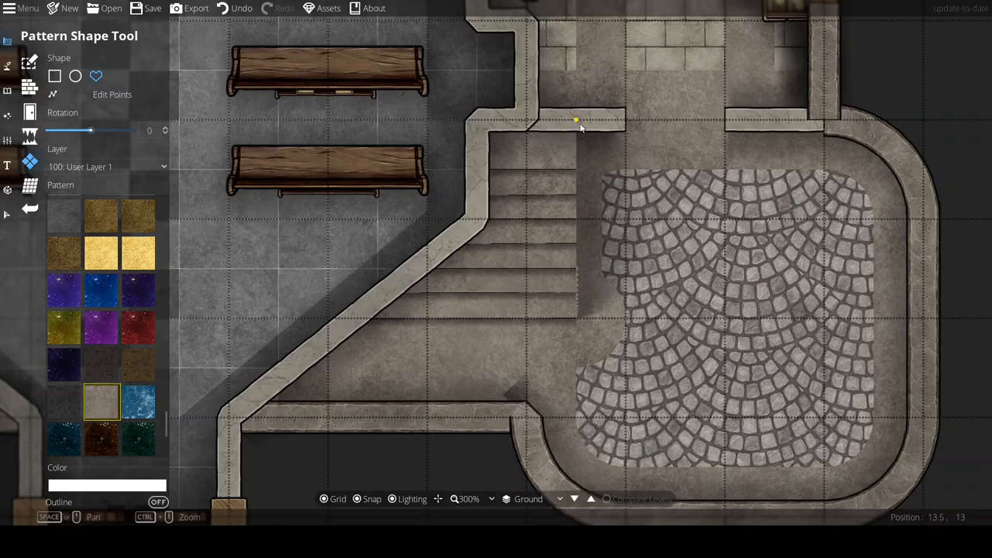
left_click_drag(576, 124, 576, 318)
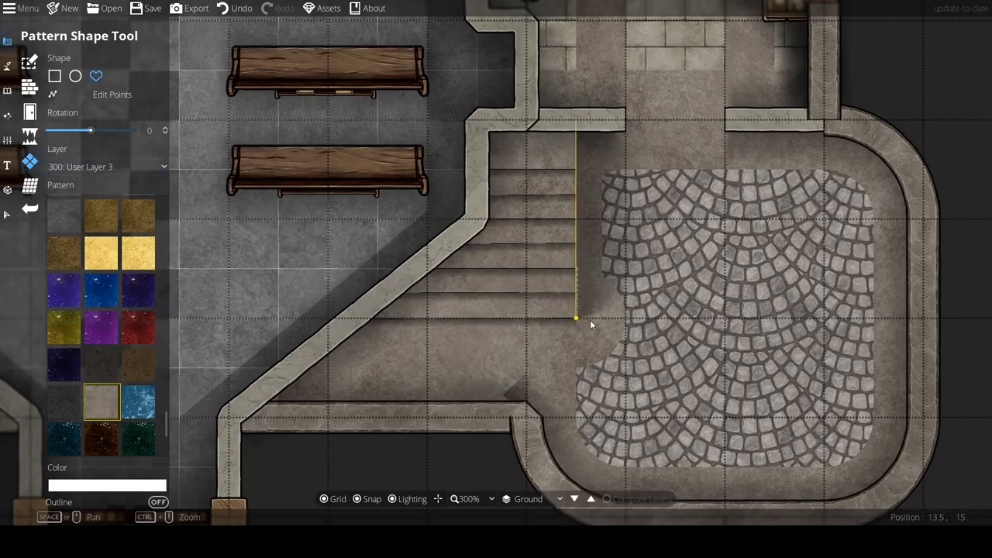
scroll("up", 3)
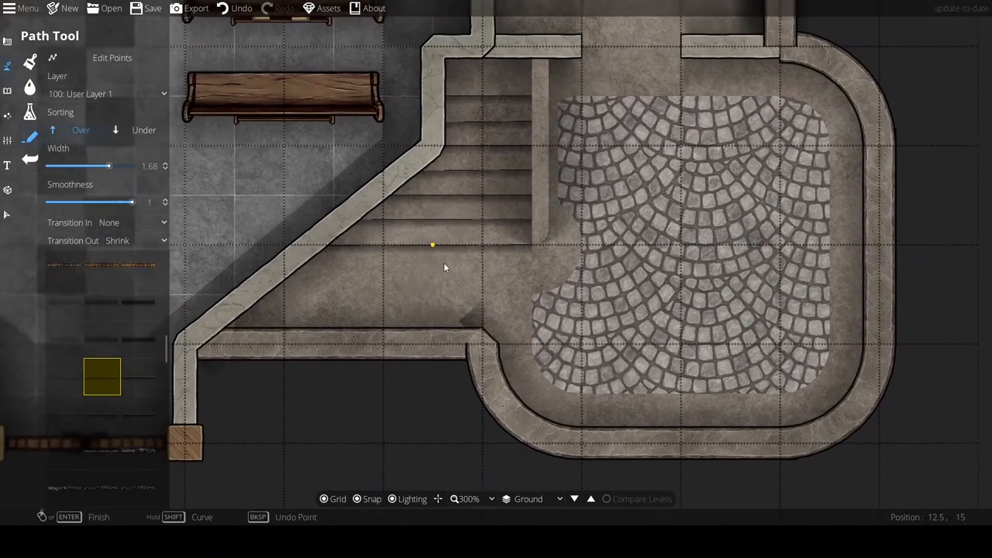
Step: Draw a thin dark outline on User Layer 3 along the banister's edge
left_click_drag(101, 166, 75, 165)
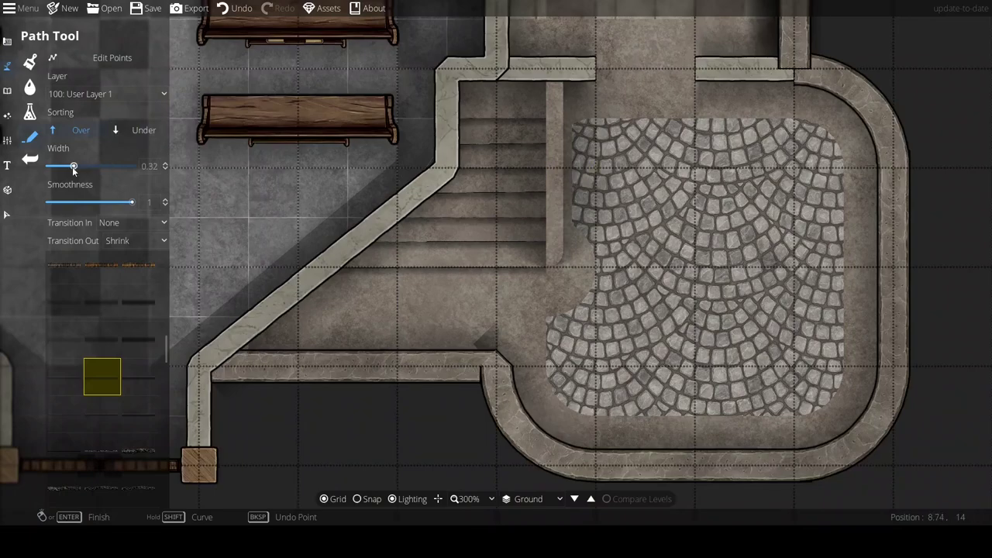
left_click(127, 240)
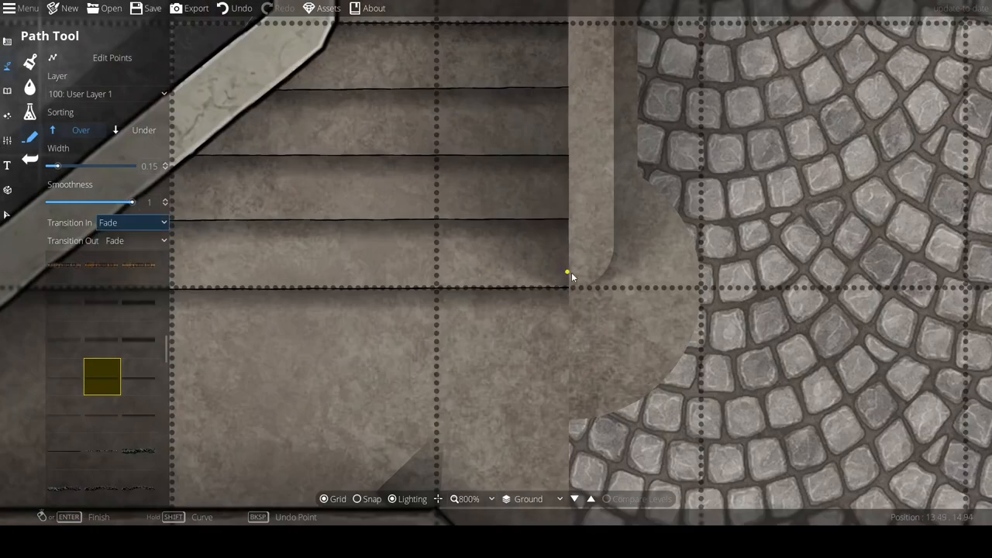
left_click(105, 93)
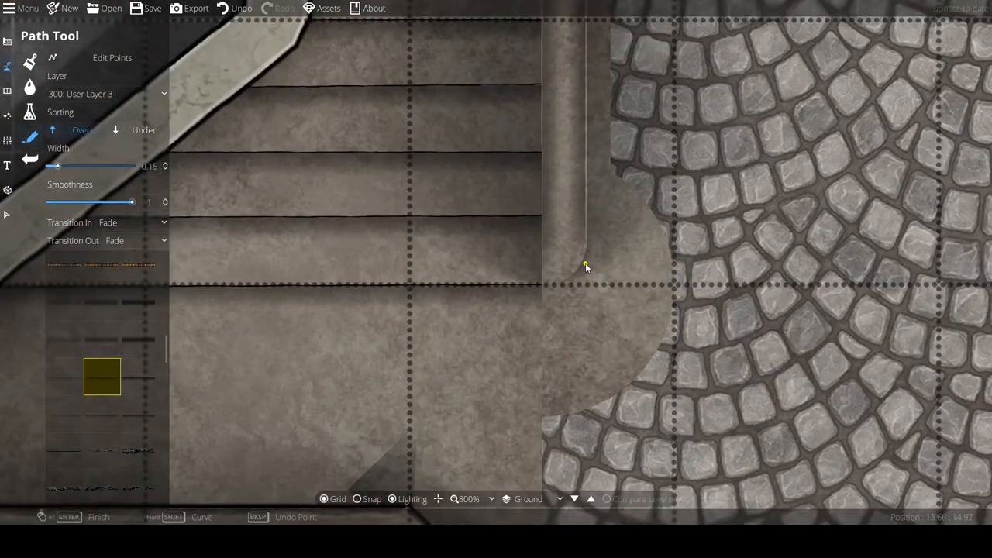
scroll("down", 3)
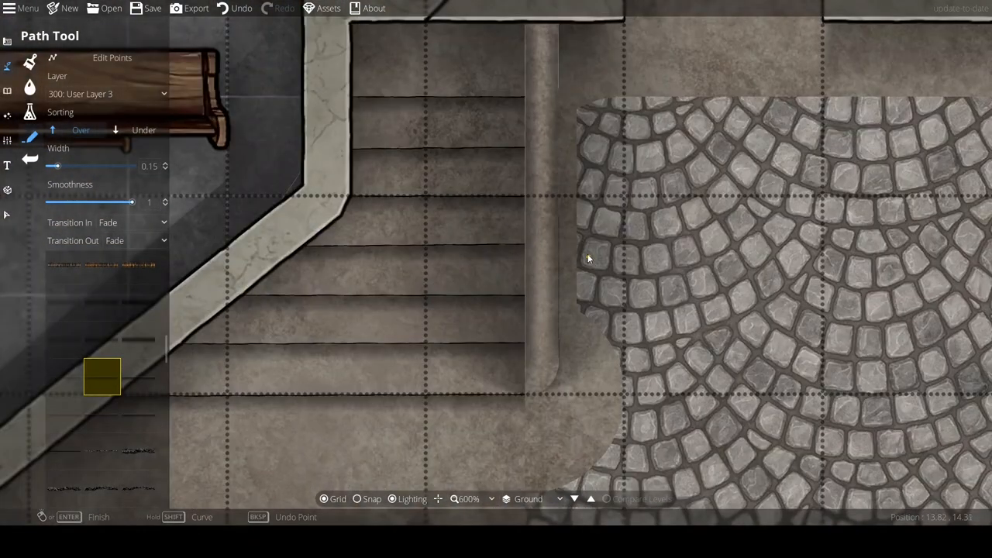
left_click_drag(52, 166, 82, 165)
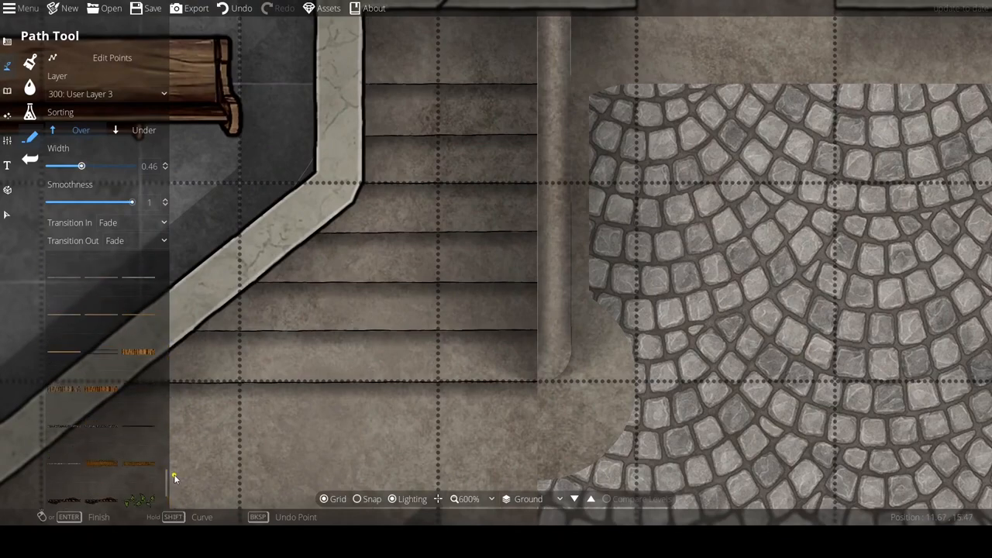
left_click(132, 224)
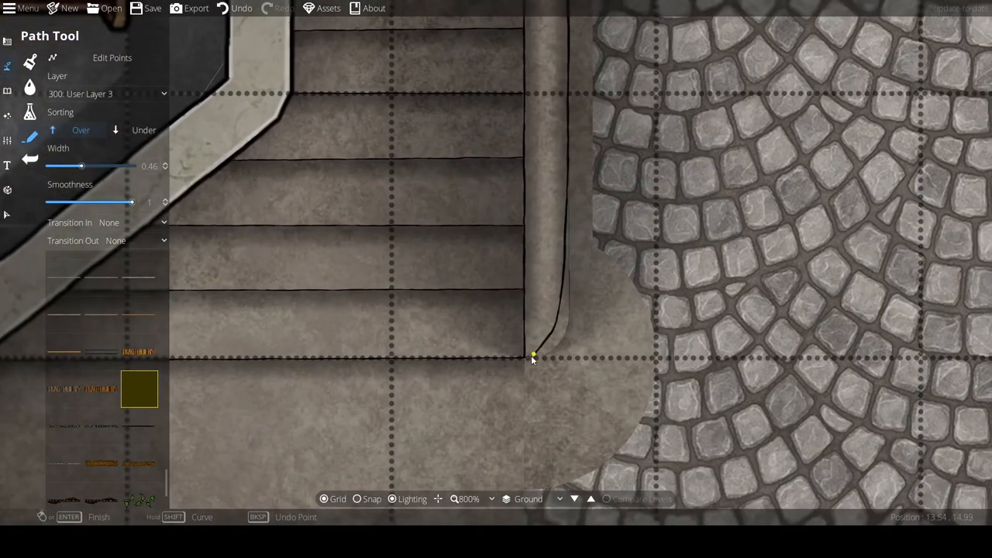
scroll("down", 3)
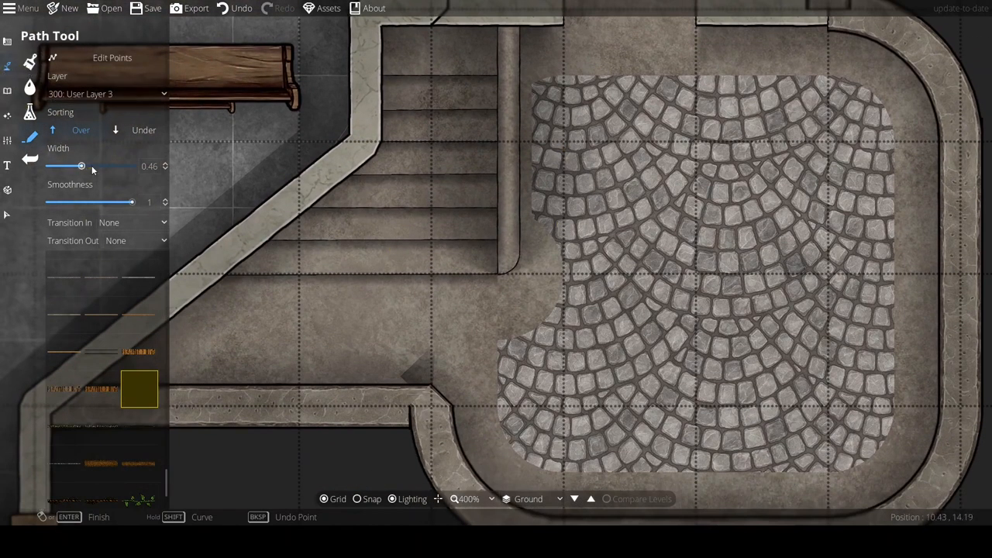
Step: Trace another stair edge with a narrower 0.15-width line and no start transition
left_click(127, 223)
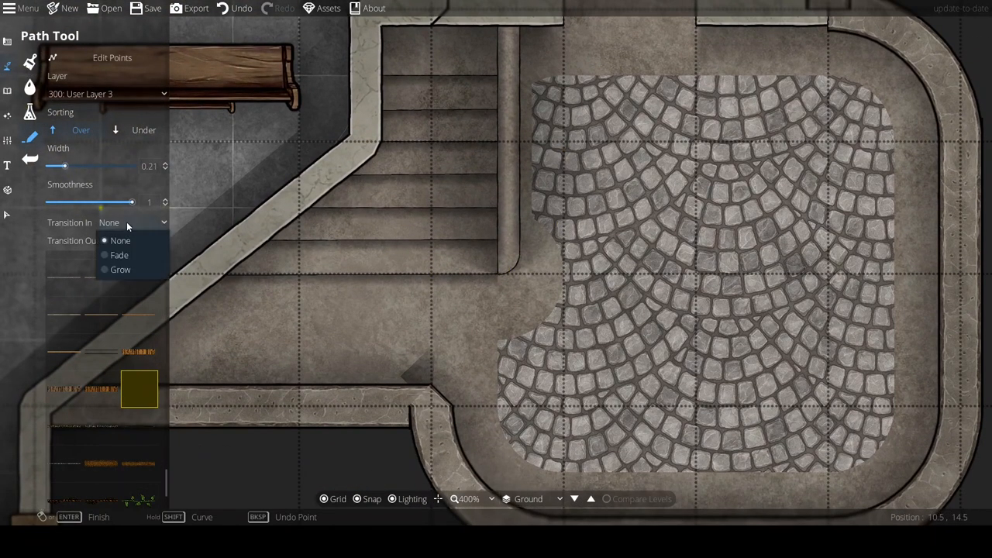
left_click(121, 240)
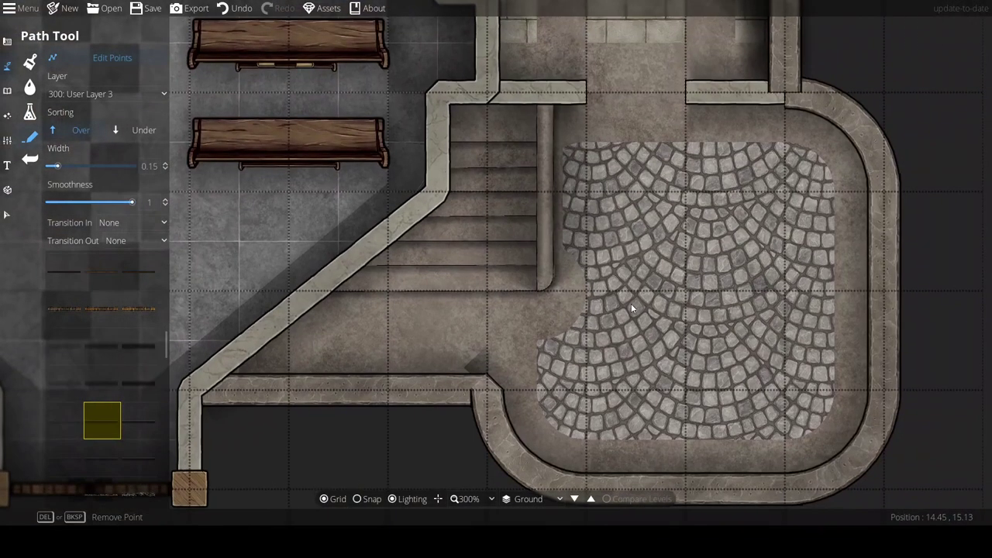
scroll("down", 3)
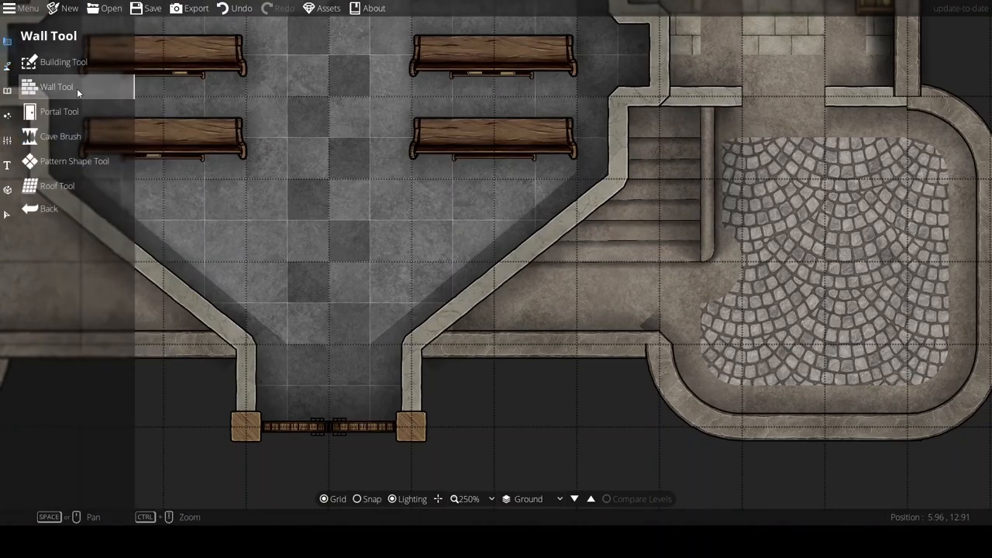
Step: Place a door in each angled wall between the pews and the side stair rooms
left_click(59, 111)
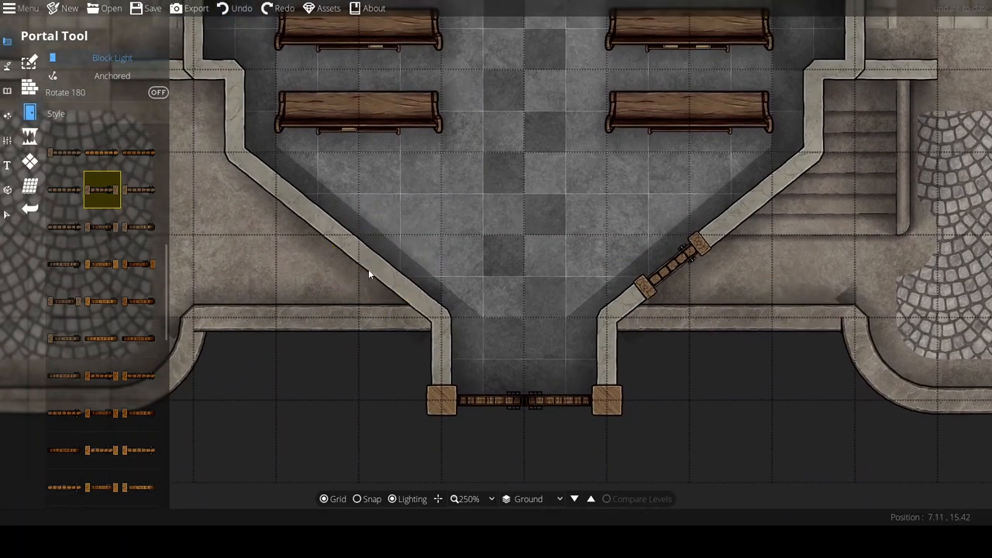
scroll("down", 3)
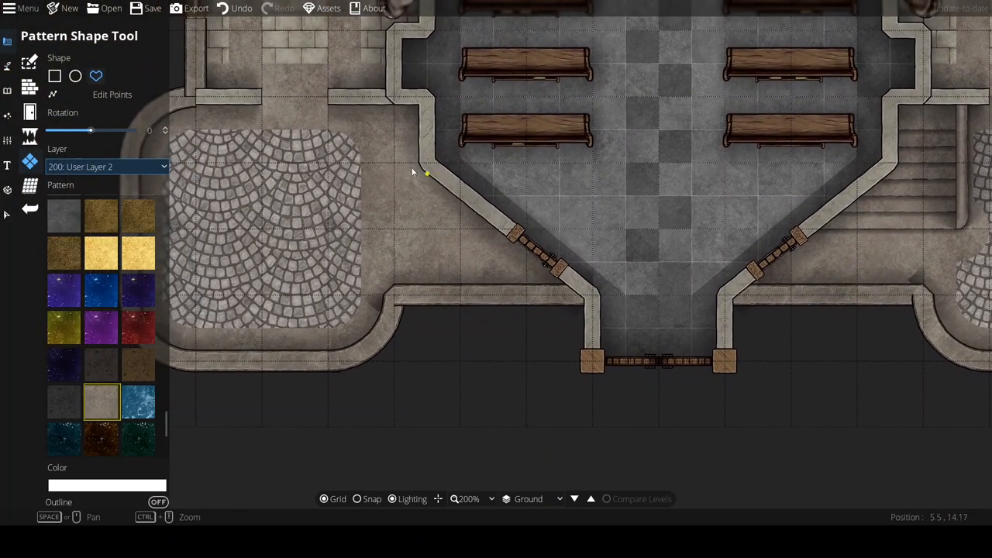
mouse_move(360, 265)
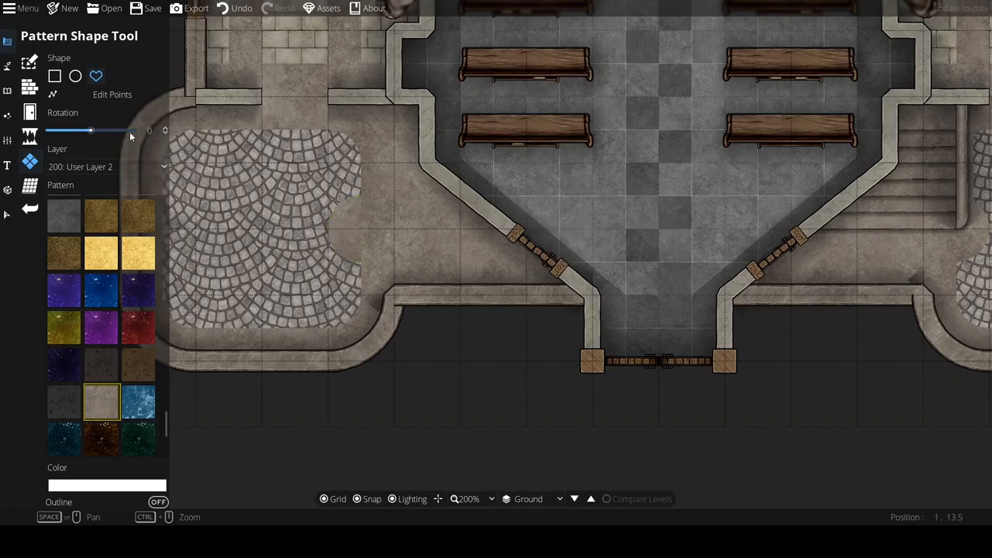
Step: Start a path on User Layer 1 near the lower-left cobblestone corner
left_click(56, 74)
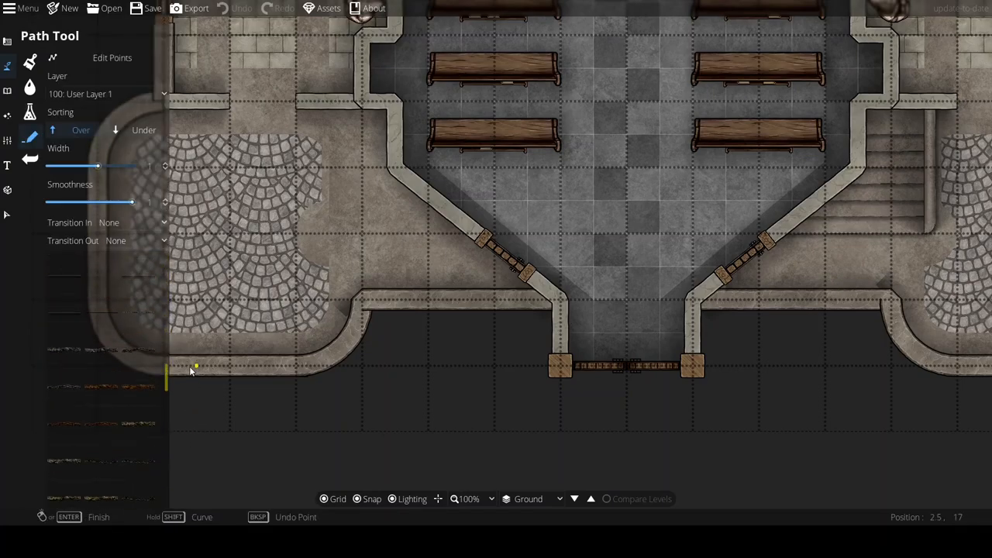
mouse_move(106, 304)
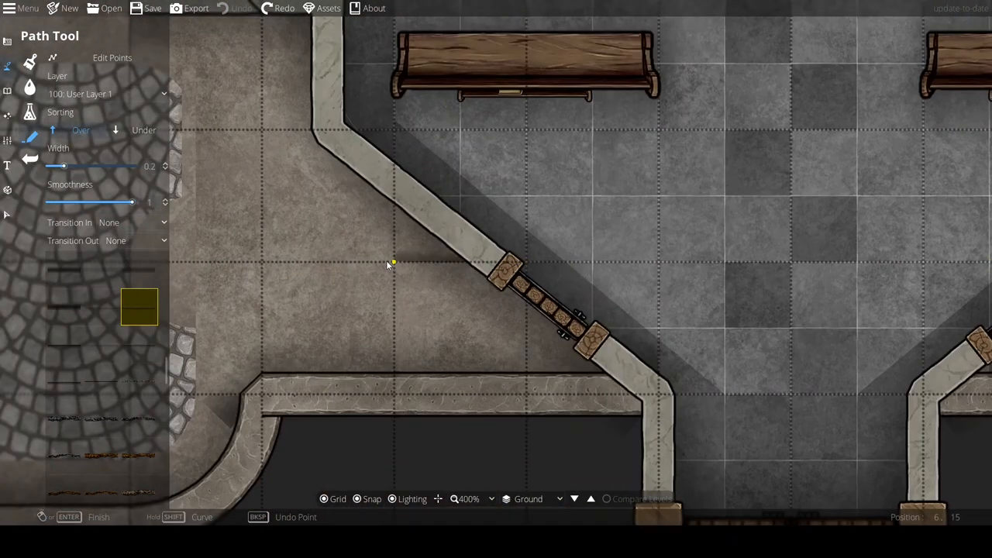
mouse_move(324, 262)
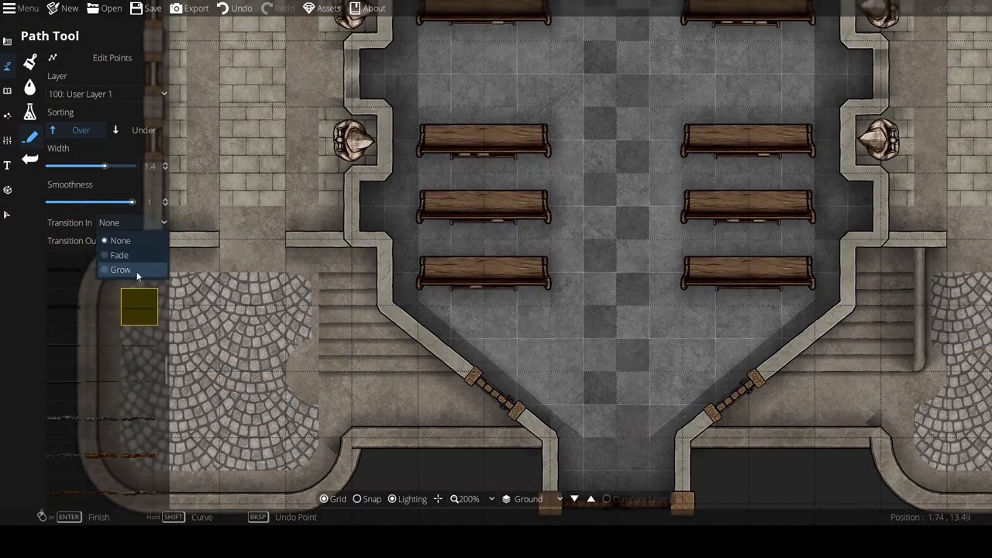
Step: Set the path's Transition In to Grow for the mirrored left staircase steps
left_click(121, 270)
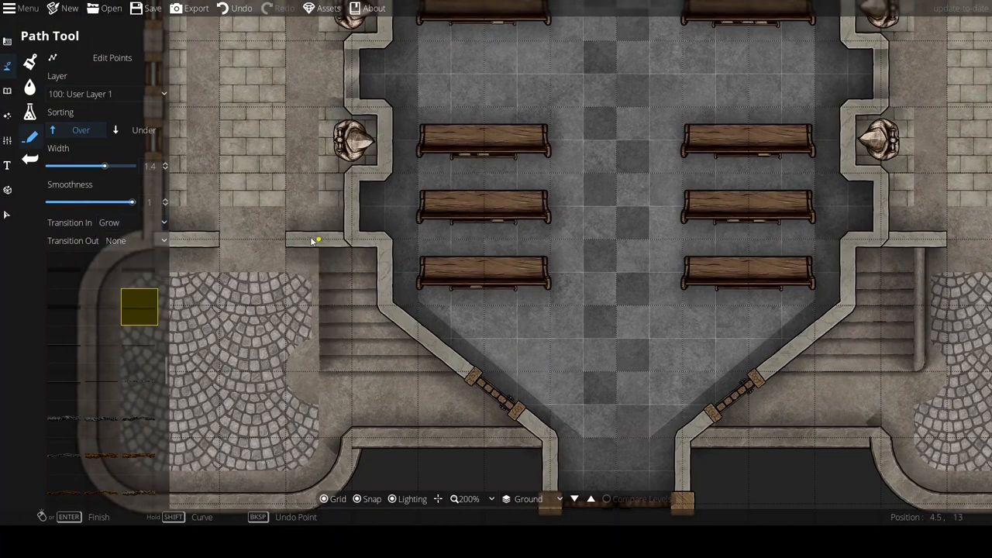
left_click(117, 224)
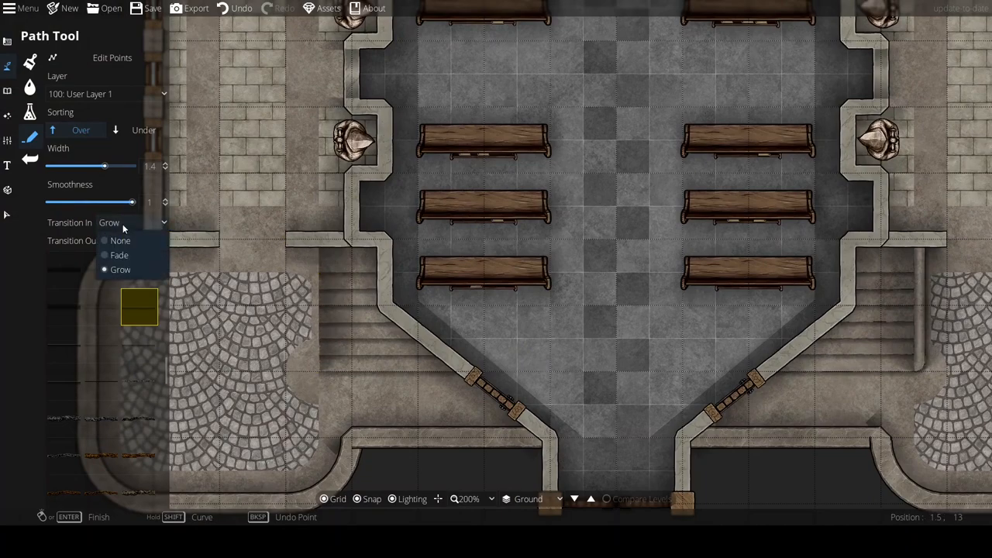
left_click(121, 240)
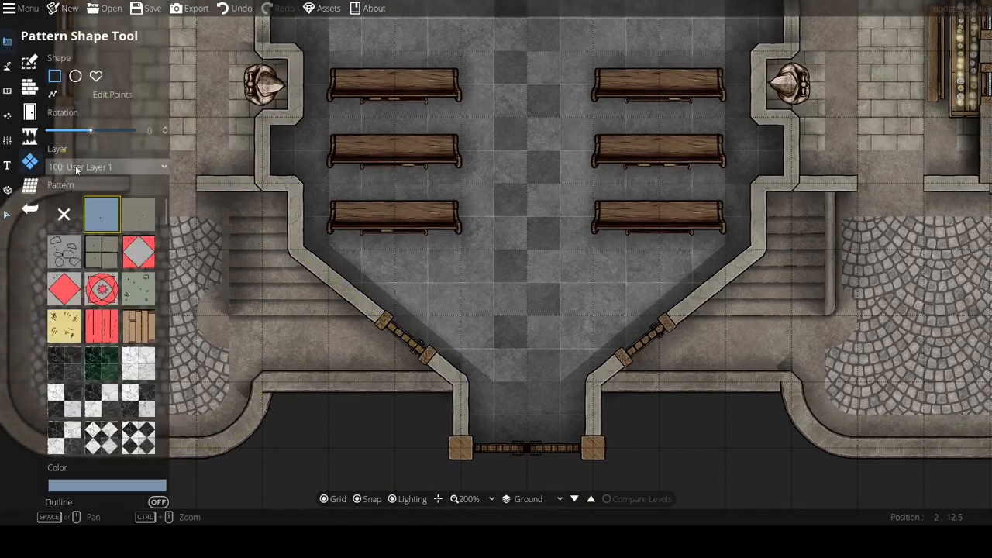
Step: Draw a plain stone polygon on User Layer 3 bordering the left staircase
left_click(108, 166)
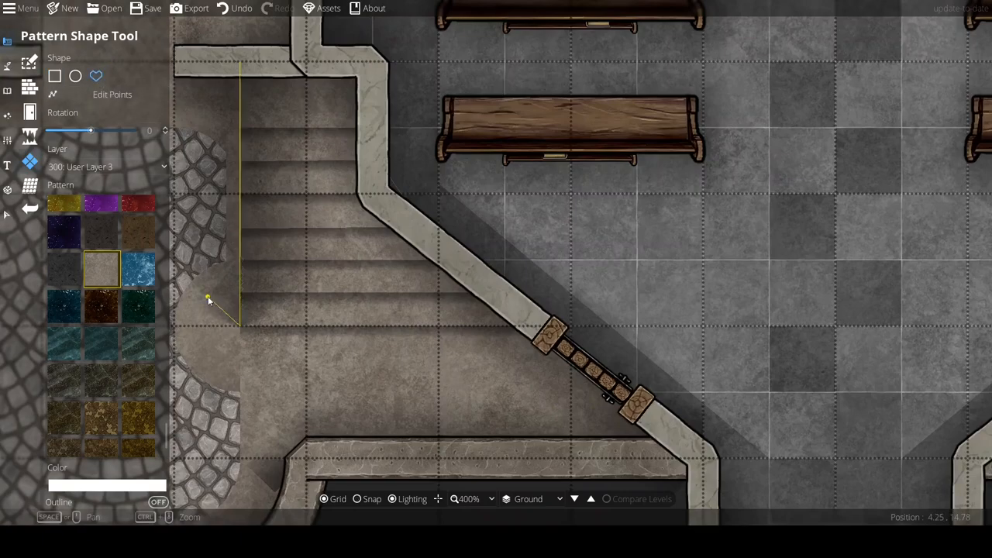
mouse_move(209, 298)
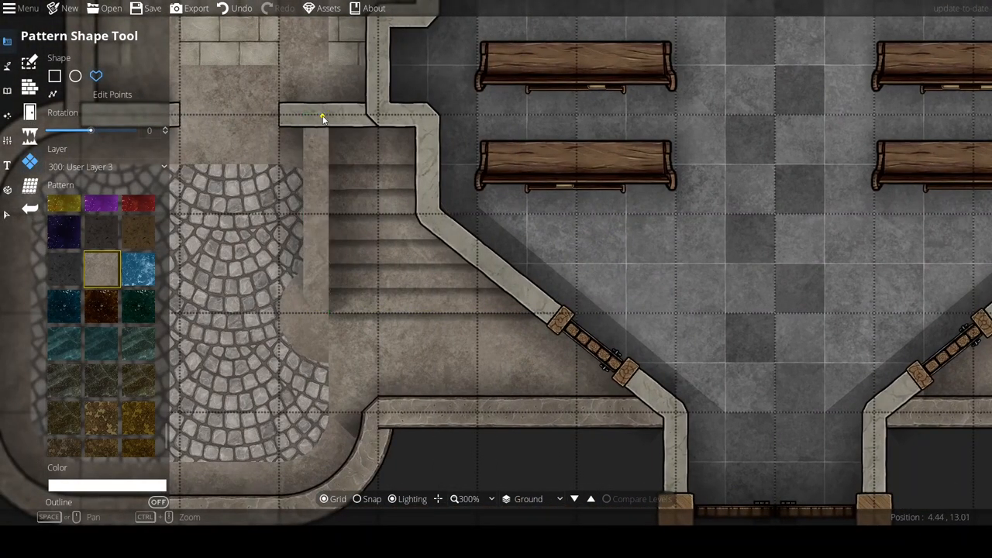
left_click(109, 168)
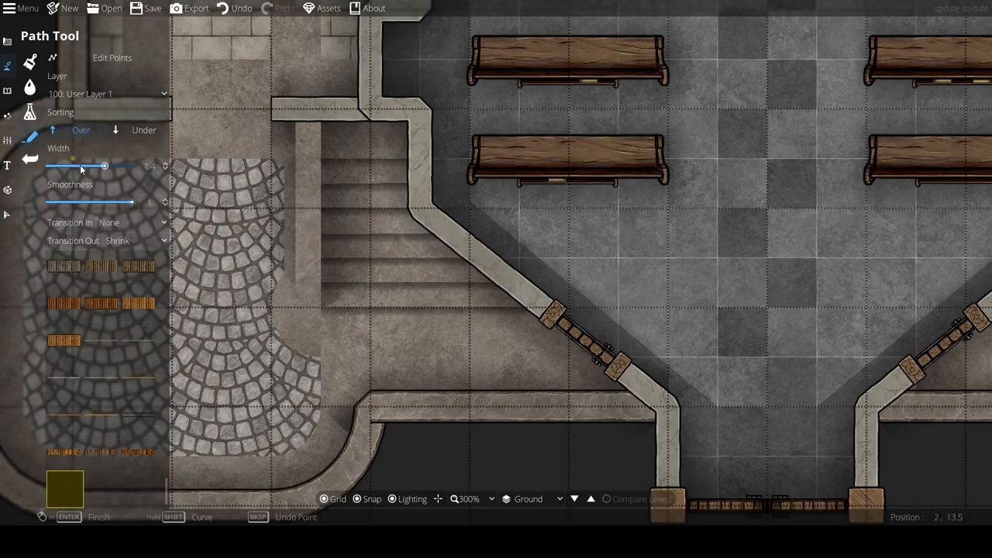
Step: Narrow the path, put it on User Layer 3 with fade transitions, and outline the staircase edges
left_click_drag(103, 165, 84, 166)
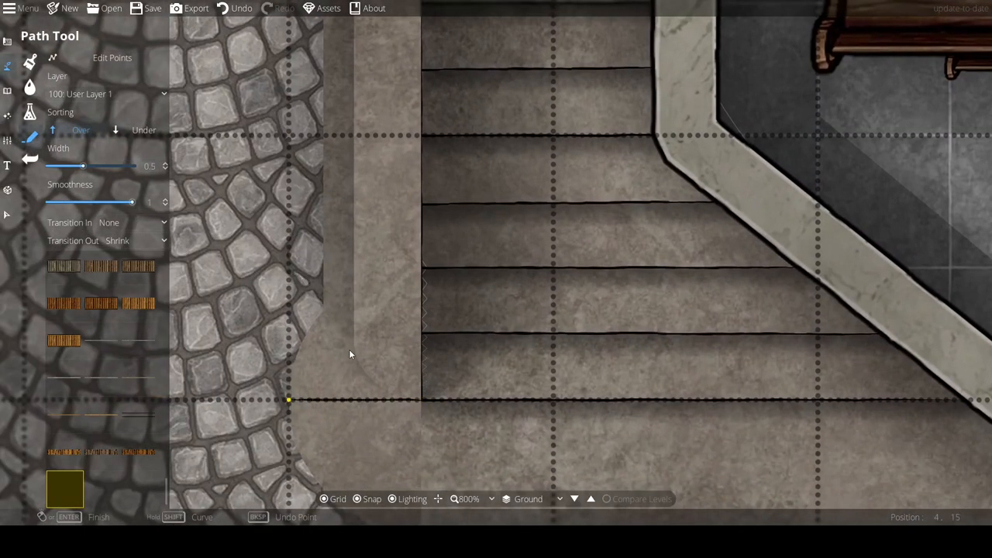
left_click(101, 93)
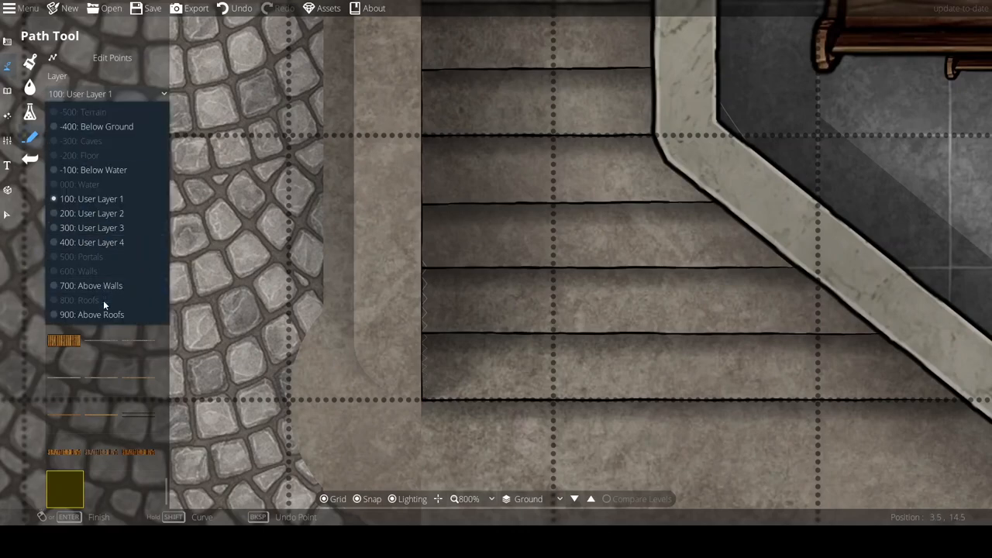
left_click(90, 227)
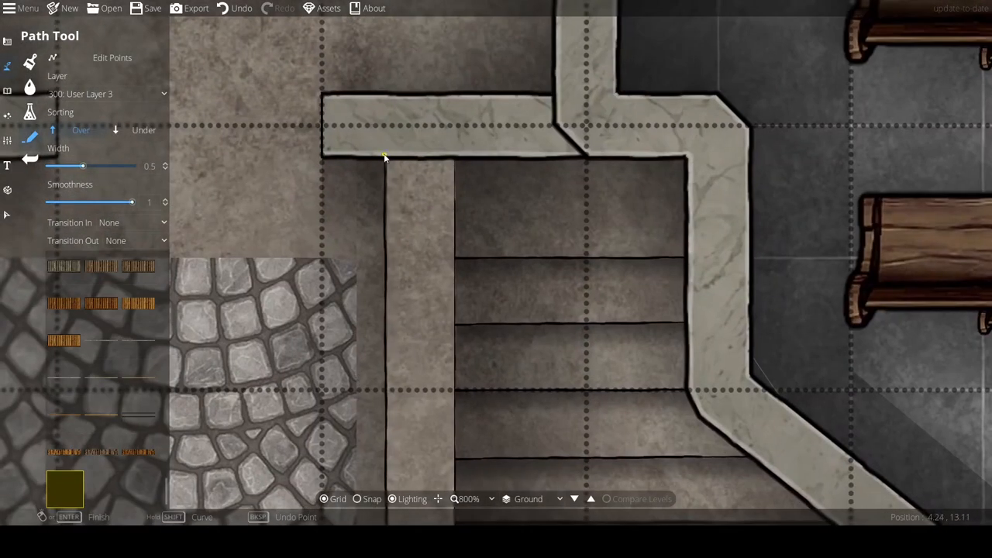
scroll("down", 3)
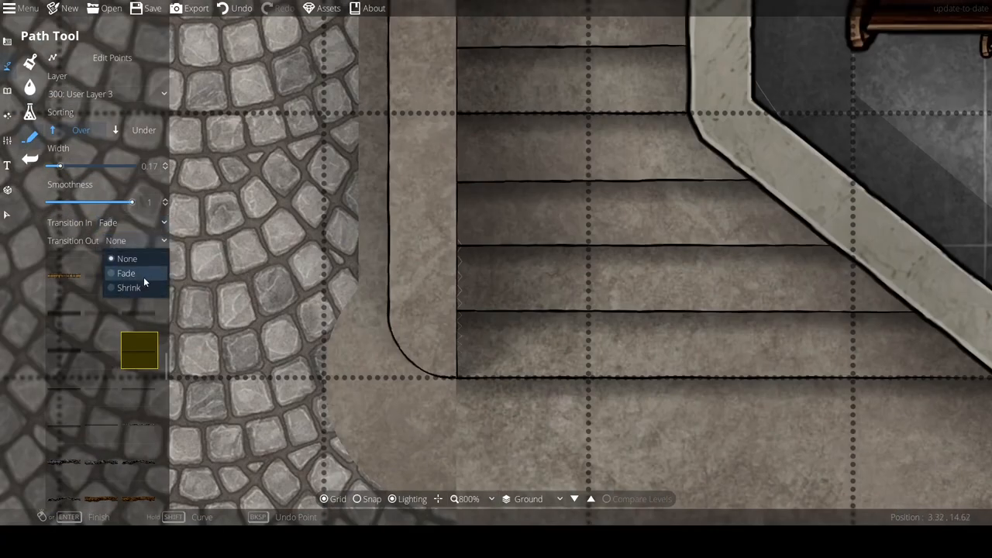
left_click(126, 273)
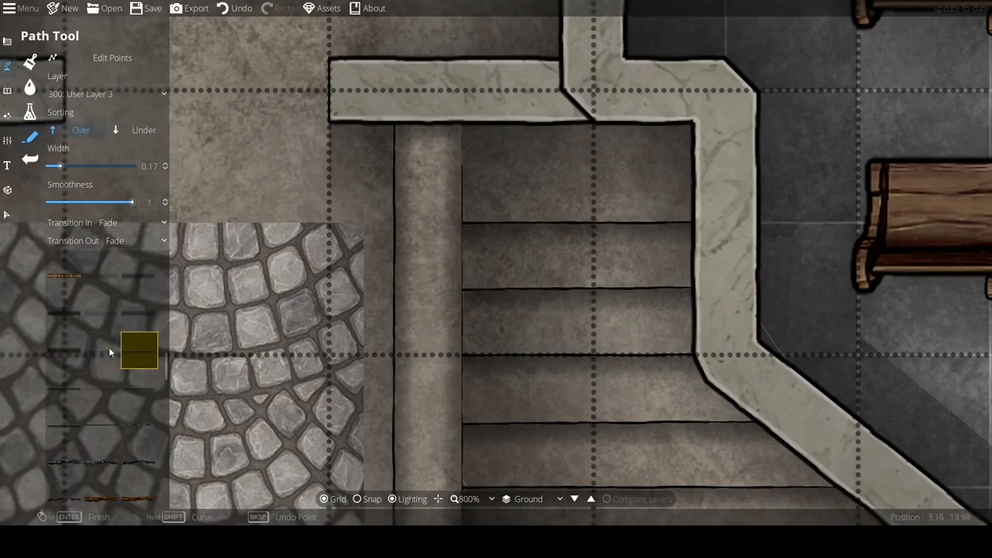
left_click_drag(59, 166, 72, 166)
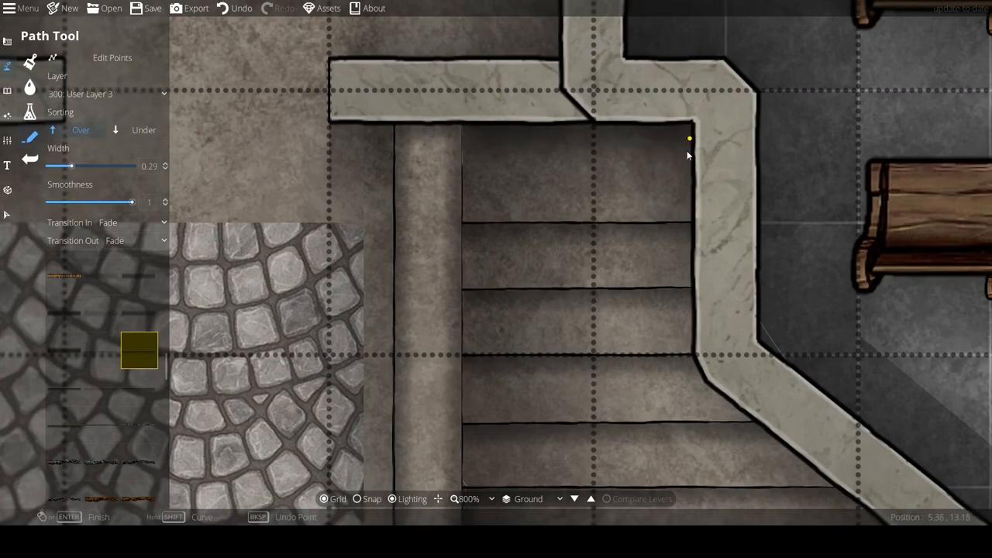